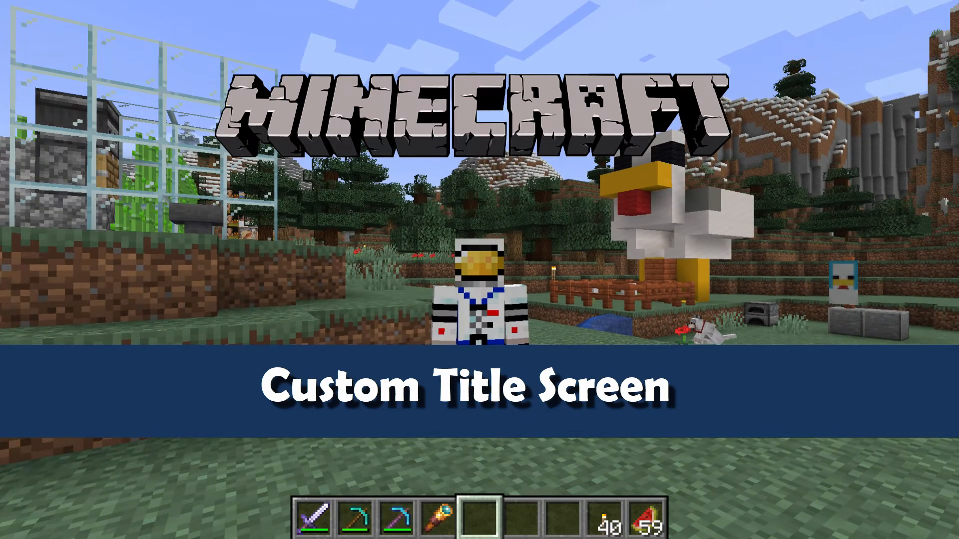
# - Save and quit the current world to the title screen via the Game Menu
pyautogui.press('Escape')
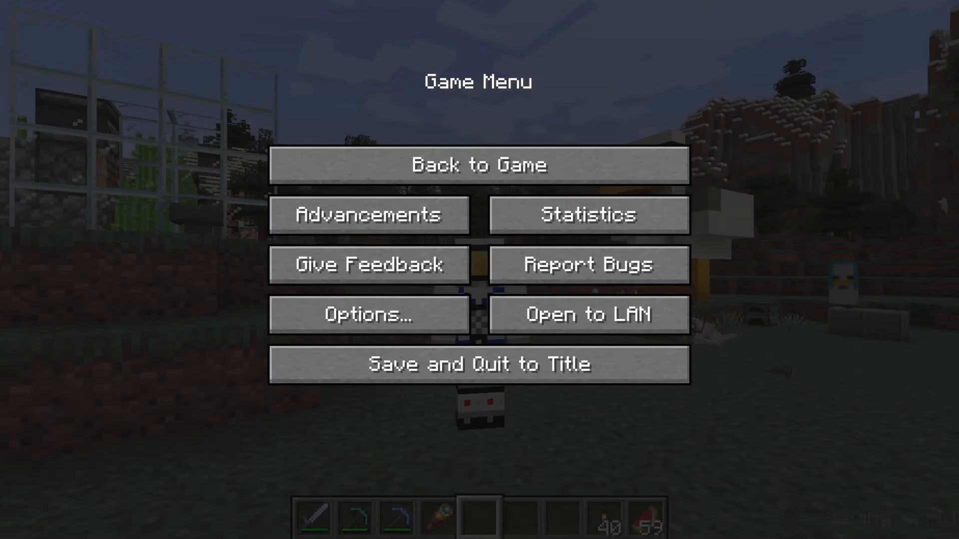
pyautogui.click(480, 364)
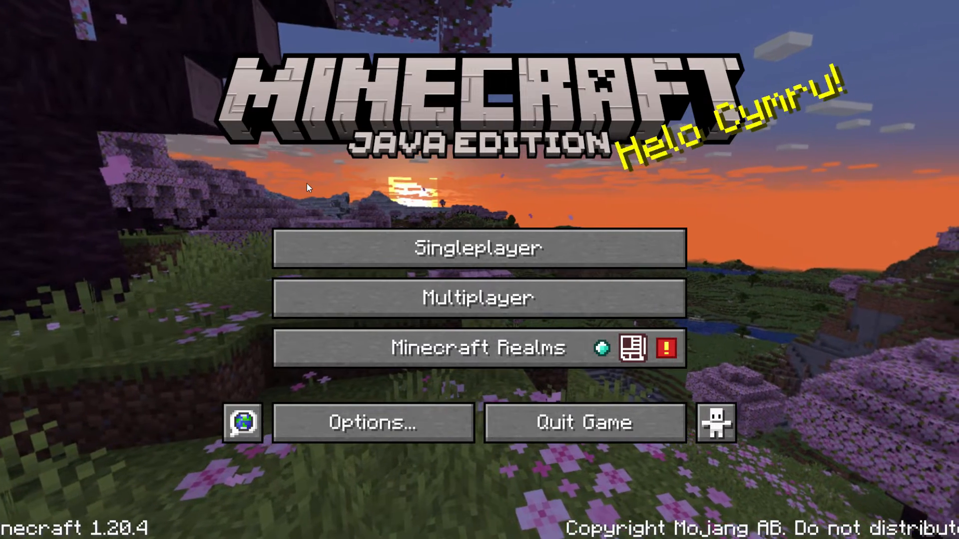
# - Activate the HTG-Custom-9 resource pack above Default in Options > Resource Packs and confirm
pyautogui.click(374, 422)
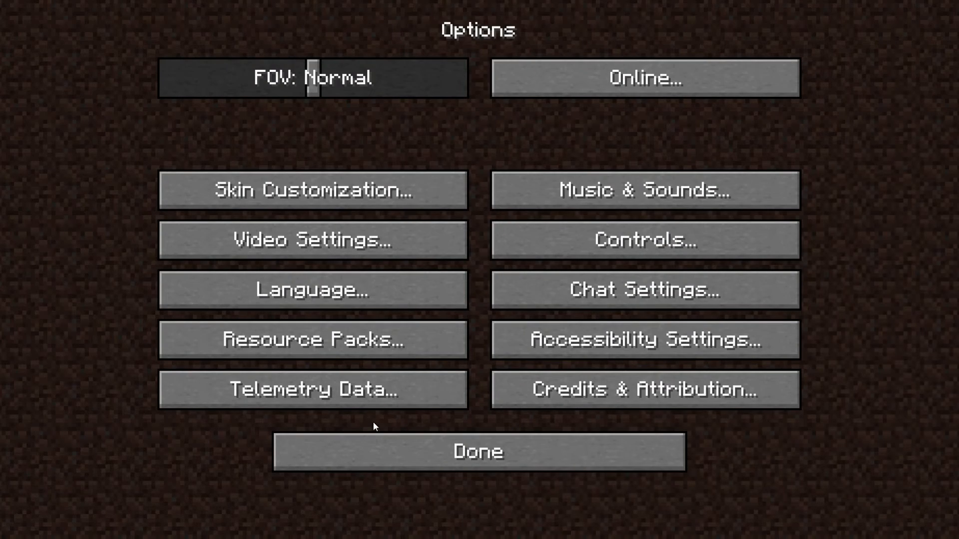
pyautogui.click(311, 340)
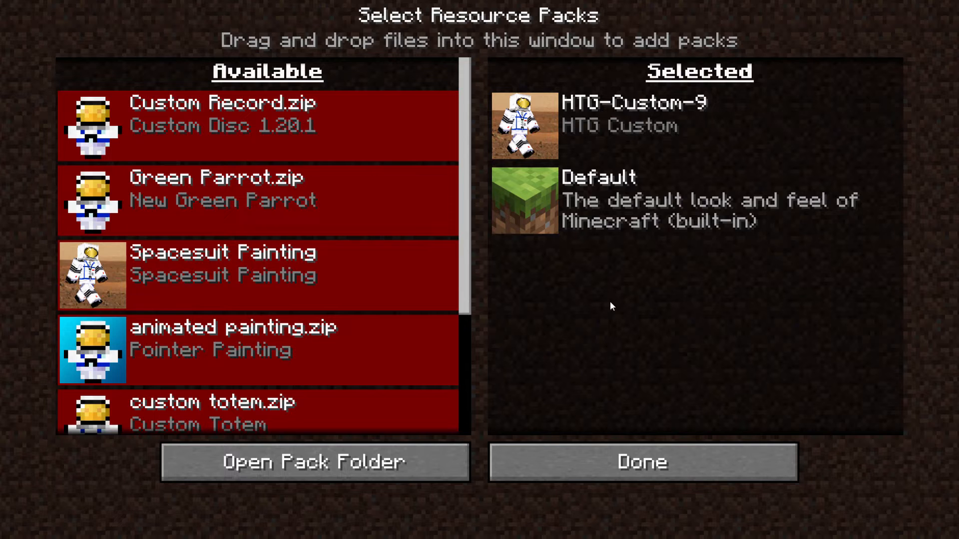
pyautogui.moveTo(642, 473)
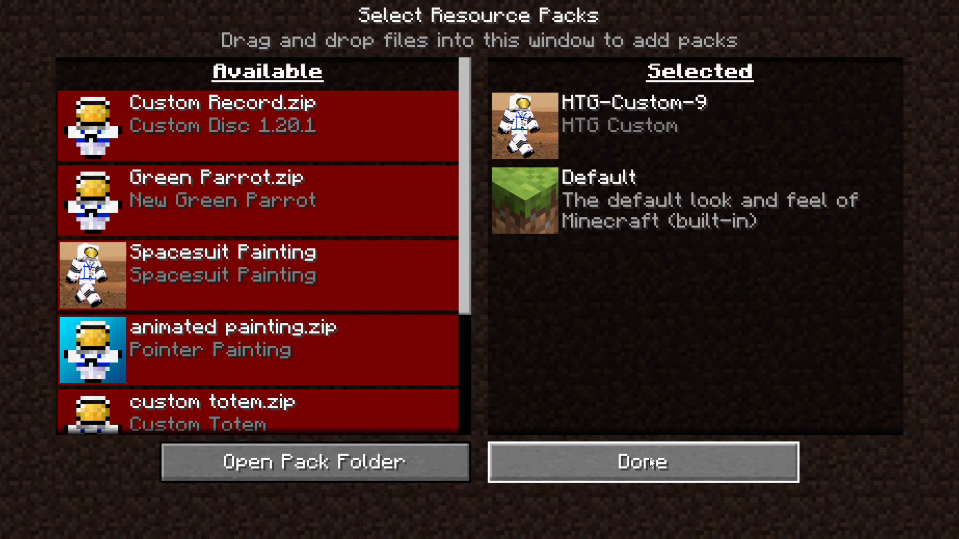
pyautogui.click(642, 466)
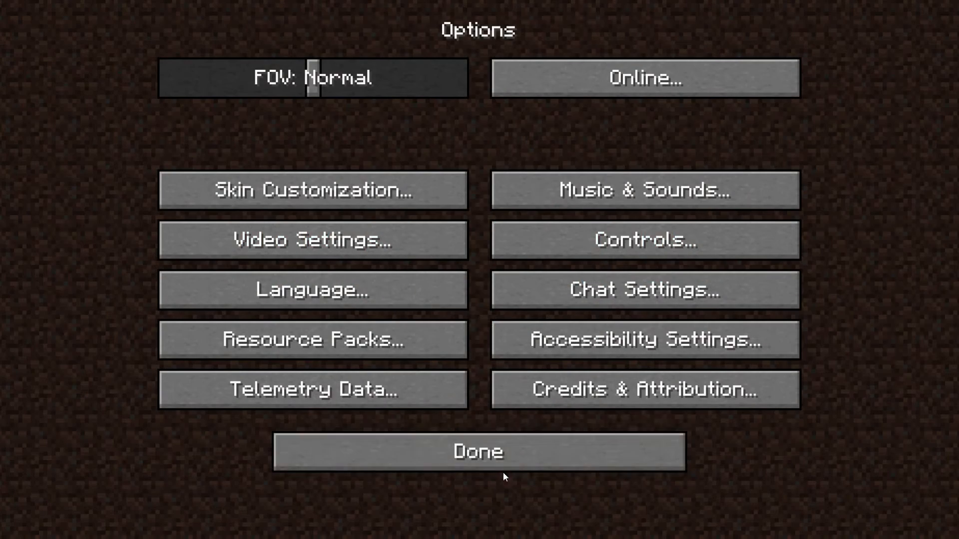
# - Leave Options so the title screen shows the custom blue background with the spacesuit character
pyautogui.click(478, 451)
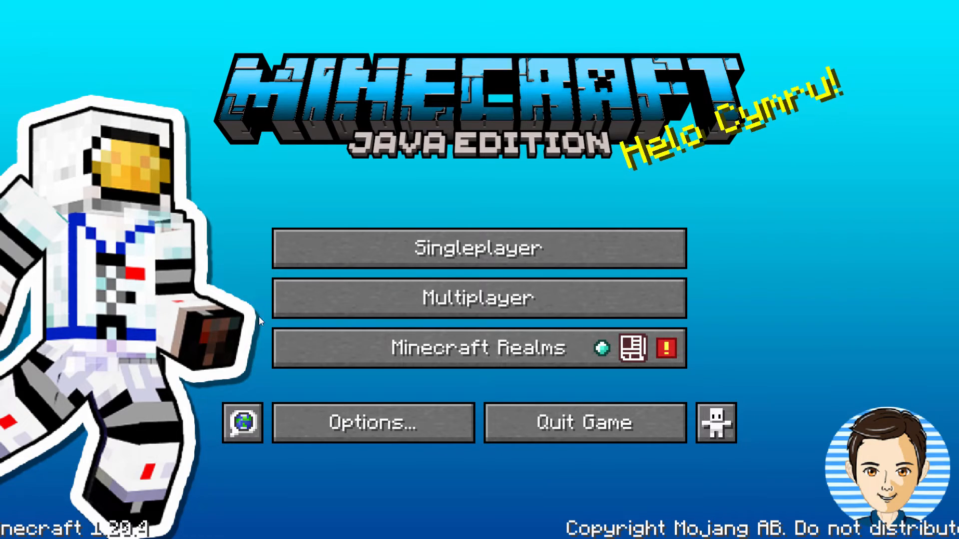
pyautogui.moveTo(745, 215)
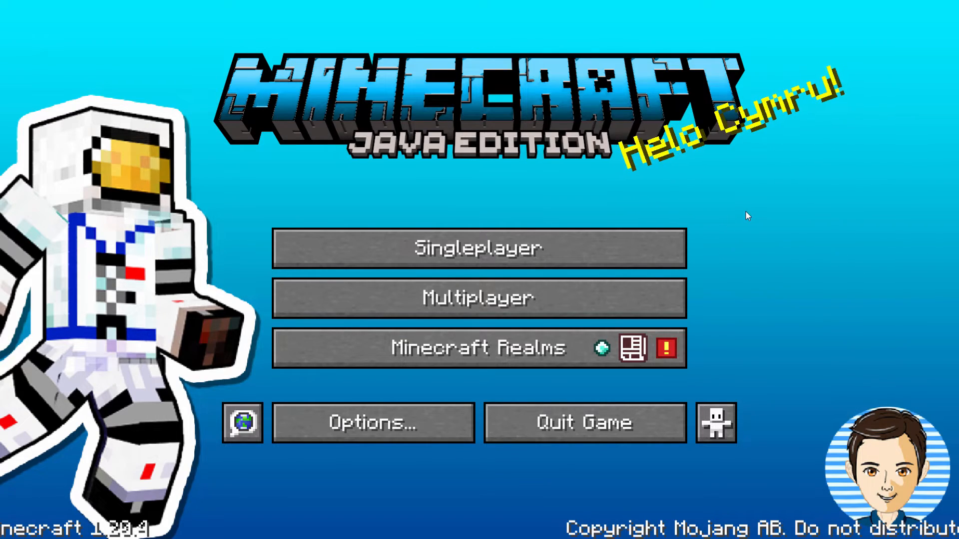
pyautogui.moveTo(350, 206)
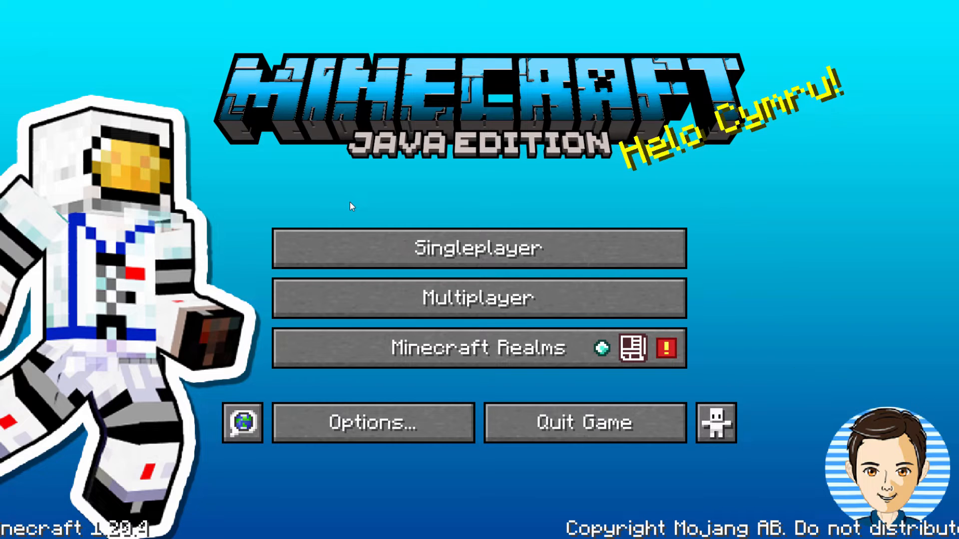
pyautogui.moveTo(787, 188)
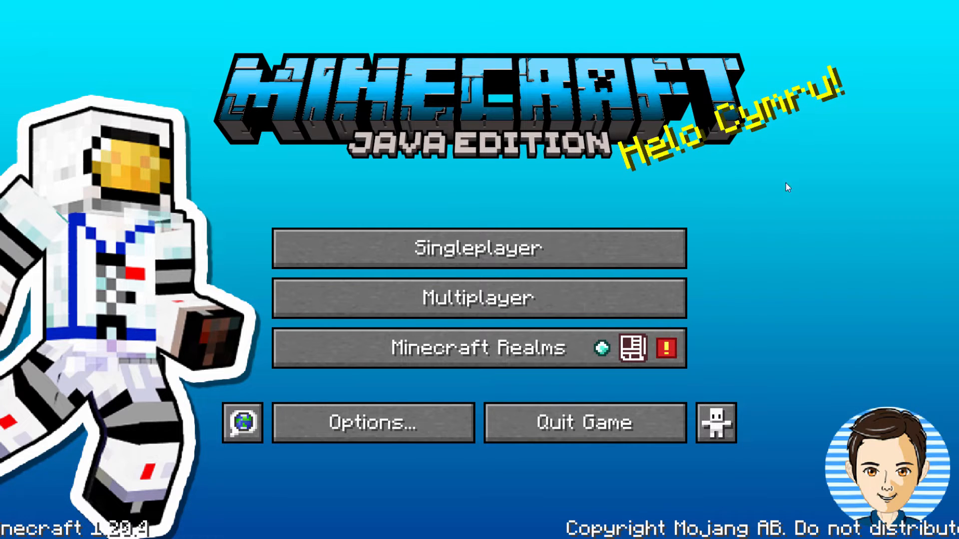
pyautogui.moveTo(222, 226)
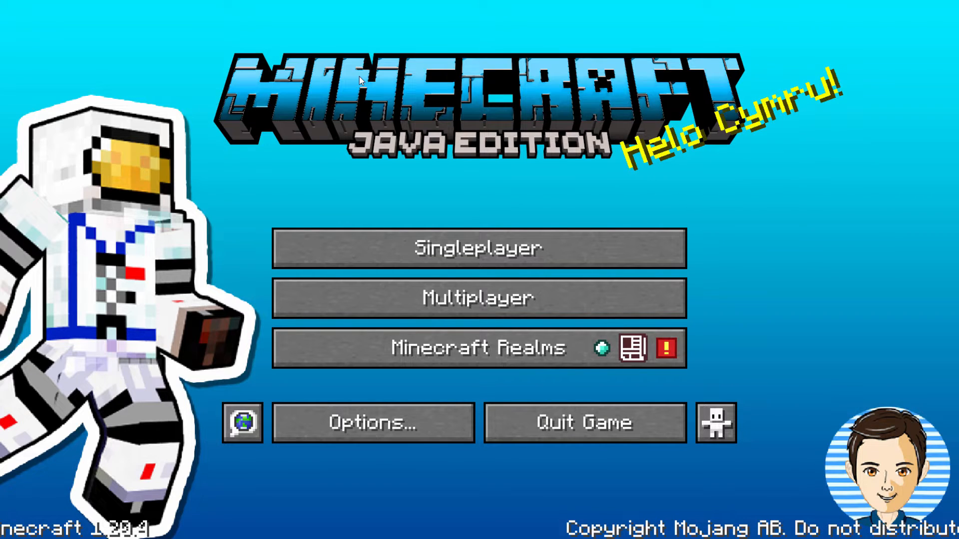
pyautogui.moveTo(390, 391)
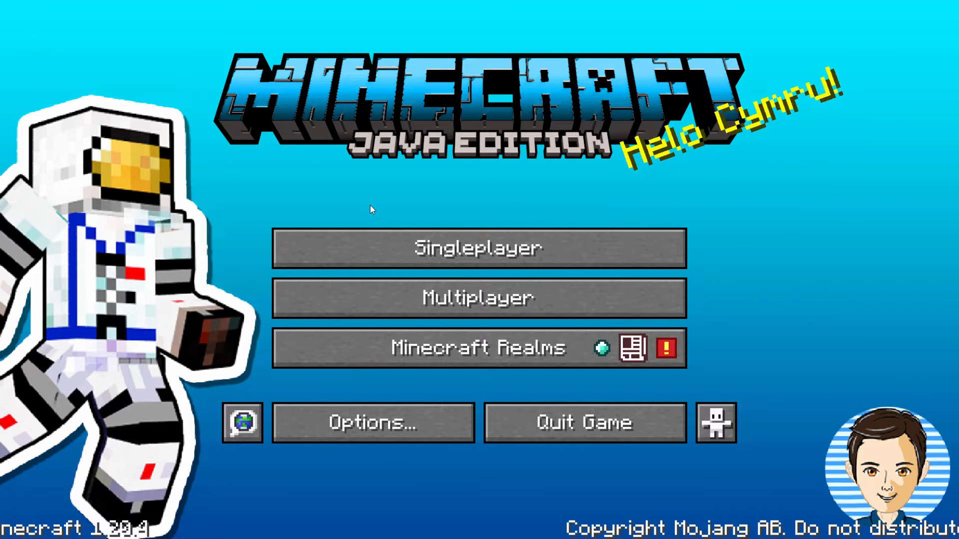
pyautogui.moveTo(227, 243)
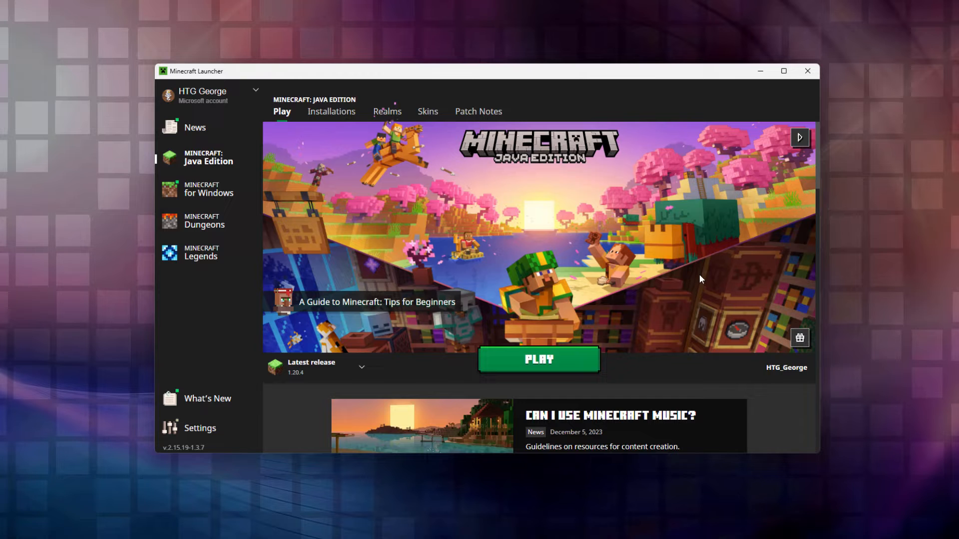
pyautogui.moveTo(476, 80)
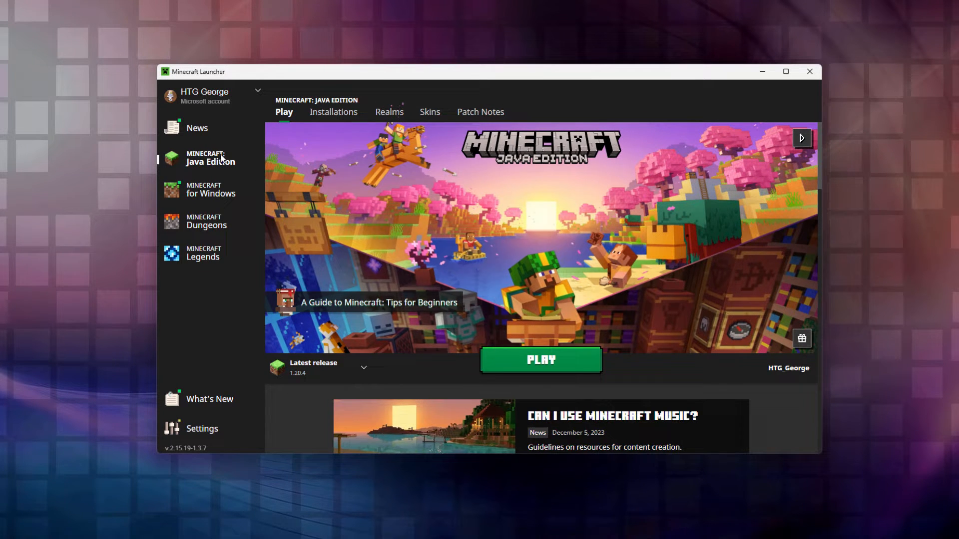
pyautogui.moveTo(554, 262)
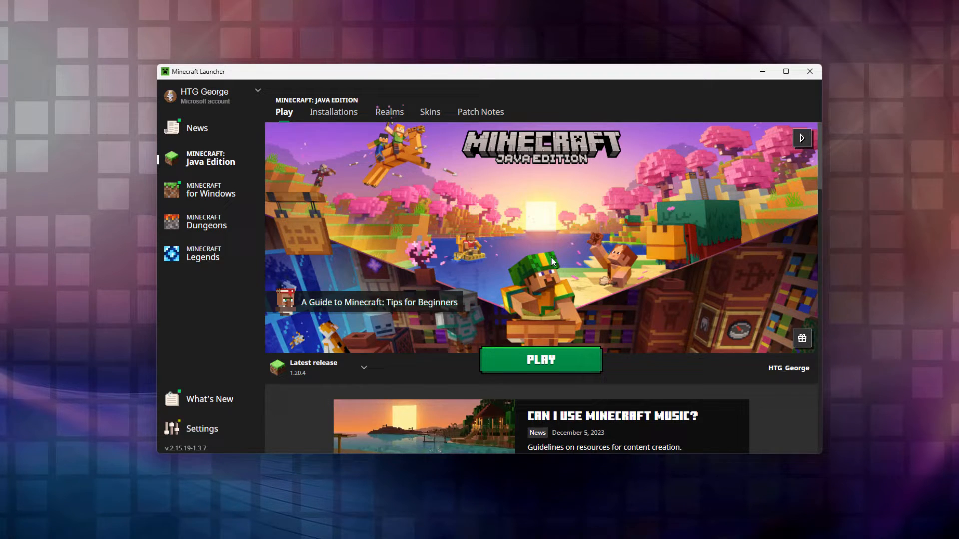
# - Show the Java Edition Installations list in the Minecraft Launcher
pyautogui.click(785, 71)
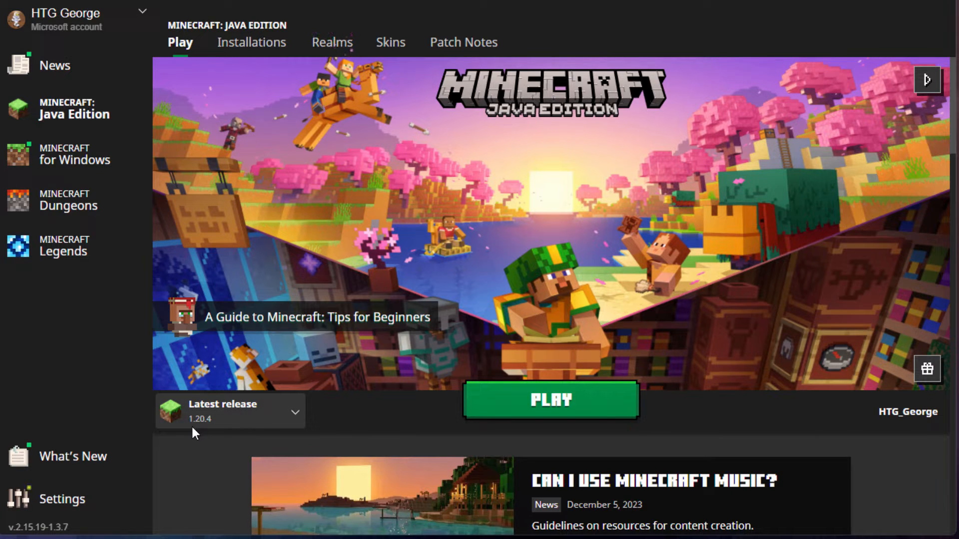
pyautogui.moveTo(222, 432)
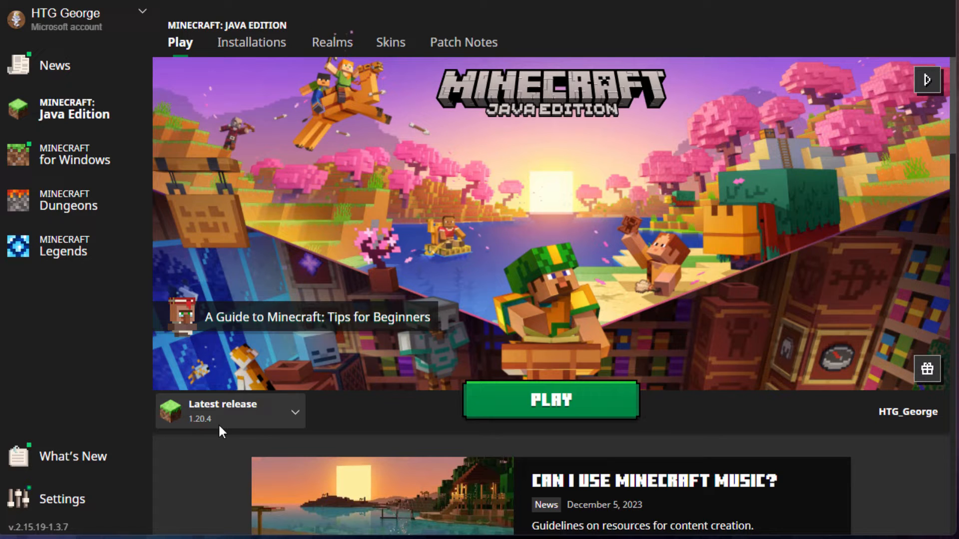
pyautogui.moveTo(196, 442)
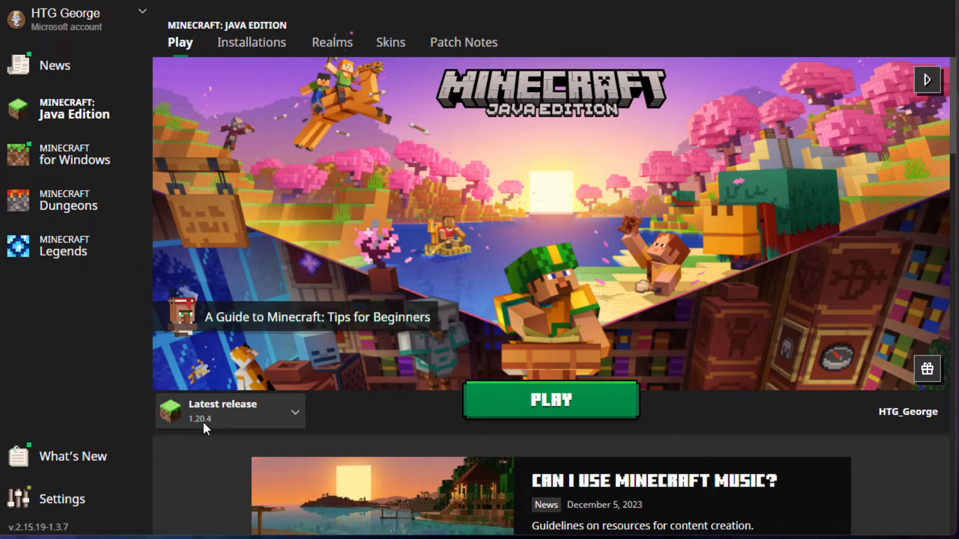
pyautogui.moveTo(198, 362)
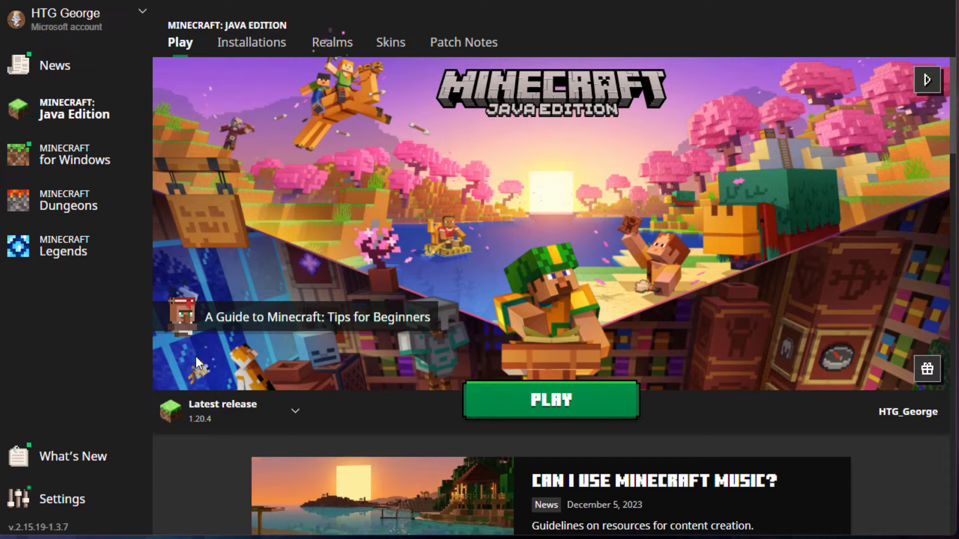
pyautogui.click(251, 42)
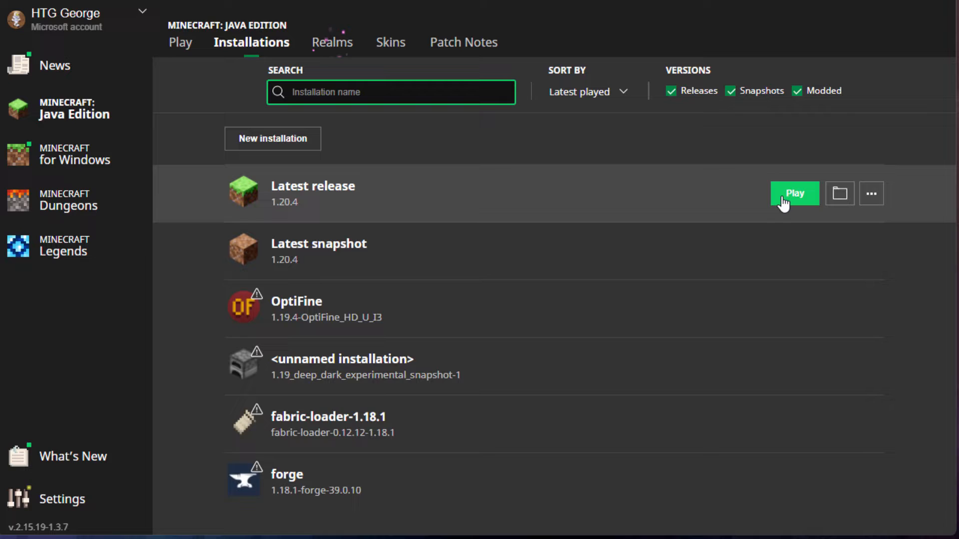
pyautogui.moveTo(839, 196)
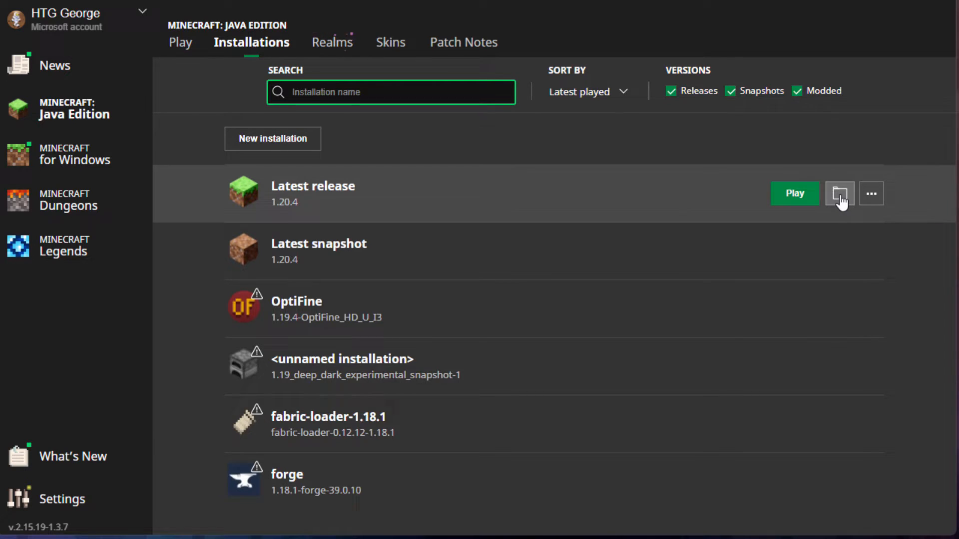
# - Open the Latest release installation's .minecraft game folder in File Explorer
pyautogui.click(839, 194)
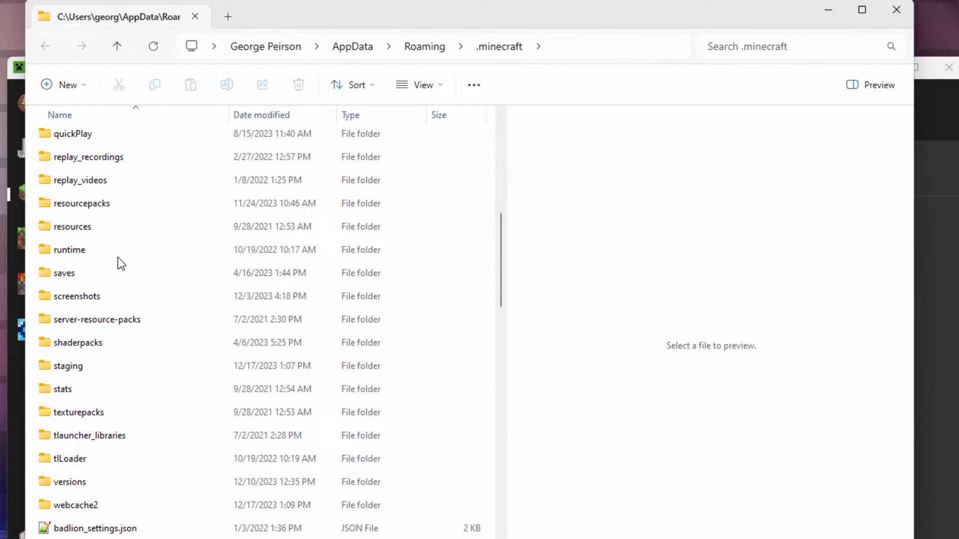
# - Open the .minecraft versions folder and select the 1.20.4 version folder
pyautogui.click(70, 482)
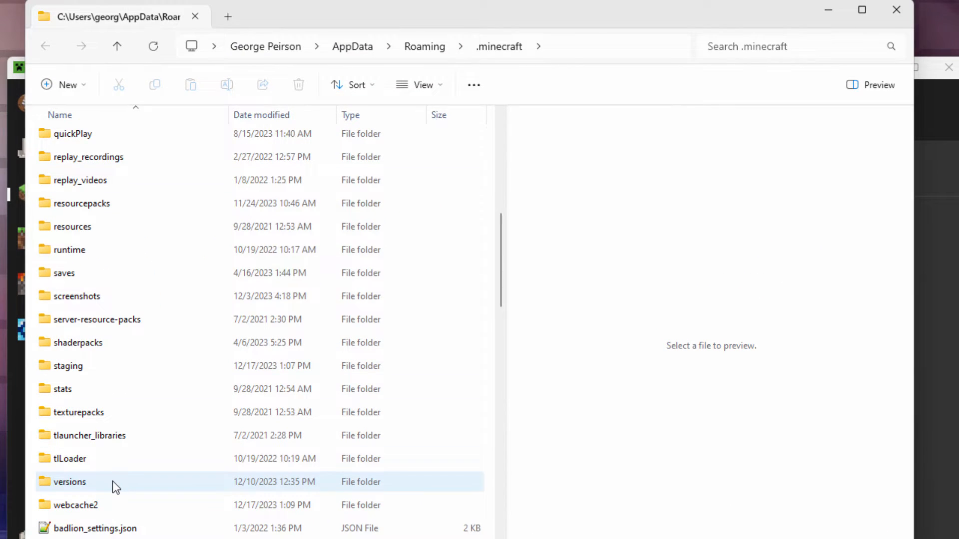
pyautogui.doubleClick(70, 482)
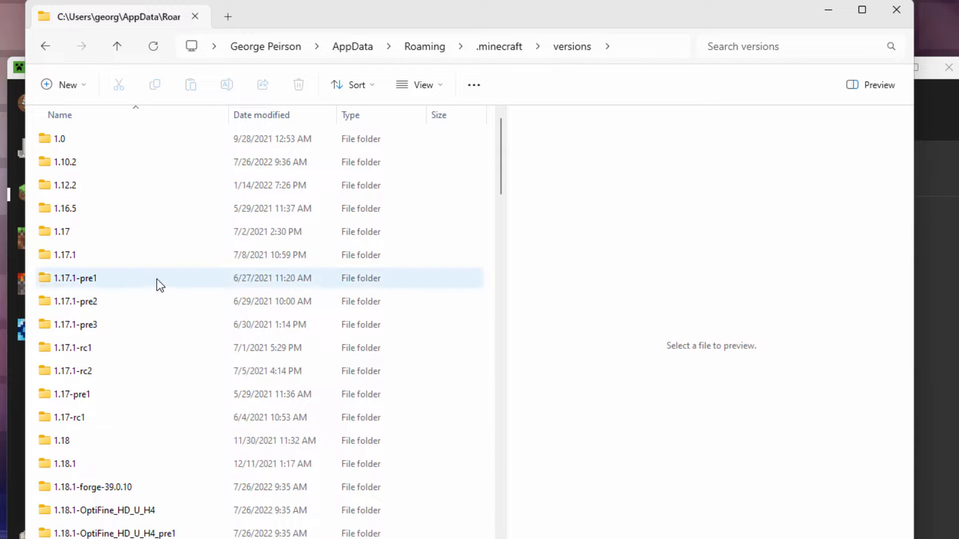
pyautogui.scroll(-3)
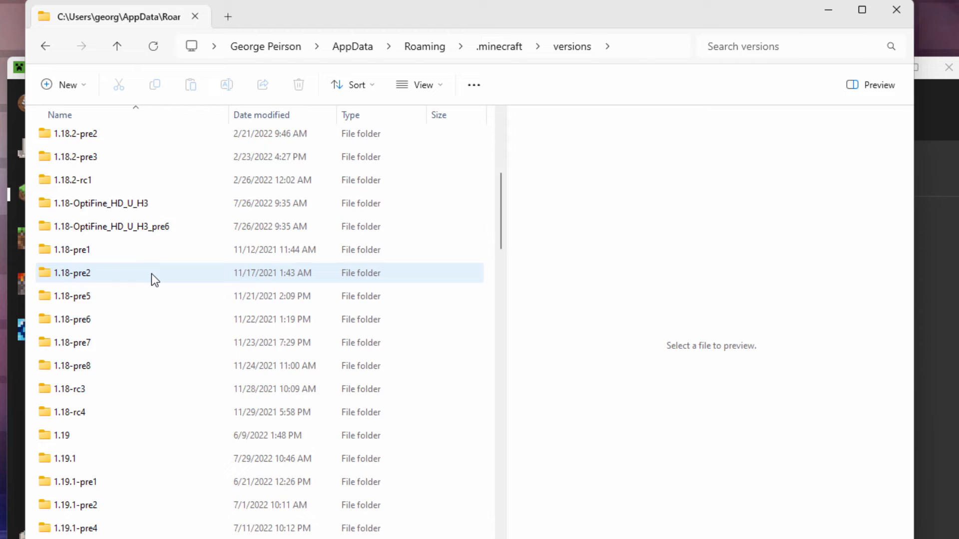
pyautogui.scroll(-3)
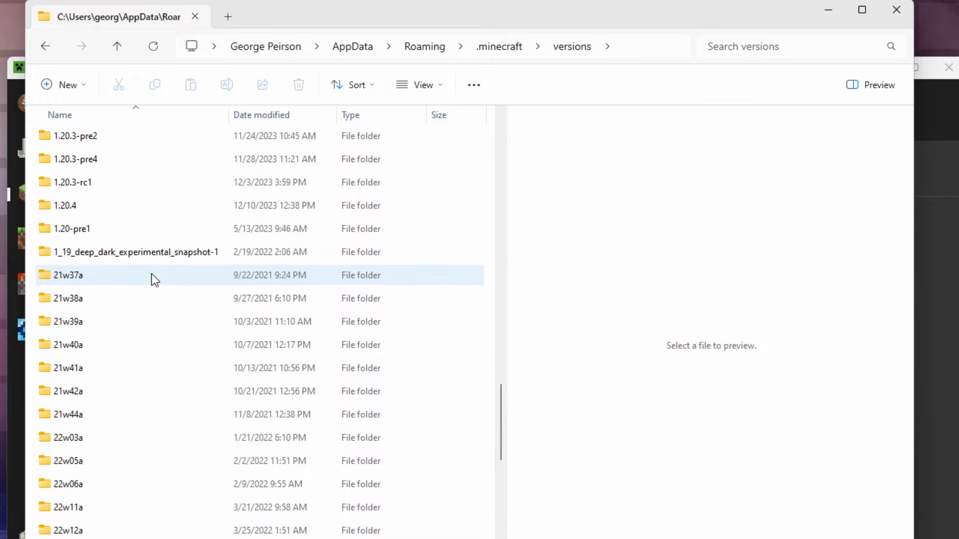
pyautogui.moveTo(120, 383)
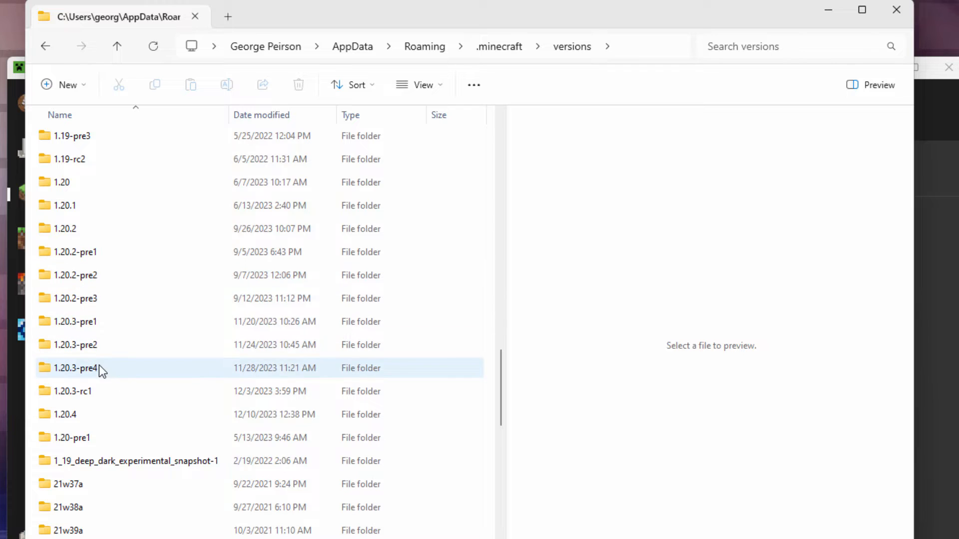
pyautogui.click(65, 414)
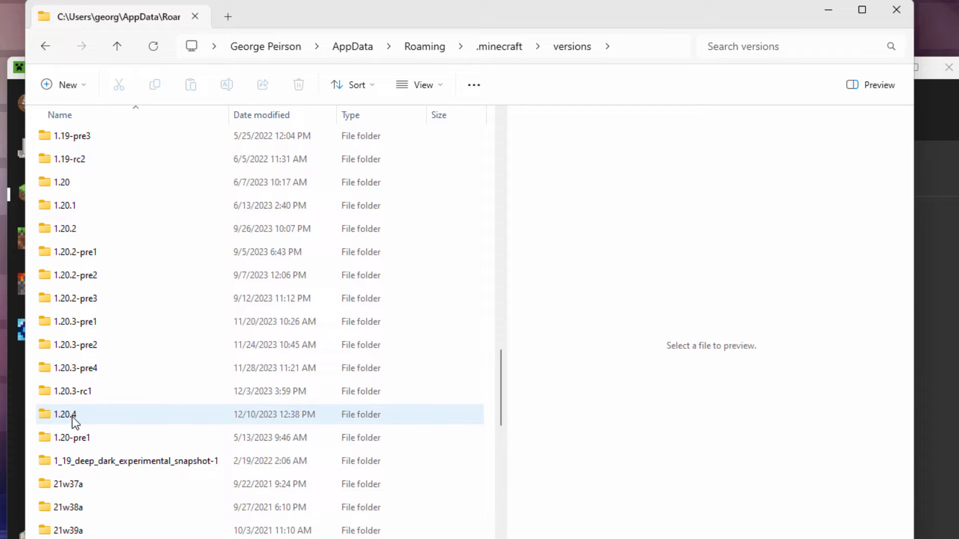
pyautogui.moveTo(86, 421)
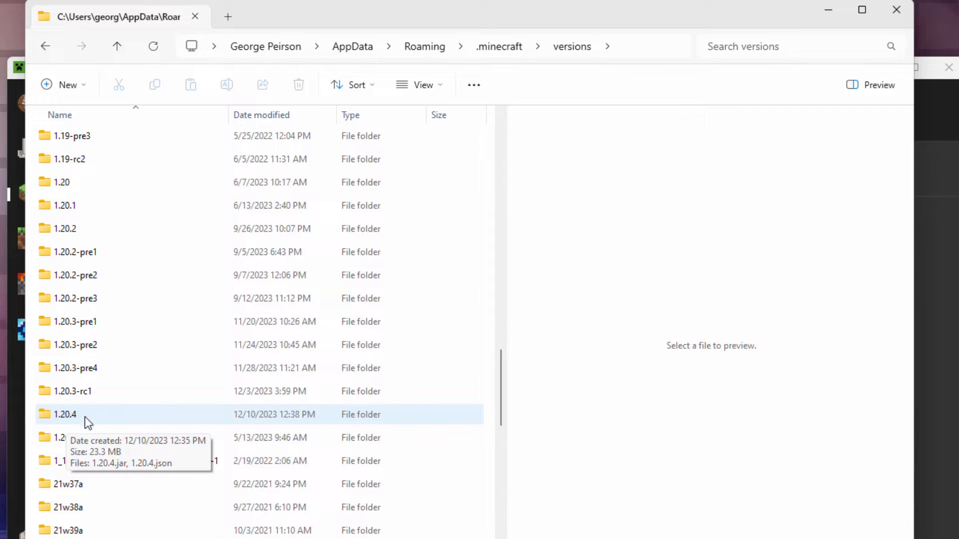
# - Open the 1.20.4 folder, check its 1.20.4.jar and 1.20.4.json files, and glance at the View layout options
pyautogui.doubleClick(64, 413)
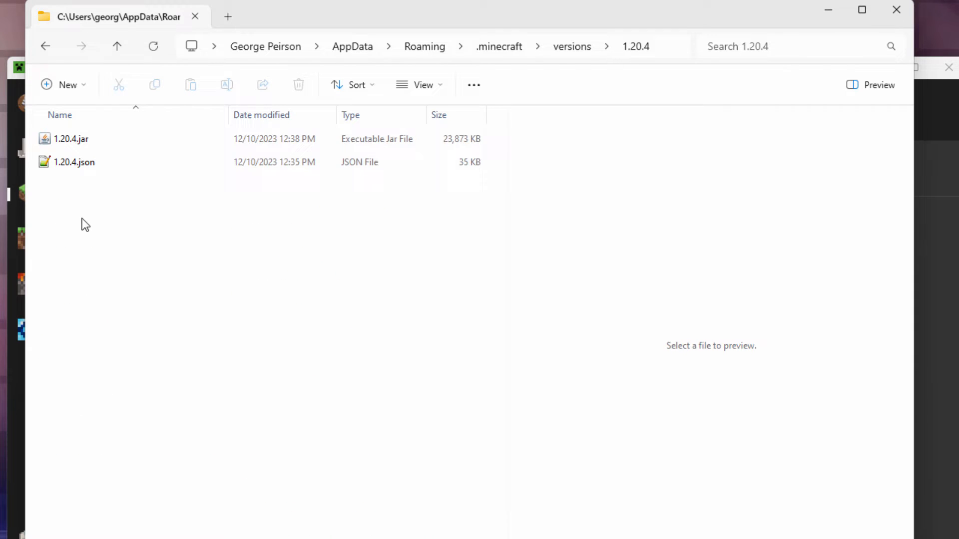
pyautogui.click(70, 139)
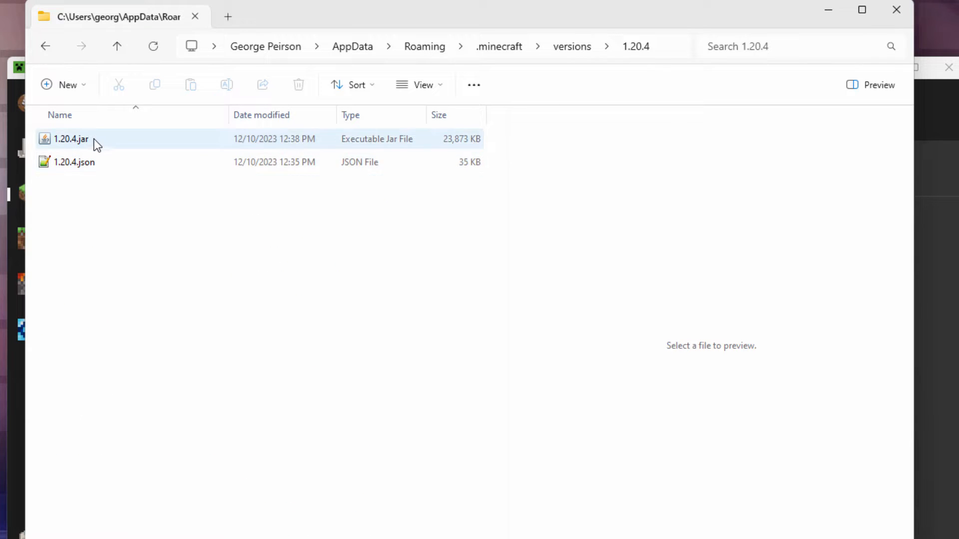
pyautogui.click(70, 162)
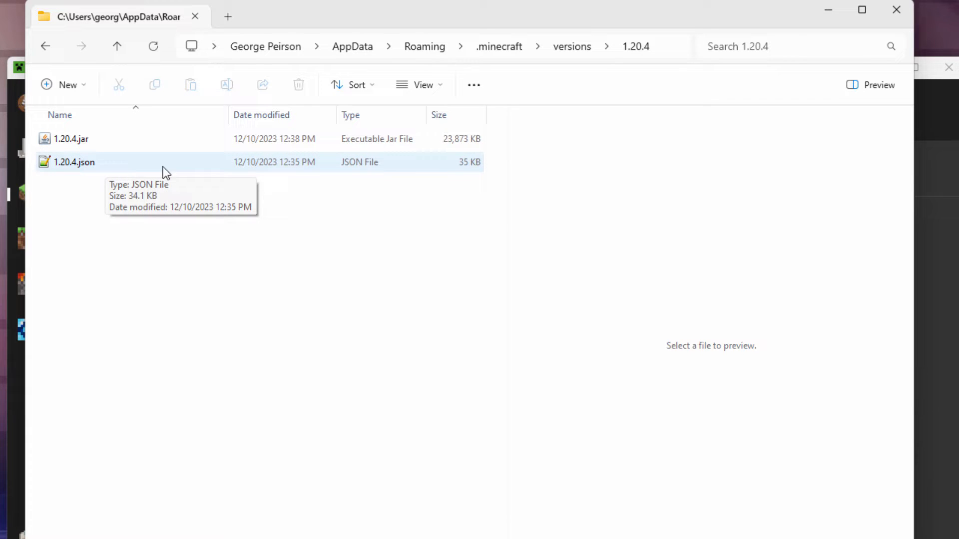
pyautogui.moveTo(92, 163)
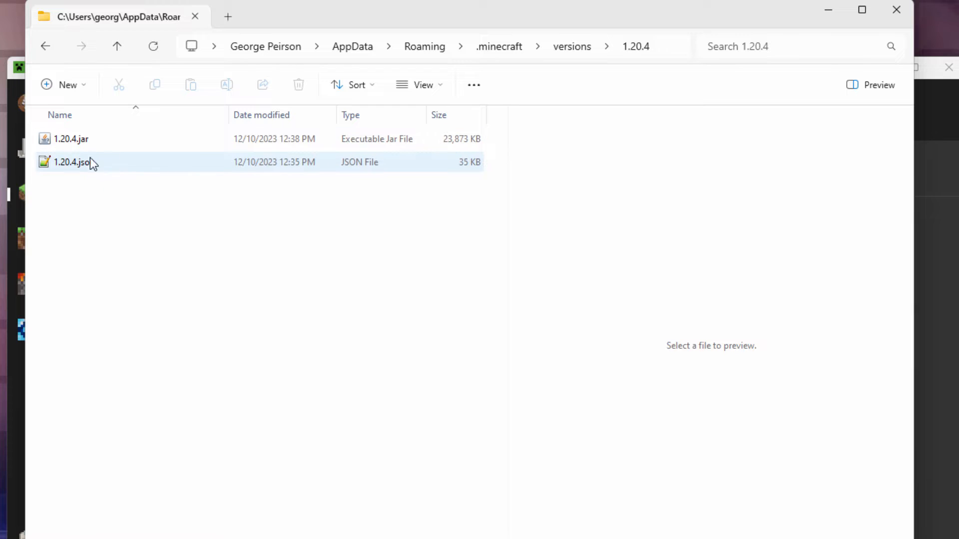
pyautogui.moveTo(92, 165)
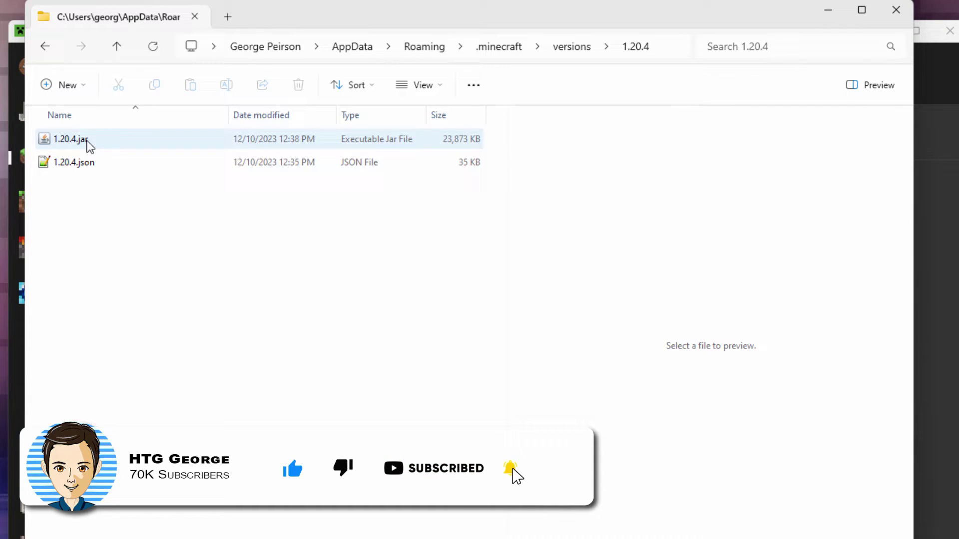
pyautogui.click(72, 162)
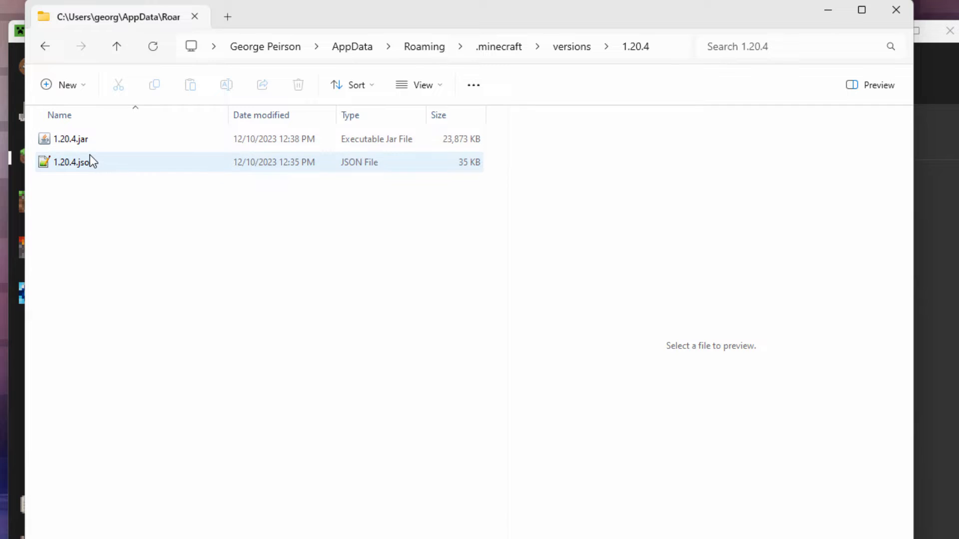
pyautogui.click(419, 84)
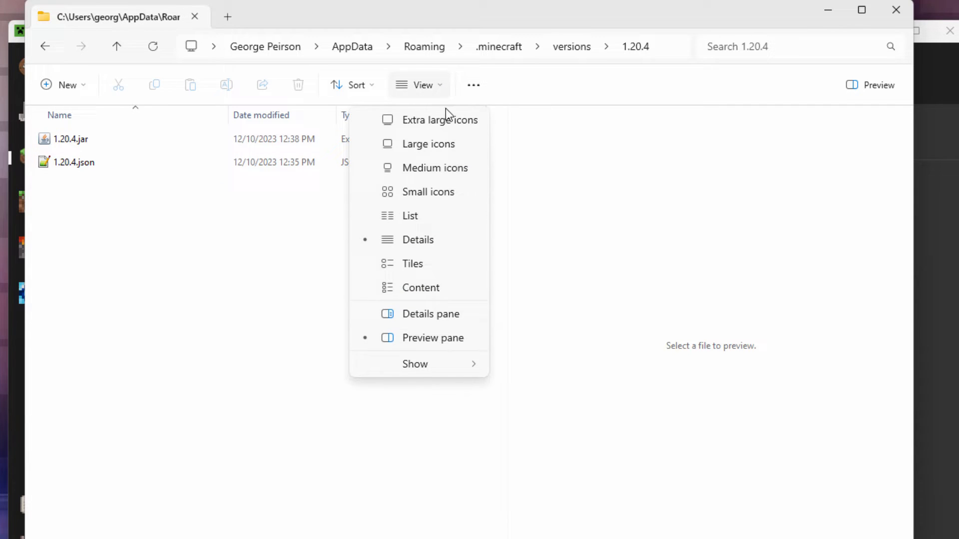
pyautogui.click(415, 364)
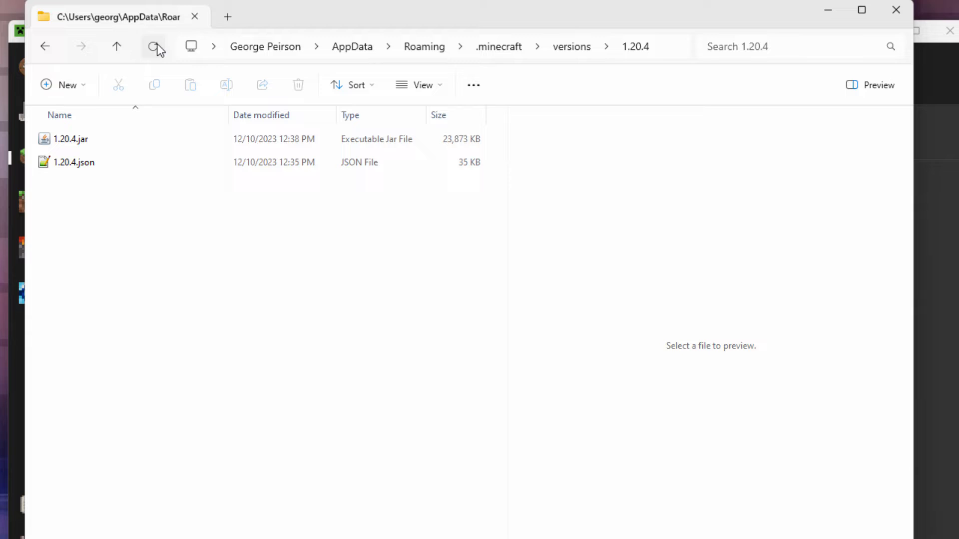
pyautogui.moveTo(154, 46)
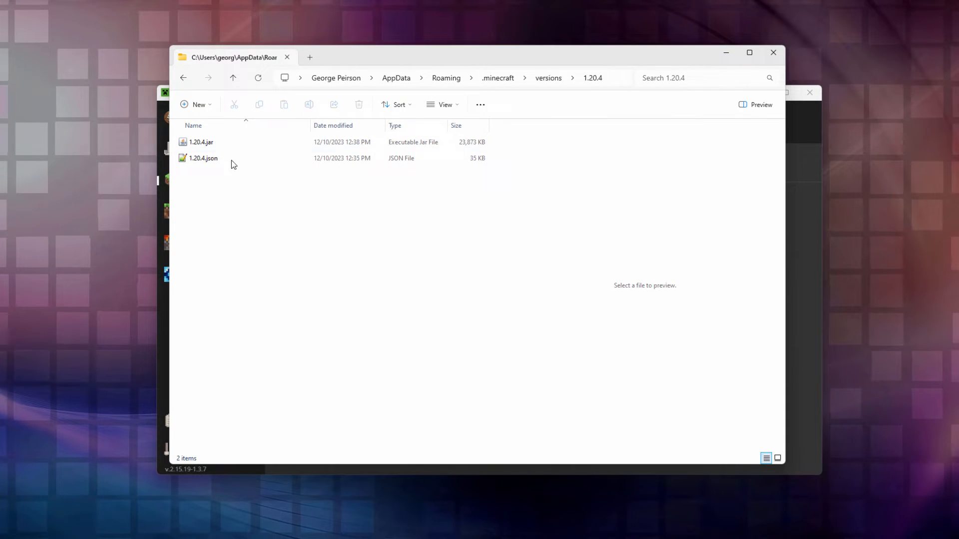
# - Show the C:\Pack folder with new title screen.png in a second File Explorer window
pyautogui.click(201, 142)
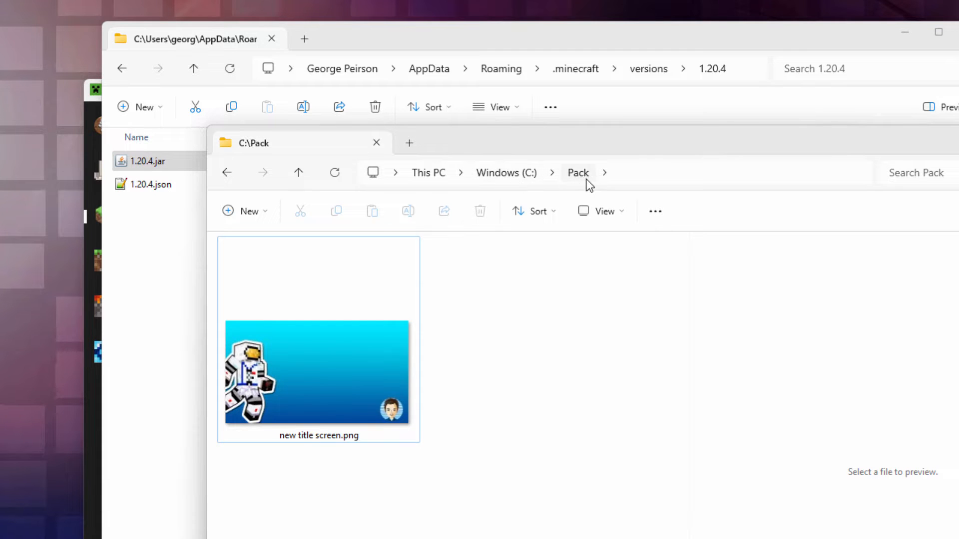
pyautogui.moveTo(581, 193)
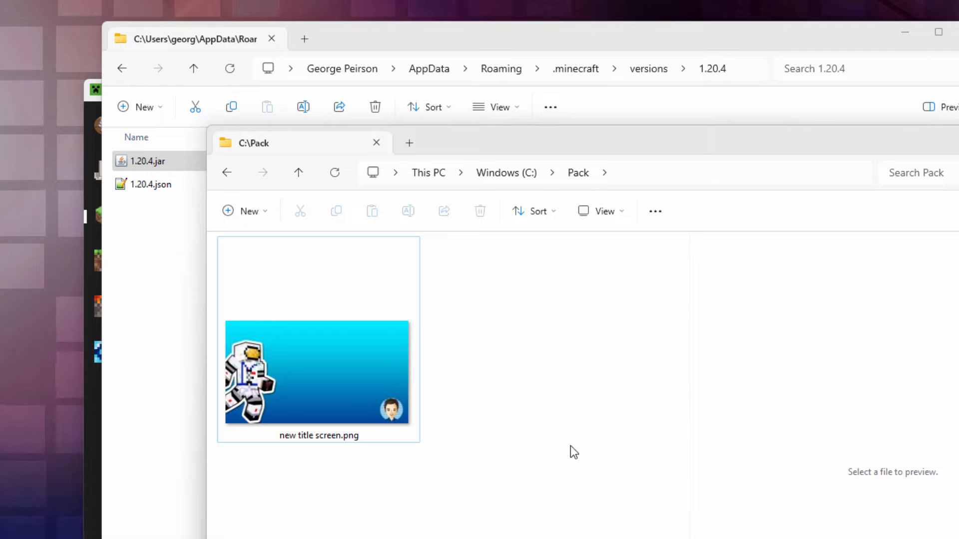
pyautogui.moveTo(578, 421)
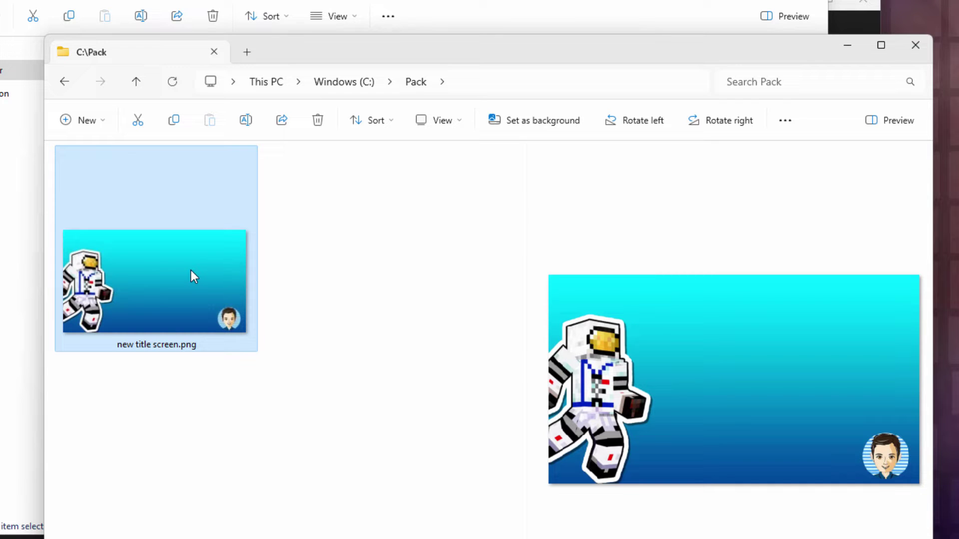
pyautogui.moveTo(193, 277)
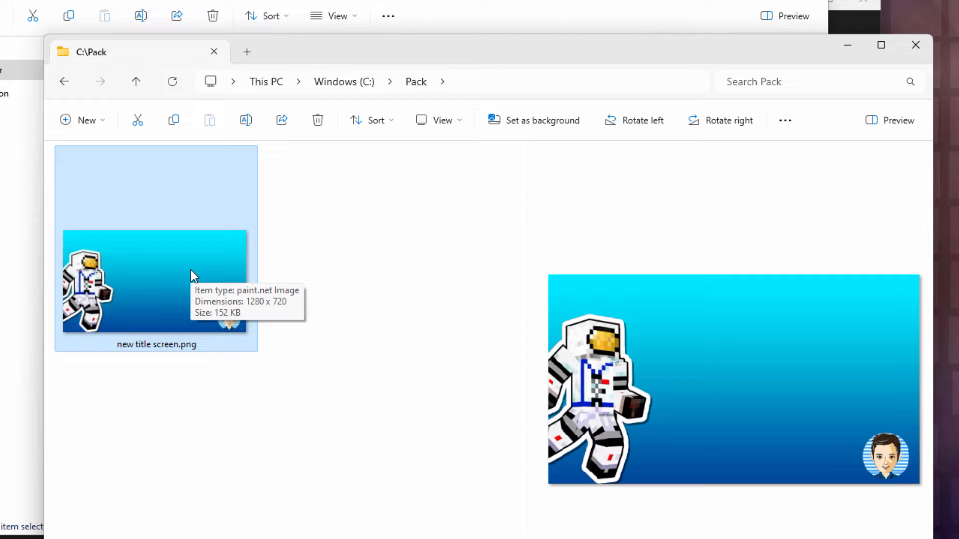
pyautogui.moveTo(667, 333)
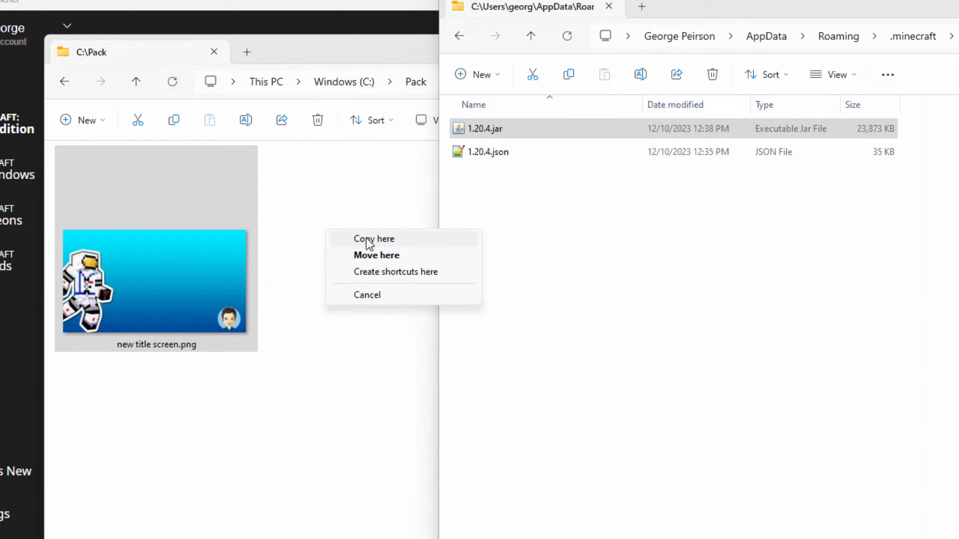
# - Copy 1.20.4.jar into C:\Pack beside new title screen.png using Copy here
pyautogui.click(373, 239)
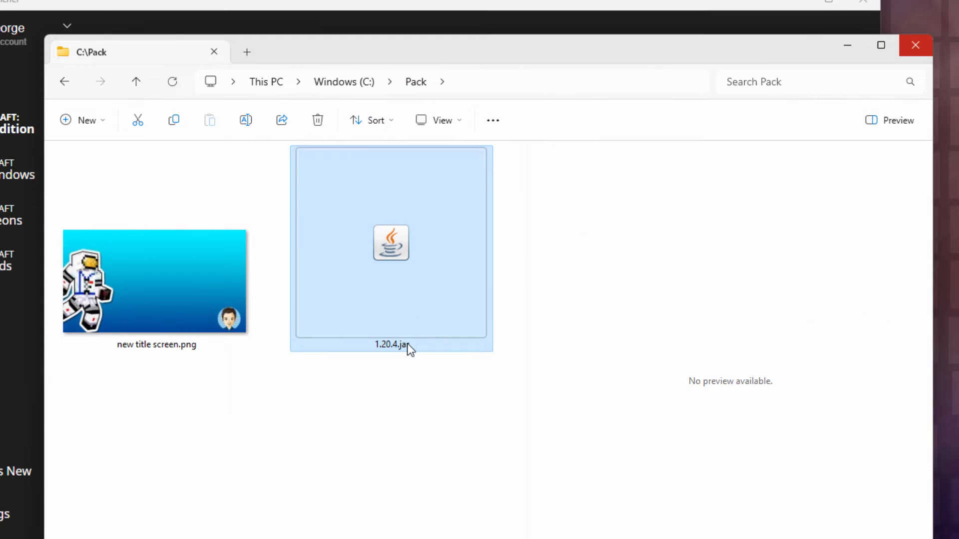
# - Rename the copied 1.20.4.jar to 1.20.4.zip and accept the extension-change warning
pyautogui.press('F2')
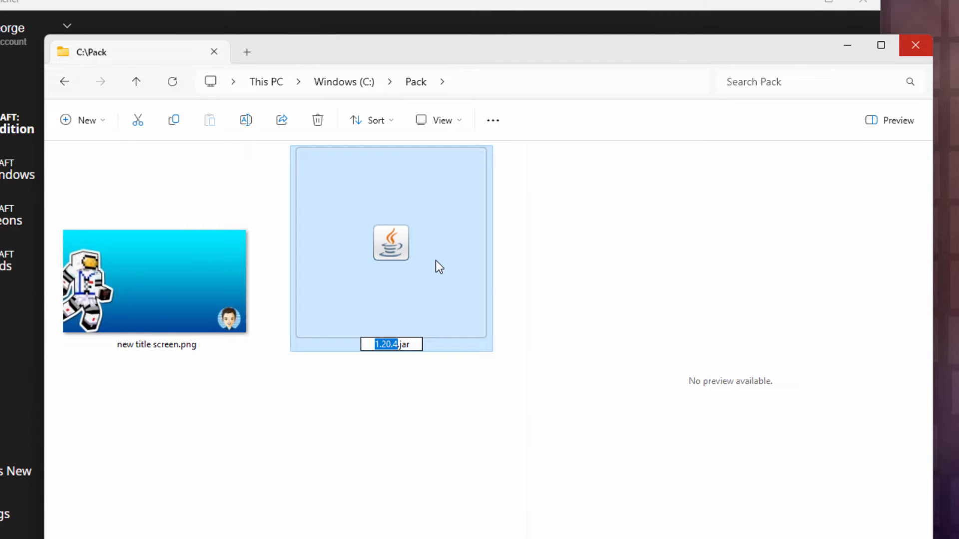
pyautogui.click(411, 345)
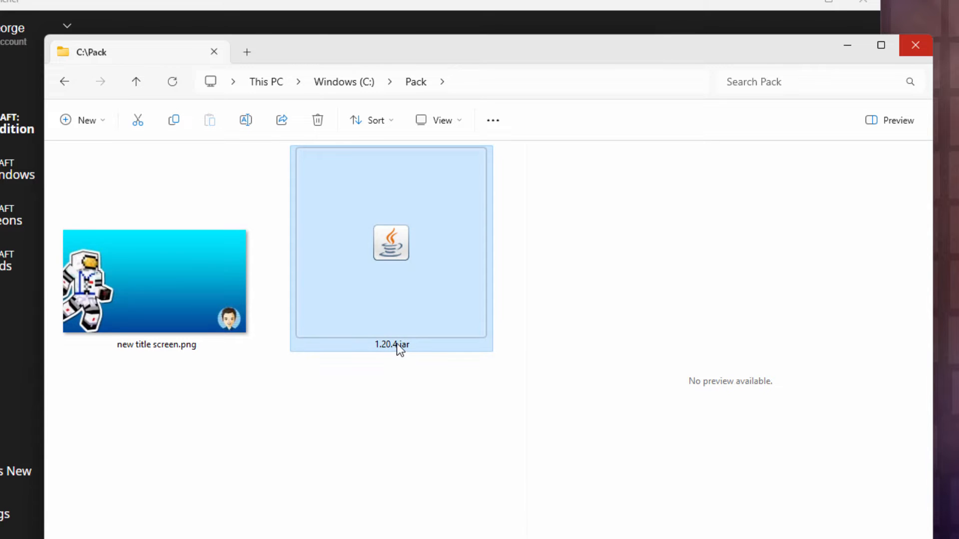
pyautogui.doubleClick(391, 345)
pyautogui.write('zip')
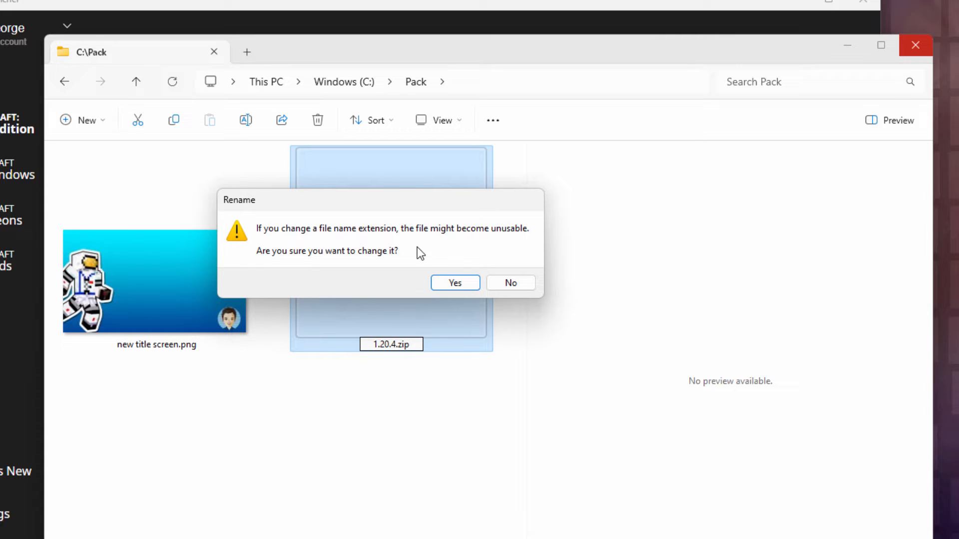
pyautogui.click(455, 283)
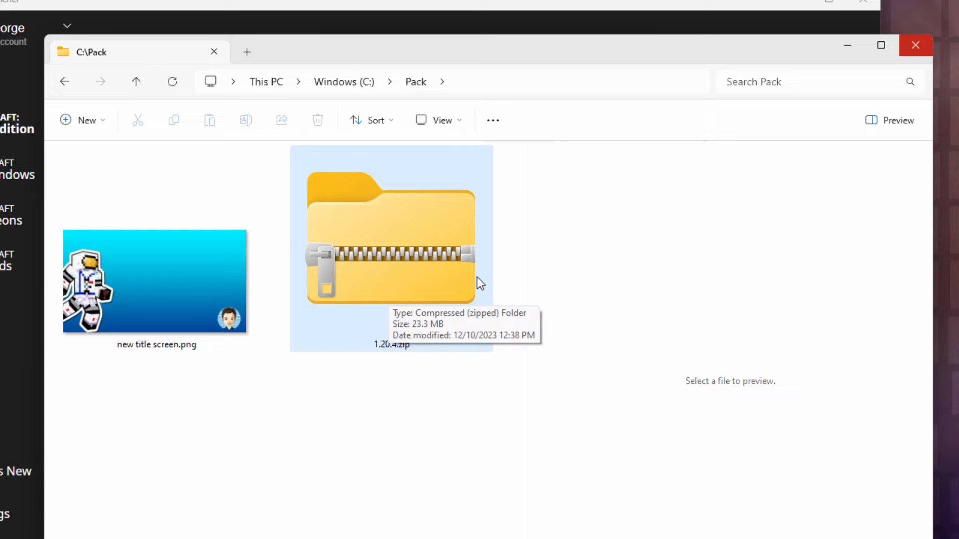
pyautogui.moveTo(441, 346)
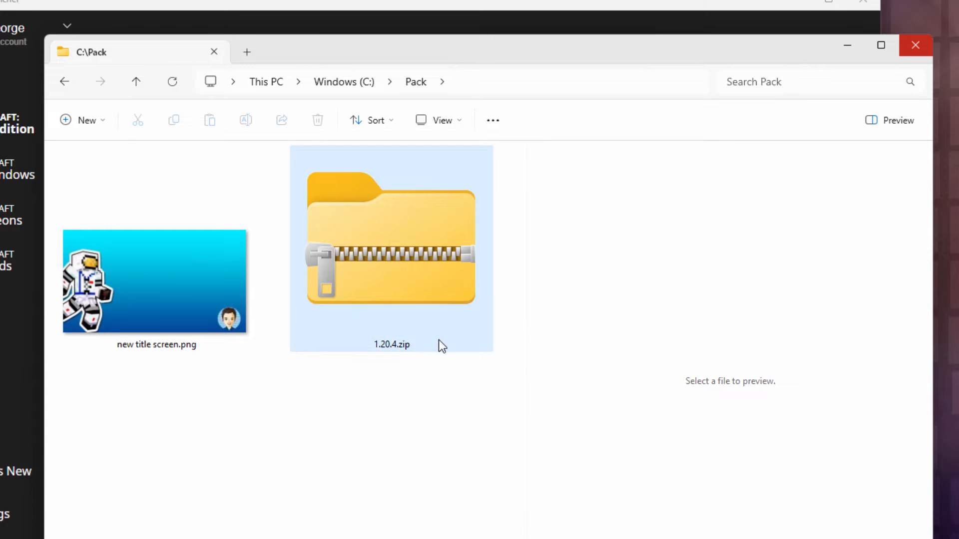
pyautogui.moveTo(370, 238)
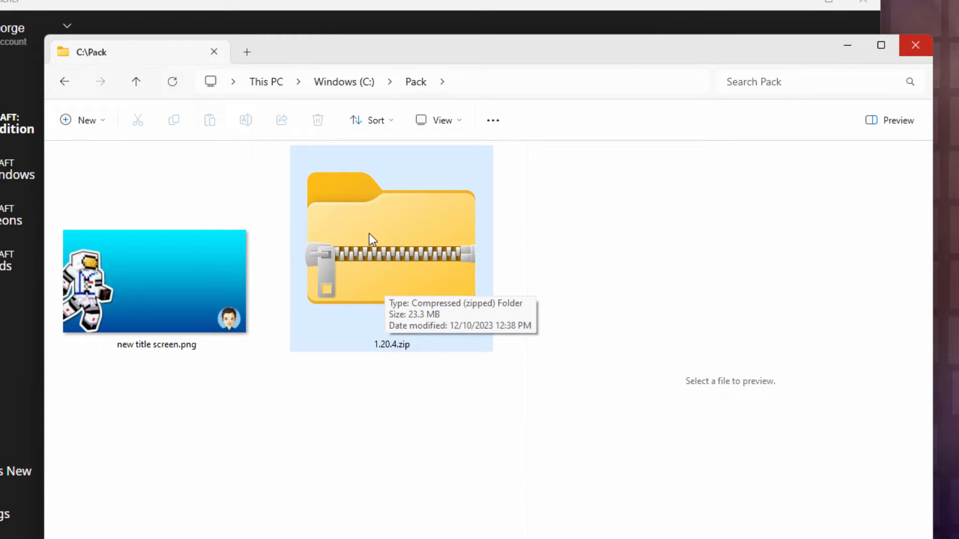
# - Browse 1.20.4.zip in a separate window, scrolling down through its class files to pack.png
pyautogui.rightClick(371, 239)
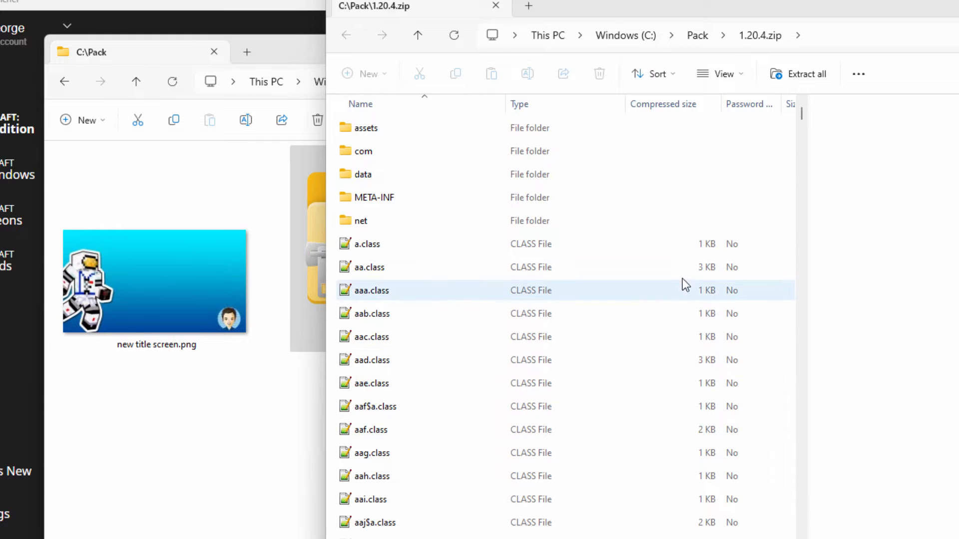
pyautogui.scroll(-3)
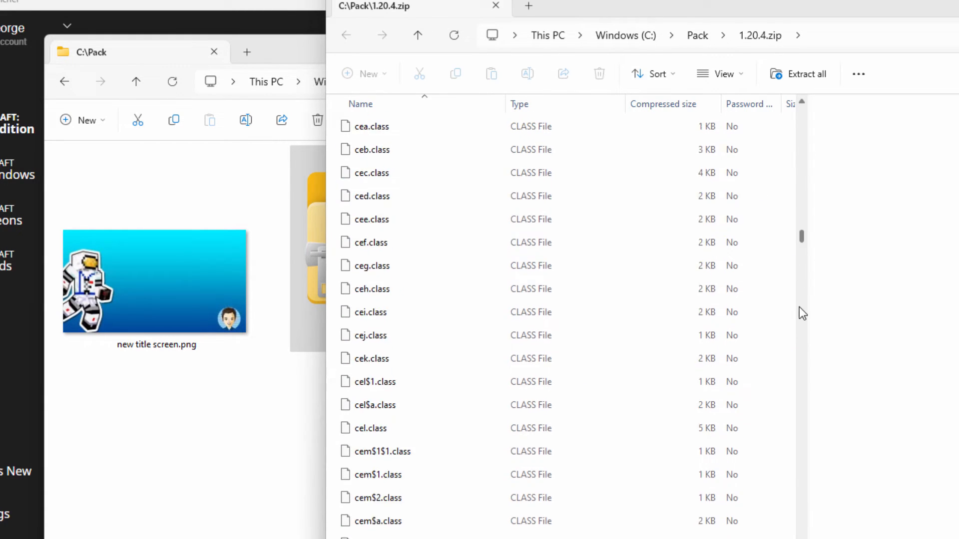
pyautogui.scroll(-3)
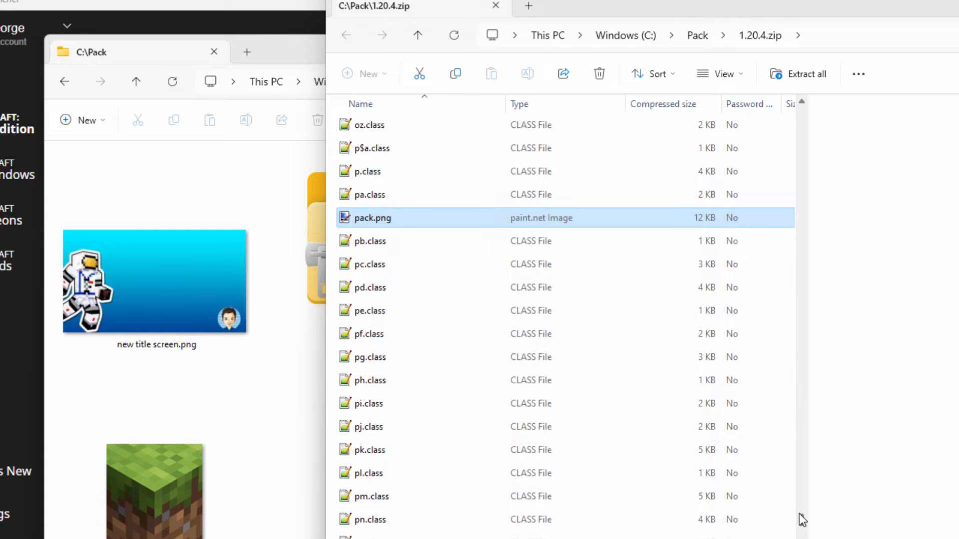
# - Navigate the zip into assets\minecraft\textures\gui\title\background
pyautogui.scroll(3)
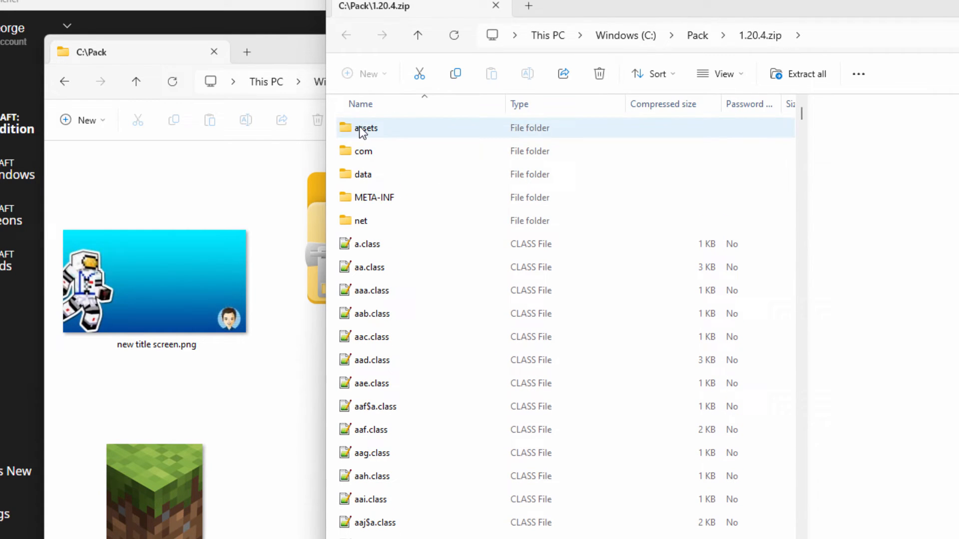
pyautogui.doubleClick(363, 128)
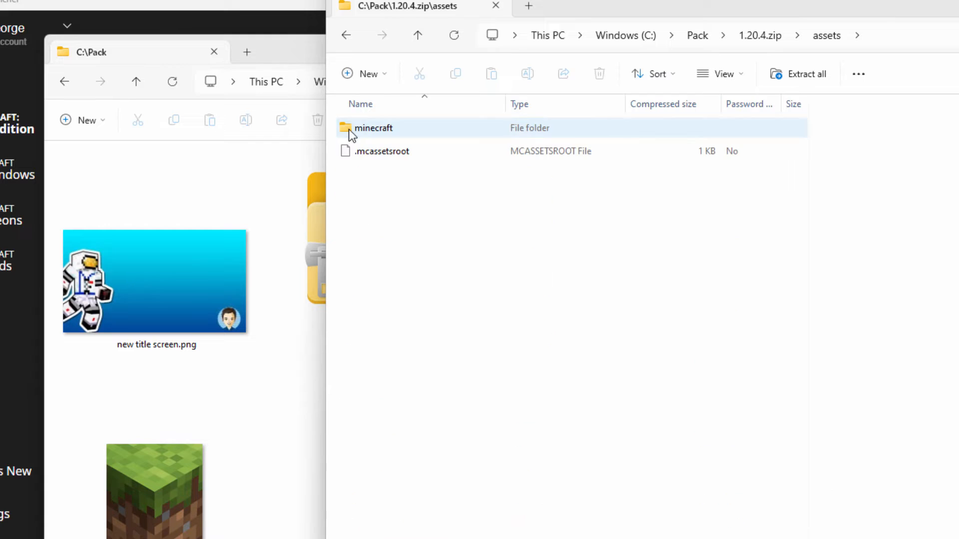
pyautogui.doubleClick(374, 128)
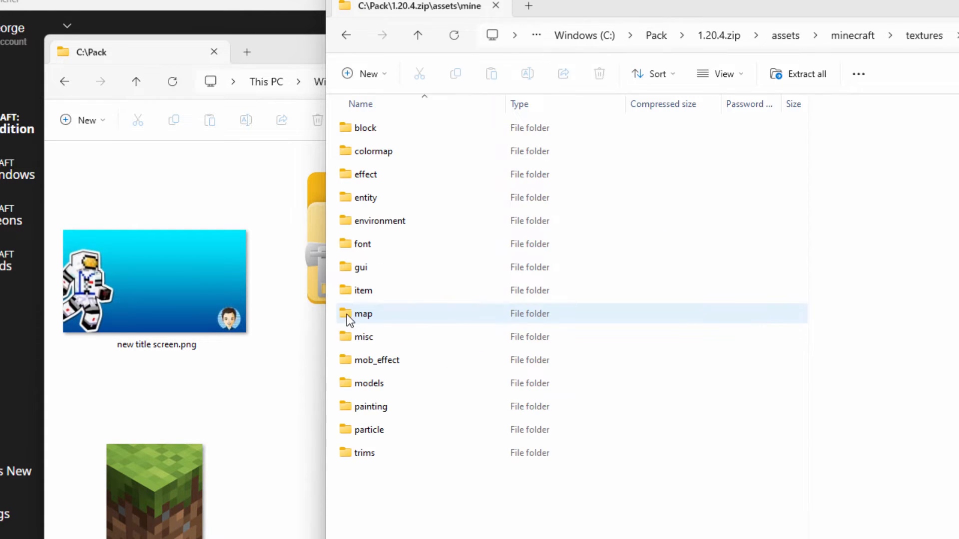
pyautogui.click(361, 268)
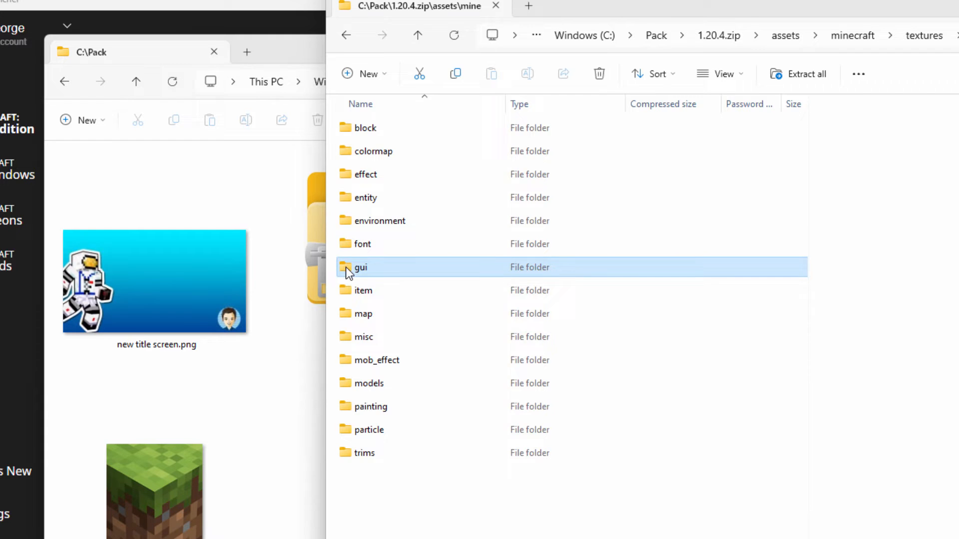
pyautogui.doubleClick(361, 267)
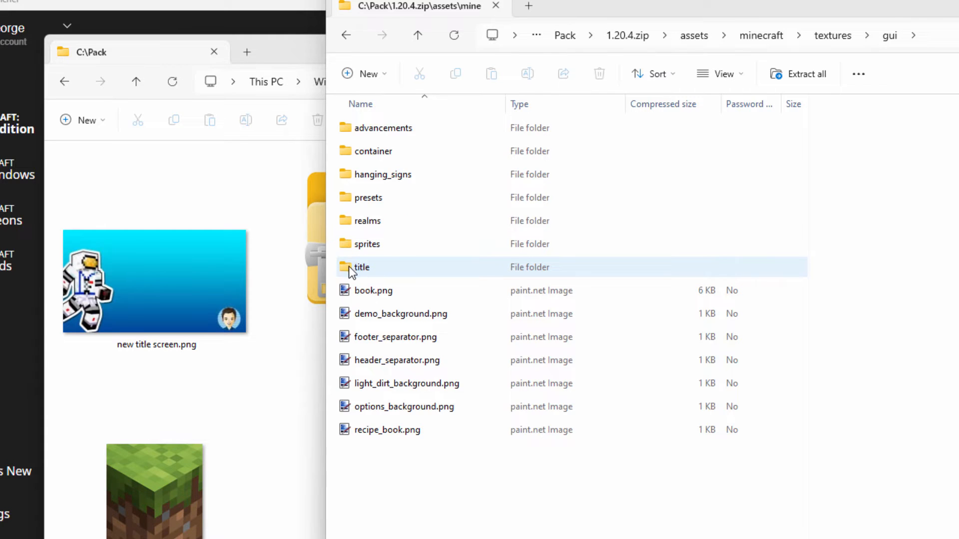
pyautogui.doubleClick(362, 267)
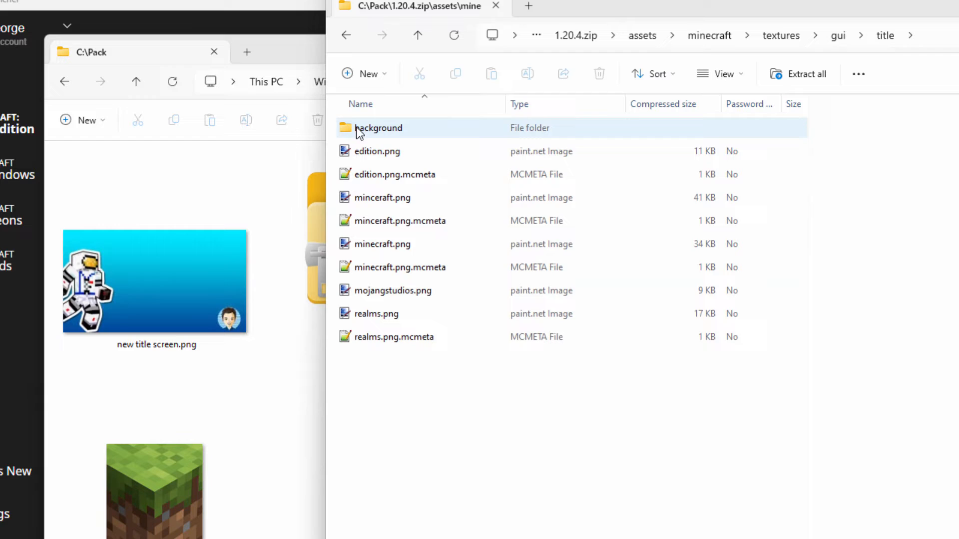
pyautogui.doubleClick(379, 128)
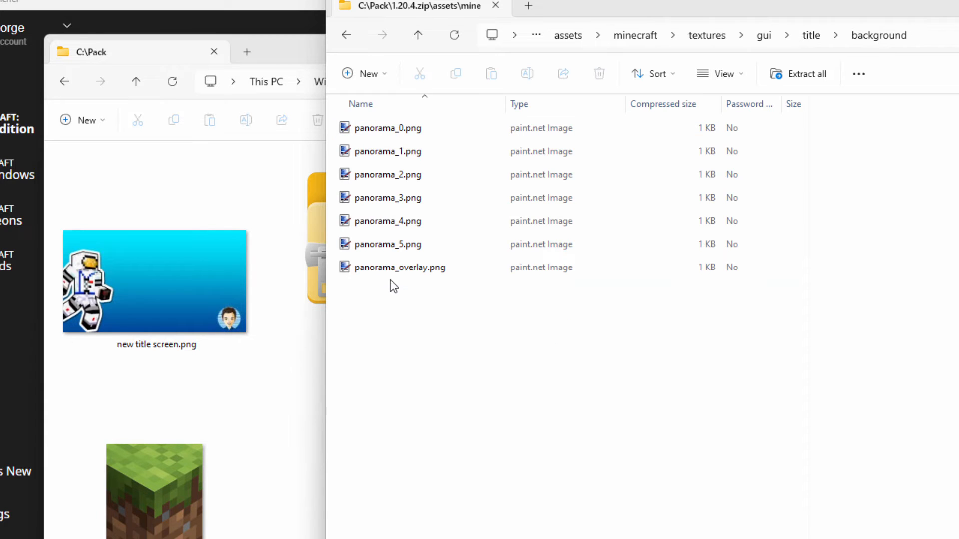
# - Copy panorama_overlay.png from the zip's background folder into C:\Pack
pyautogui.click(399, 268)
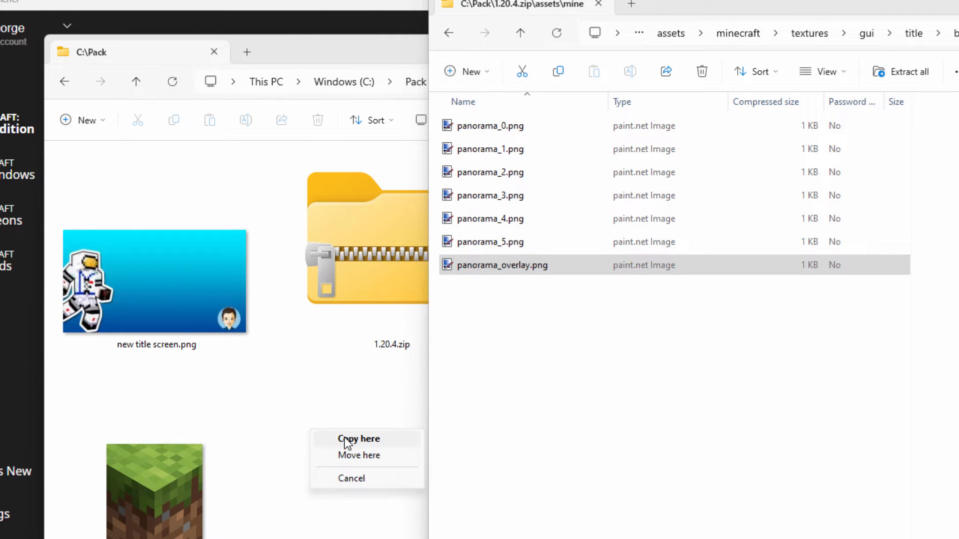
pyautogui.click(357, 439)
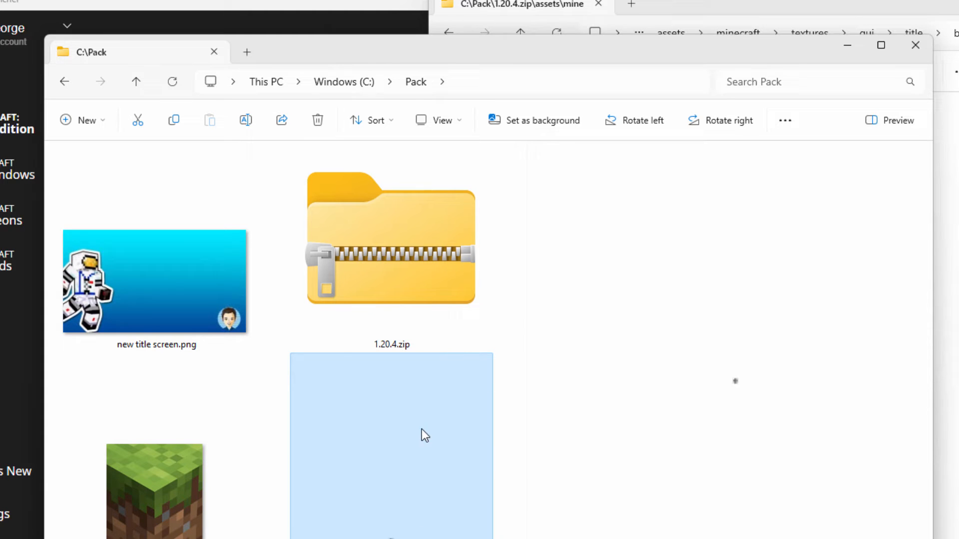
# - Create an assets folder in C:\Pack and a minecraft folder inside it
pyautogui.click(154, 285)
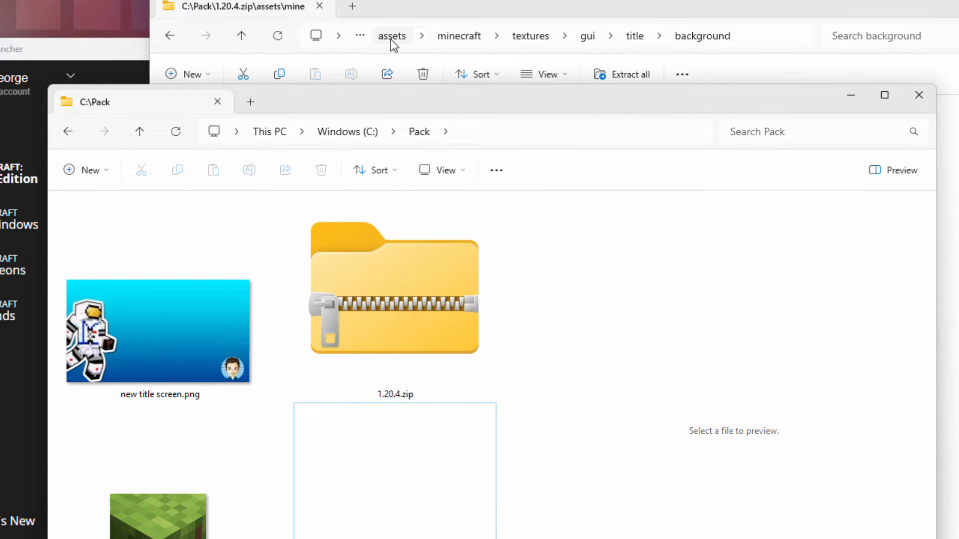
pyautogui.moveTo(637, 36)
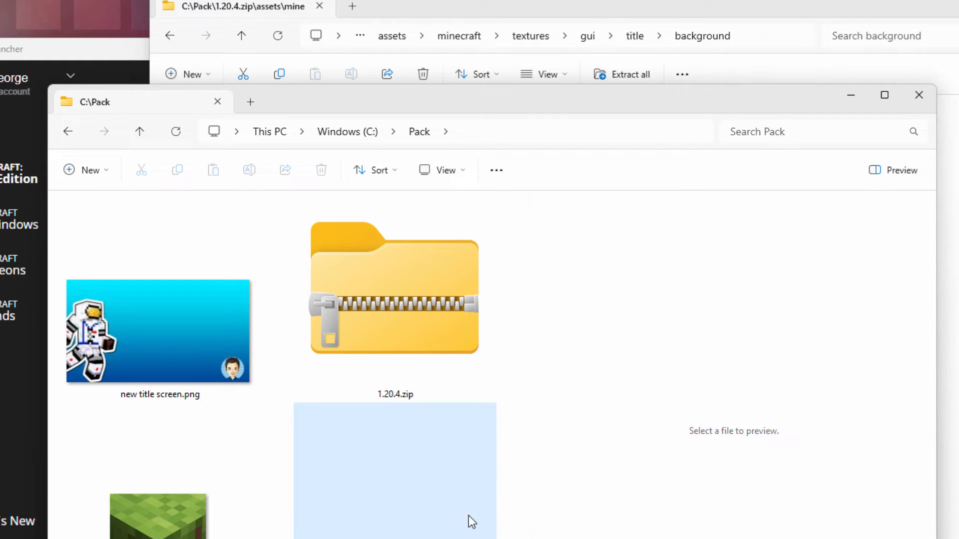
pyautogui.click(395, 295)
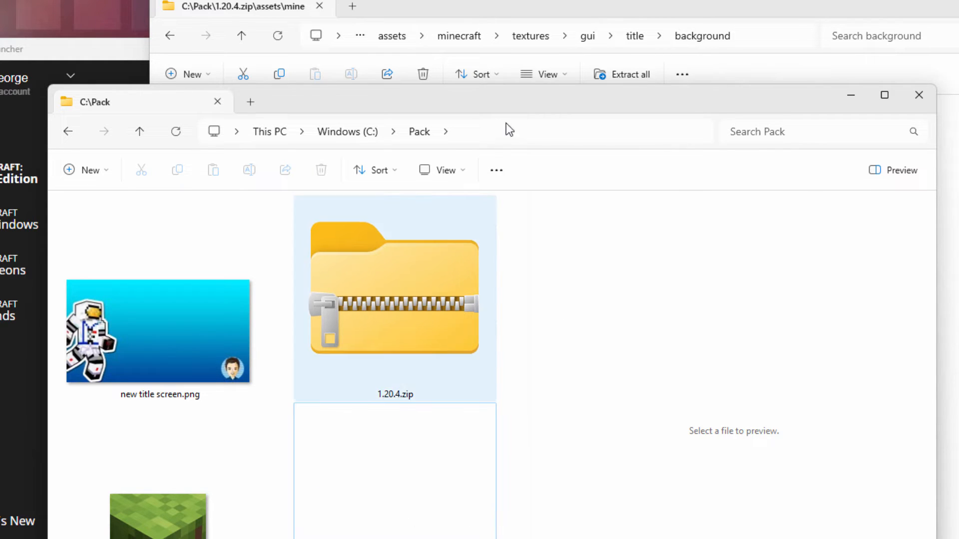
pyautogui.click(441, 170)
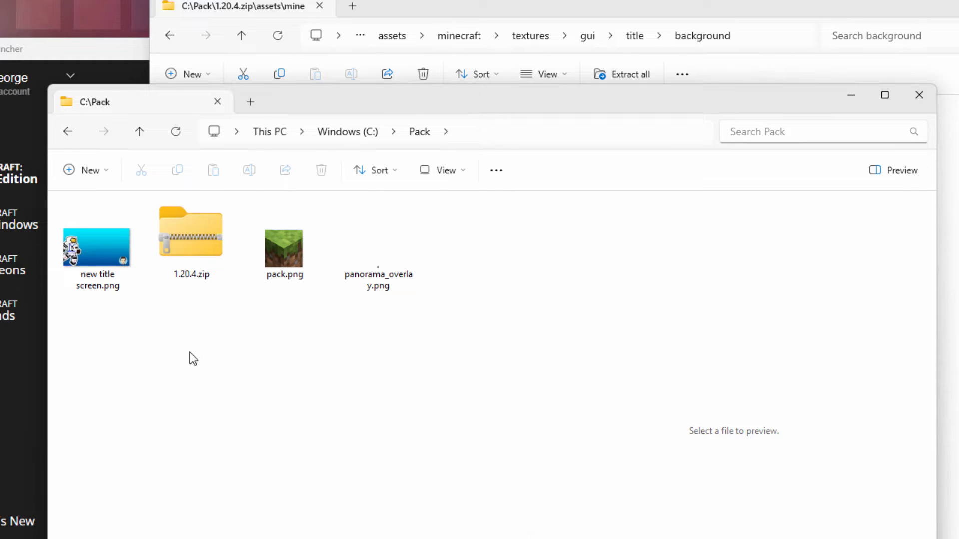
pyautogui.click(84, 169)
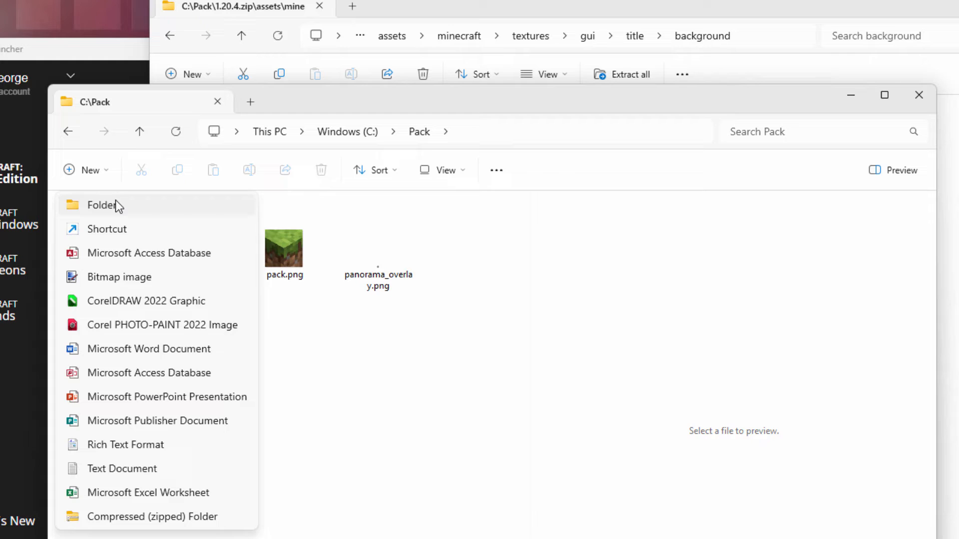
pyautogui.click(102, 206)
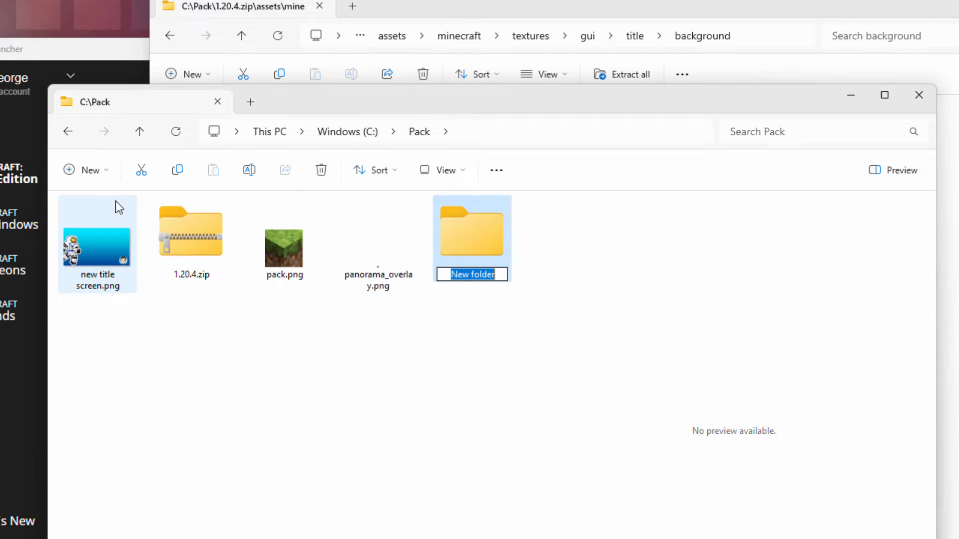
pyautogui.write('assets')
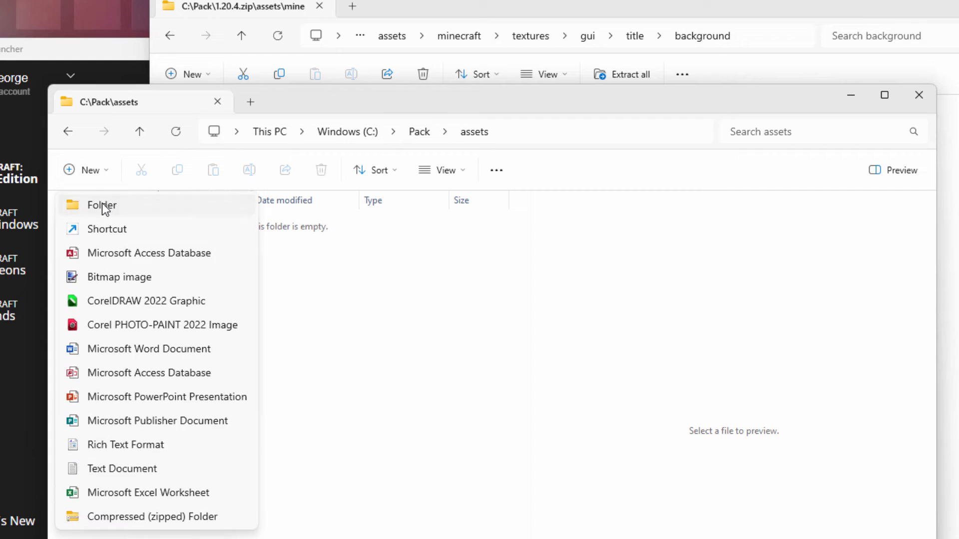
pyautogui.click(102, 206)
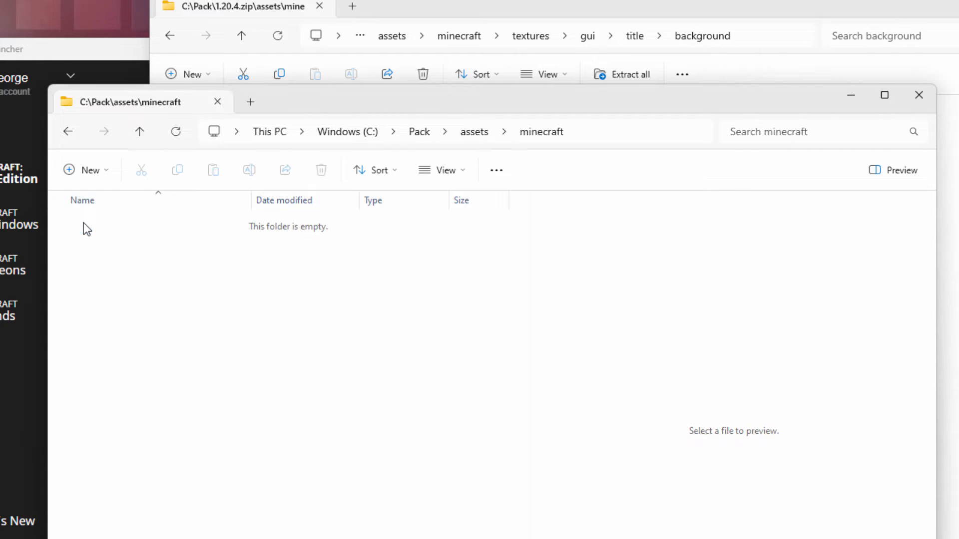
# - Create nested textures, gui, title and background folders inside minecraft
pyautogui.click(85, 169)
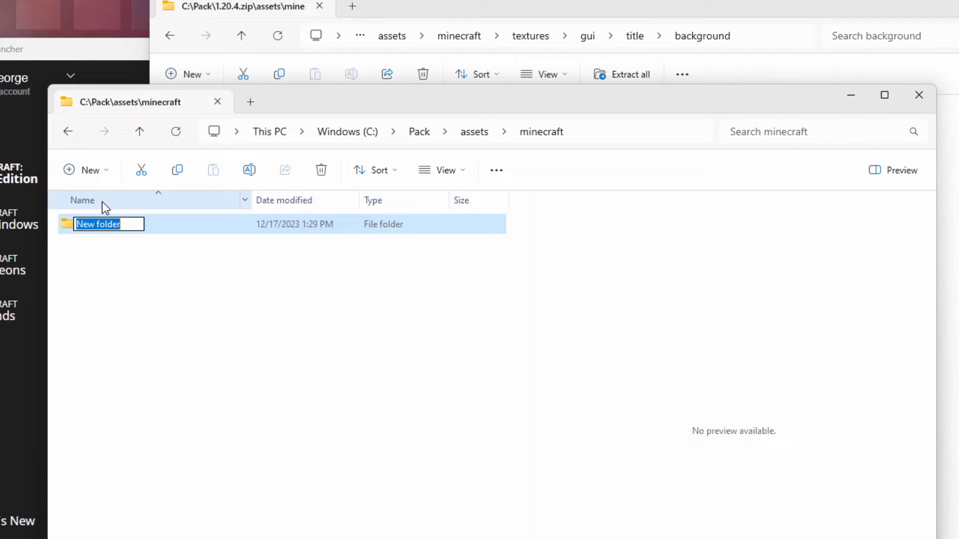
pyautogui.write('textur')
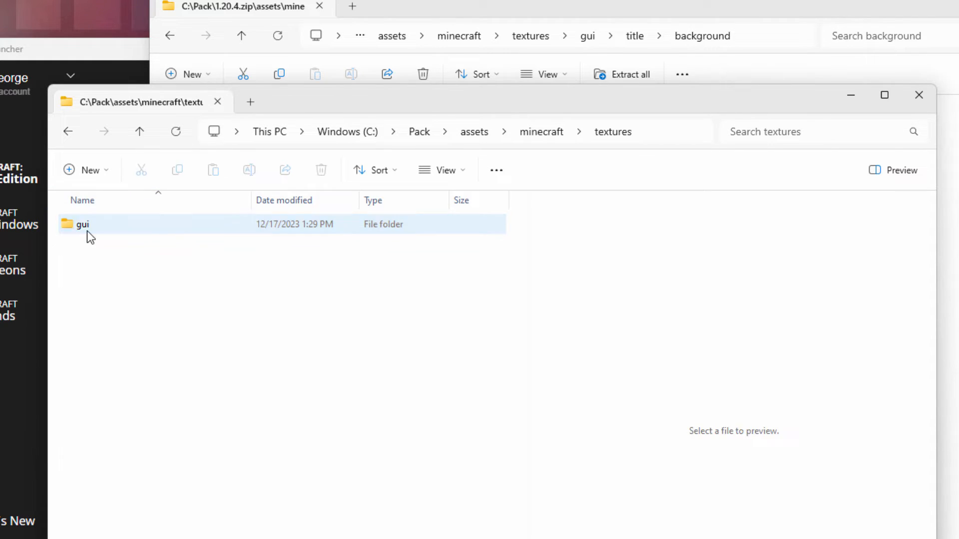
pyautogui.click(85, 169)
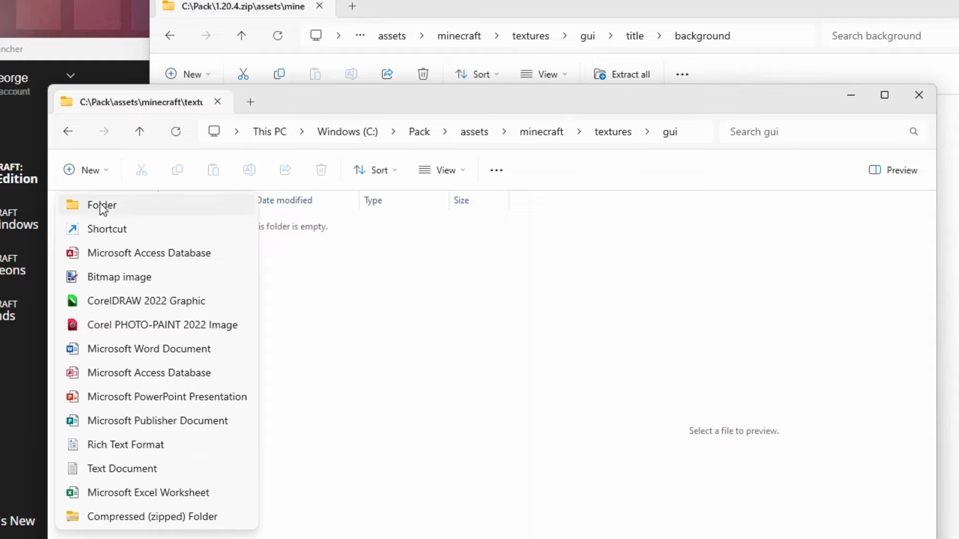
pyautogui.click(102, 206)
pyautogui.write('backgro')
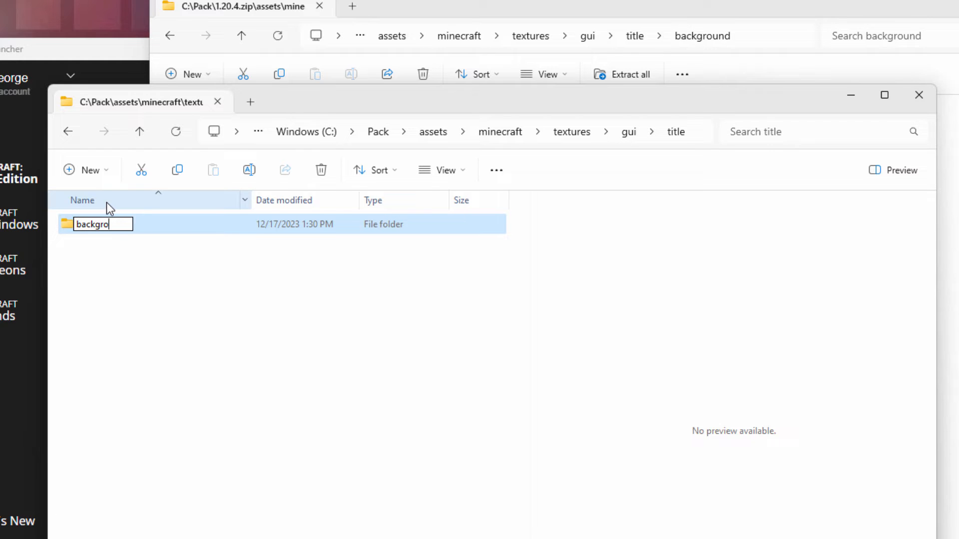
pyautogui.press('Enter')
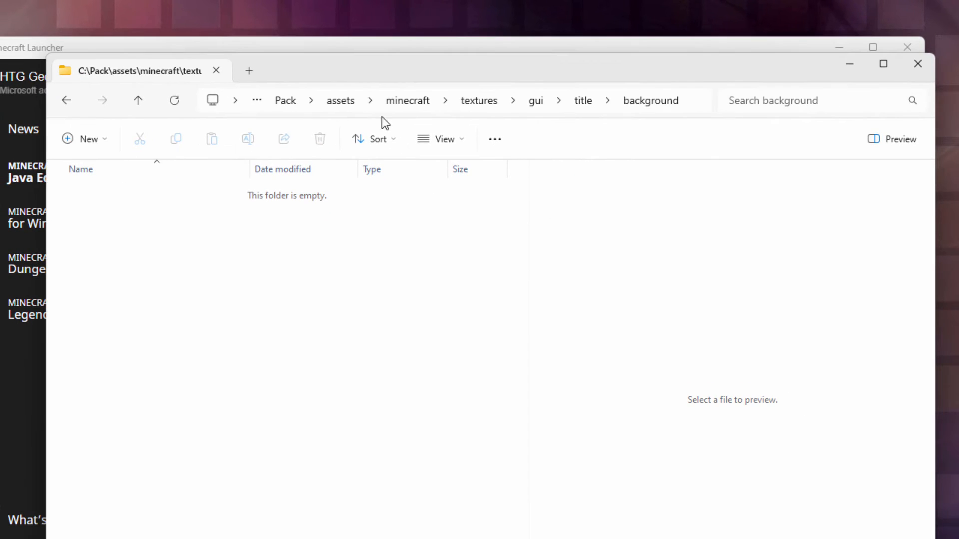
# - Cut new title screen.png from C:\Pack so it can be moved into the background folder
pyautogui.click(285, 100)
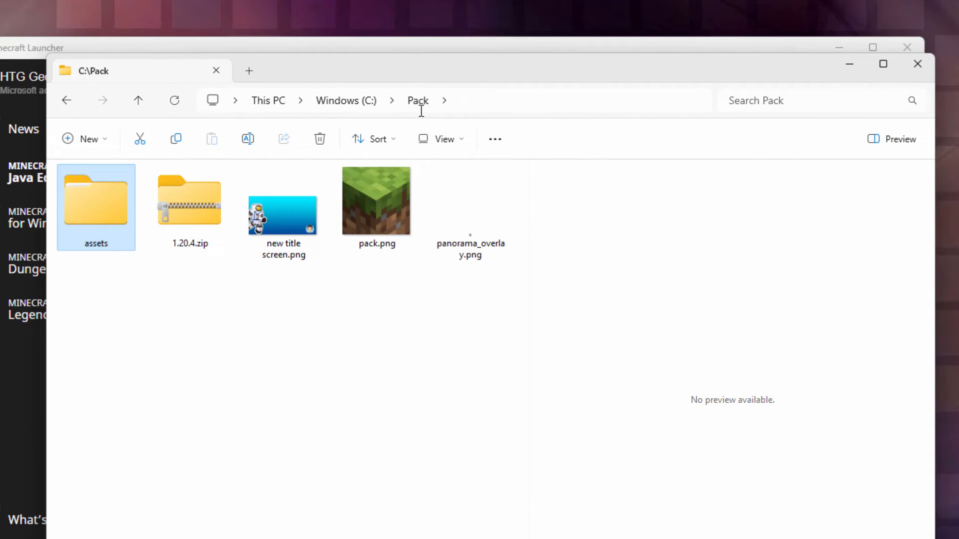
pyautogui.click(283, 214)
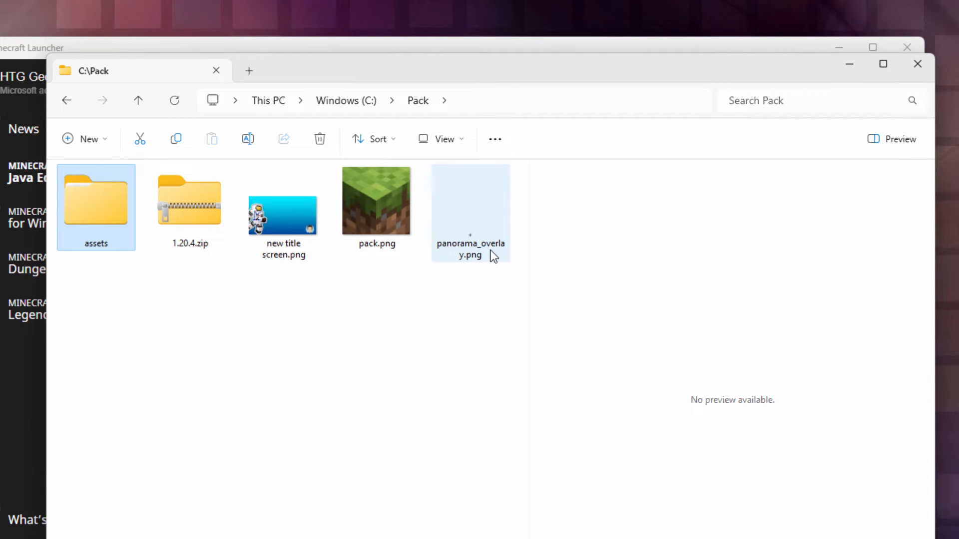
pyautogui.click(283, 216)
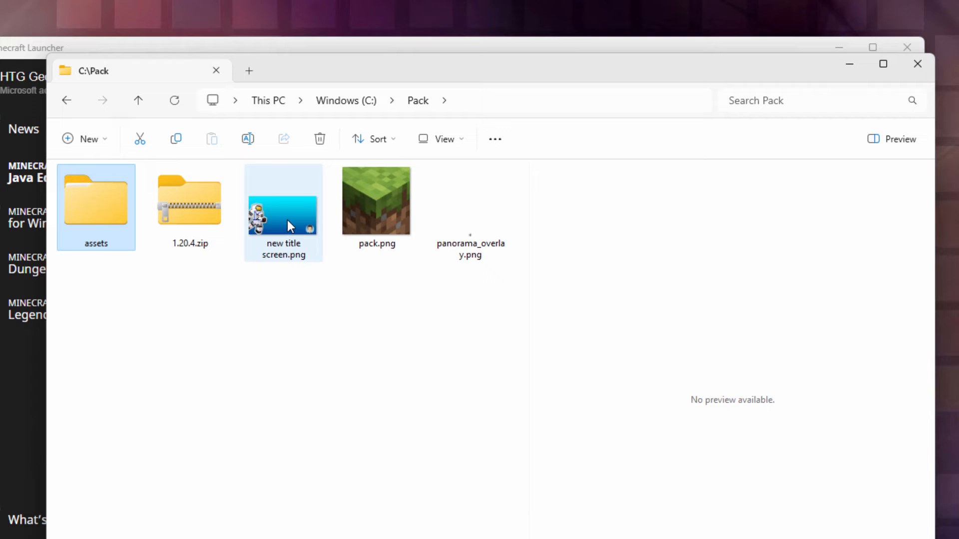
pyautogui.moveTo(281, 222)
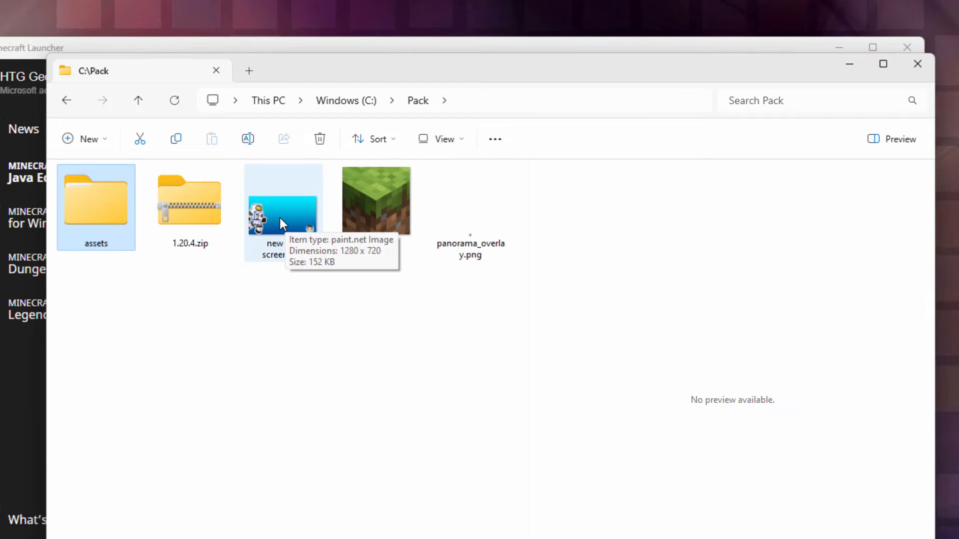
pyautogui.rightClick(281, 212)
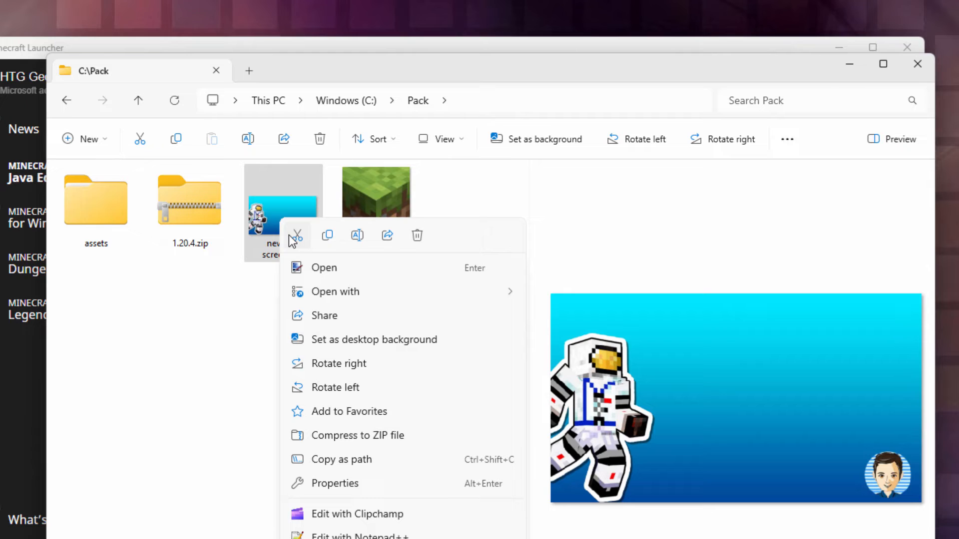
pyautogui.click(305, 310)
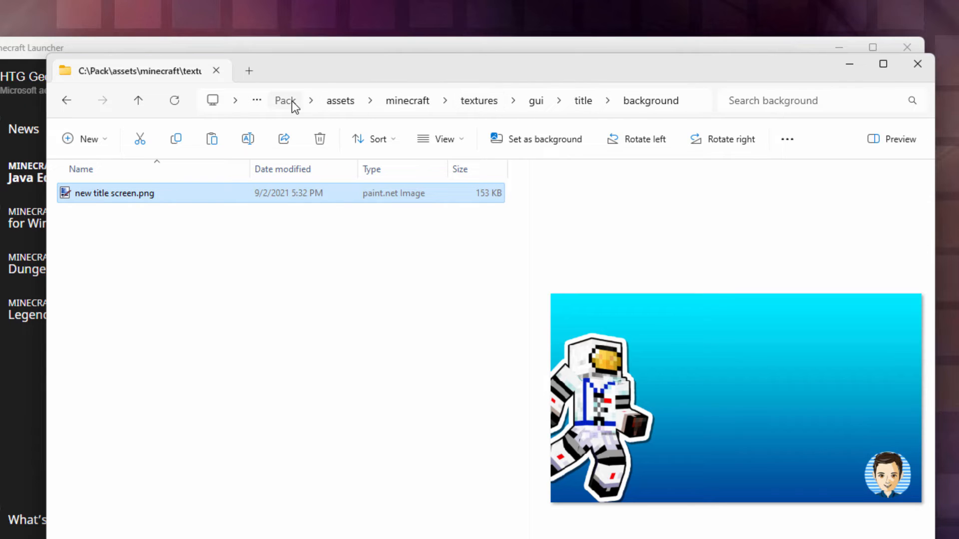
# - Check C:\Pack's contents and the title image inside background, then switch to the pack.mcmeta web page
pyautogui.click(285, 100)
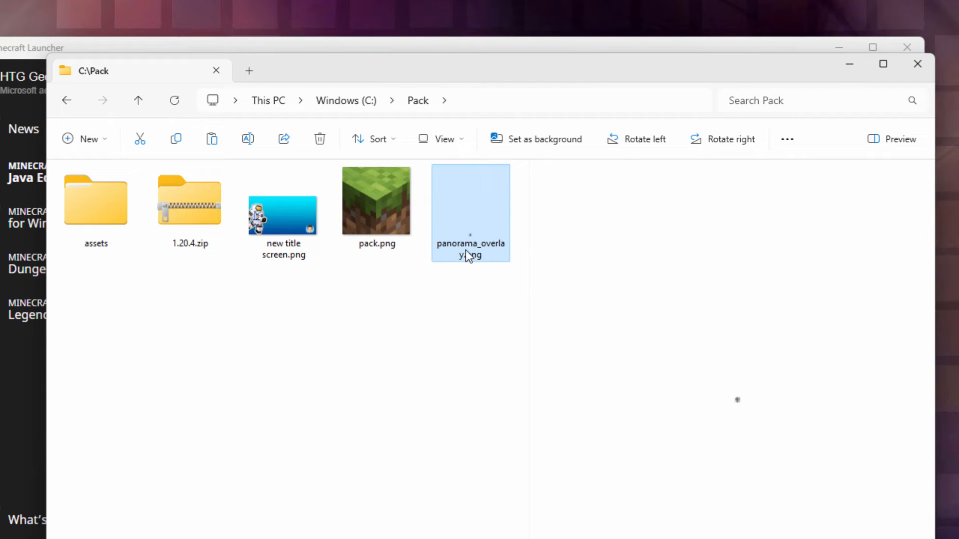
pyautogui.click(469, 244)
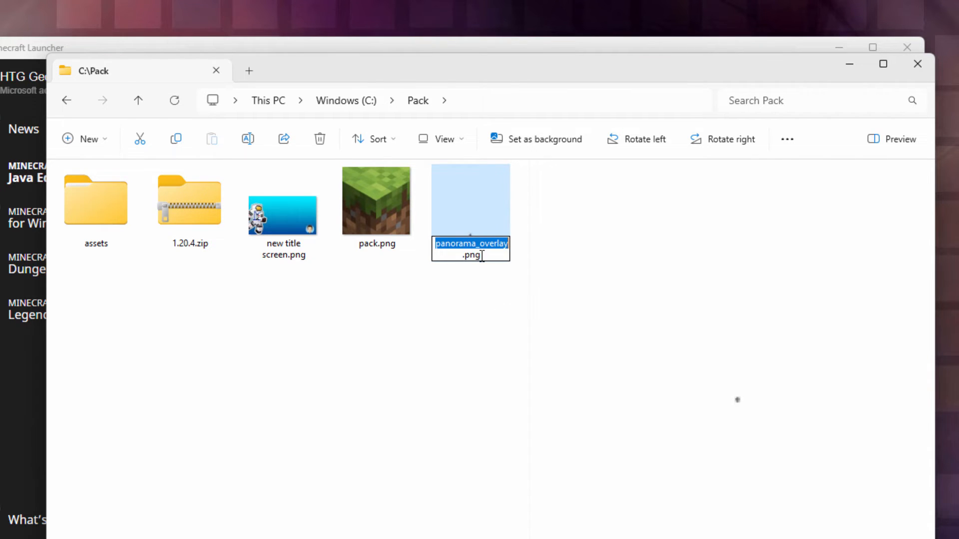
pyautogui.doubleClick(96, 200)
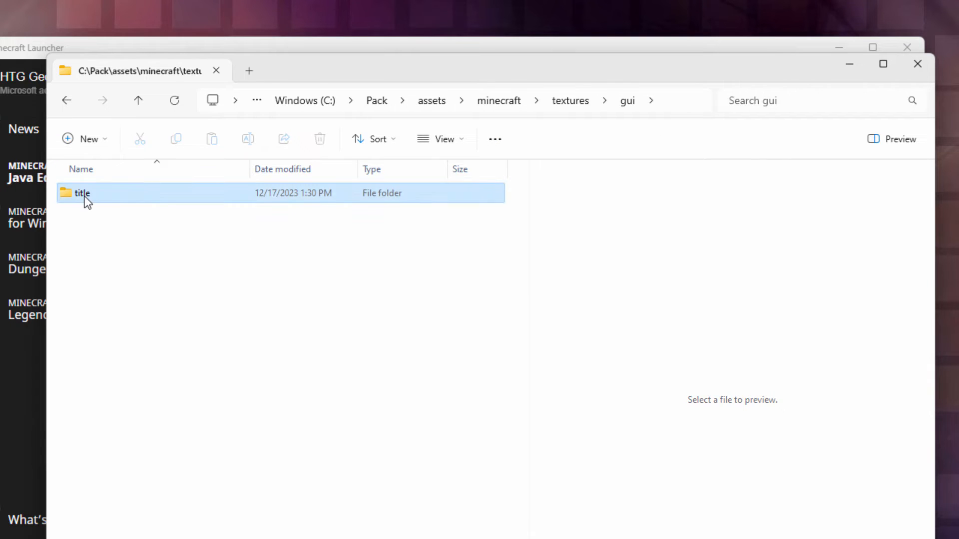
pyautogui.doubleClick(82, 192)
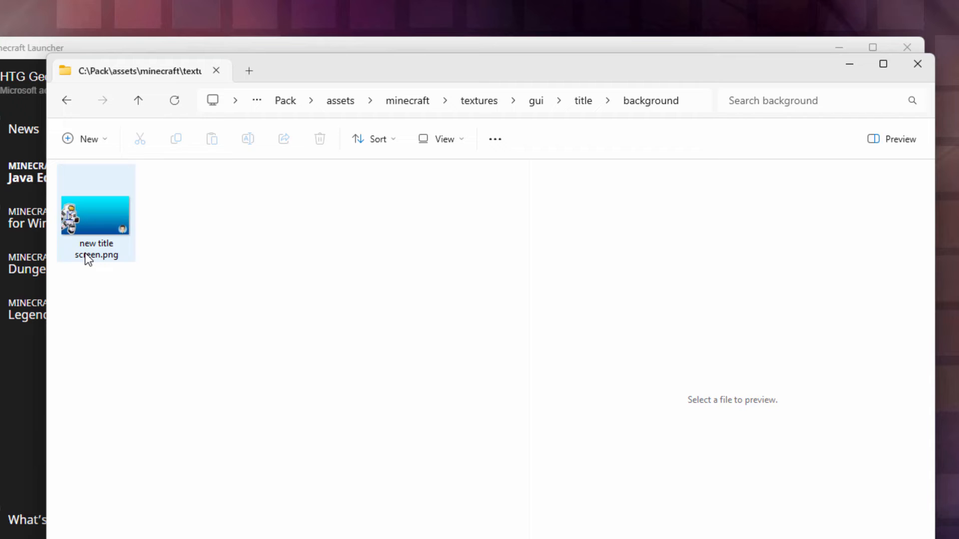
pyautogui.click(96, 216)
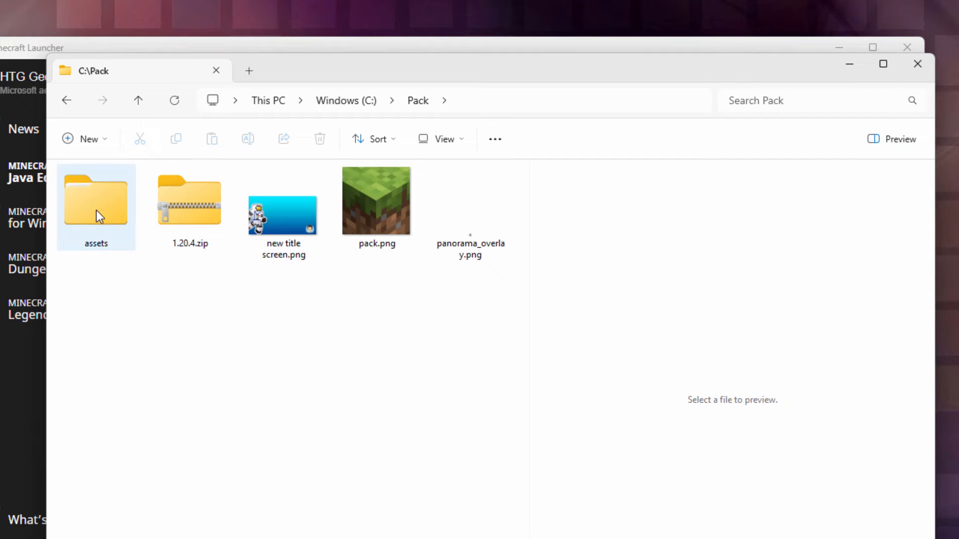
pyautogui.click(375, 200)
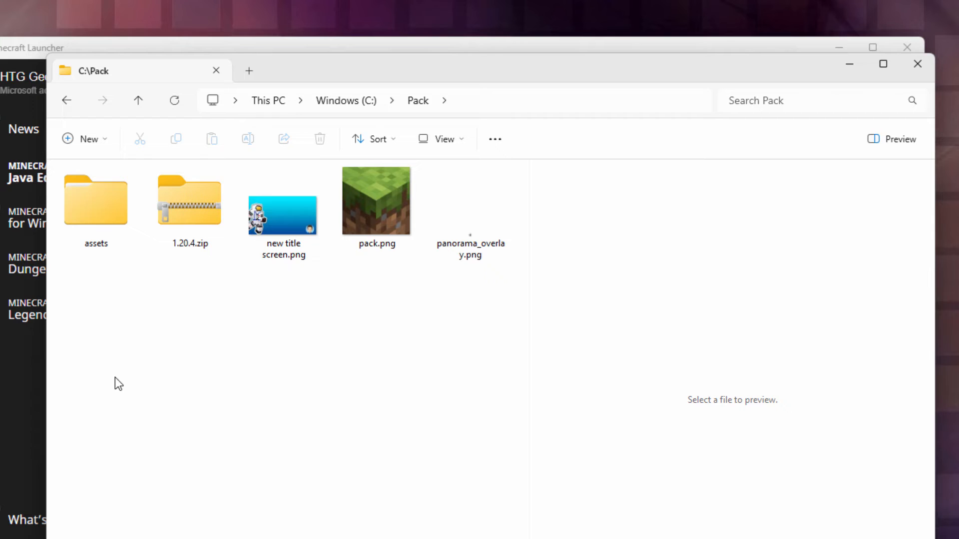
pyautogui.moveTo(264, 368)
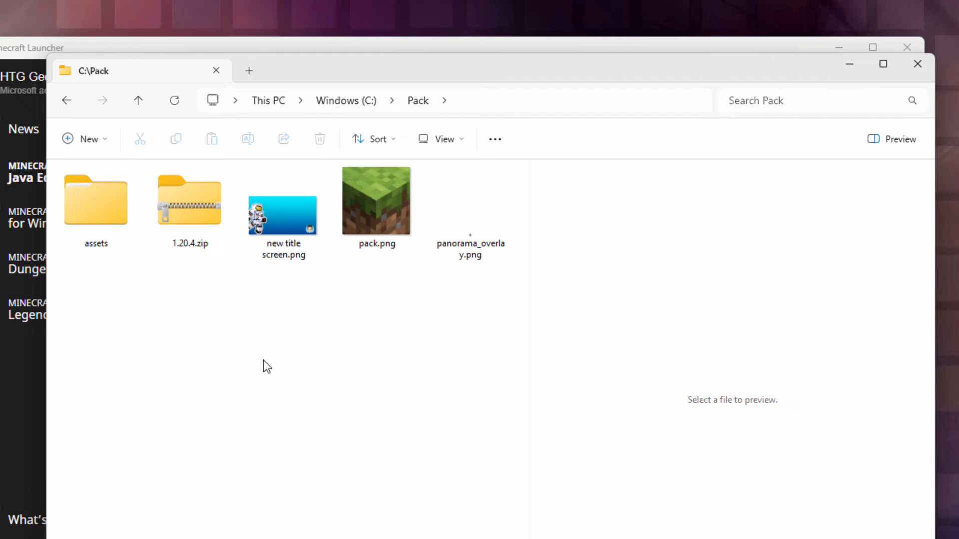
pyautogui.moveTo(240, 344)
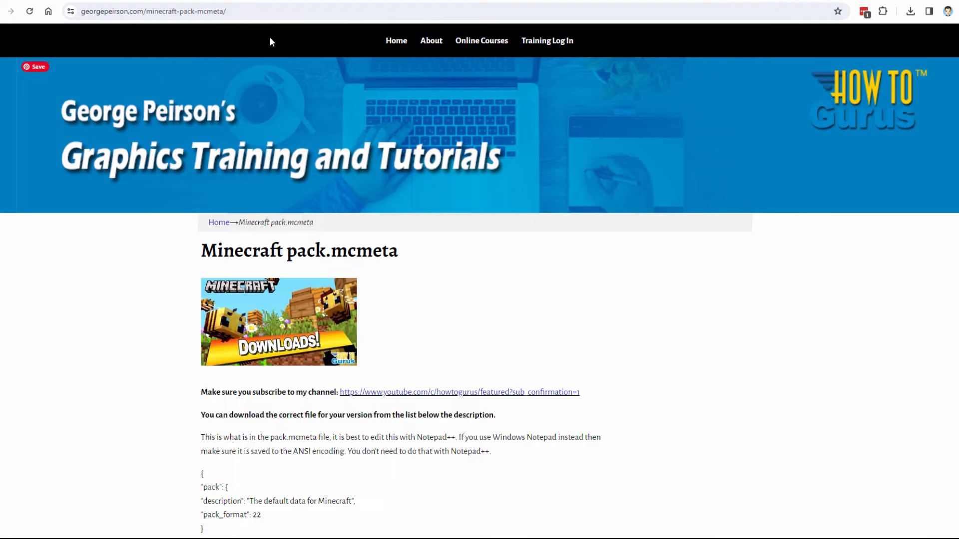
# - Scroll the georgepeirson.com page down to the pack.mcmeta downloads listed by Minecraft version
pyautogui.click(150, 12)
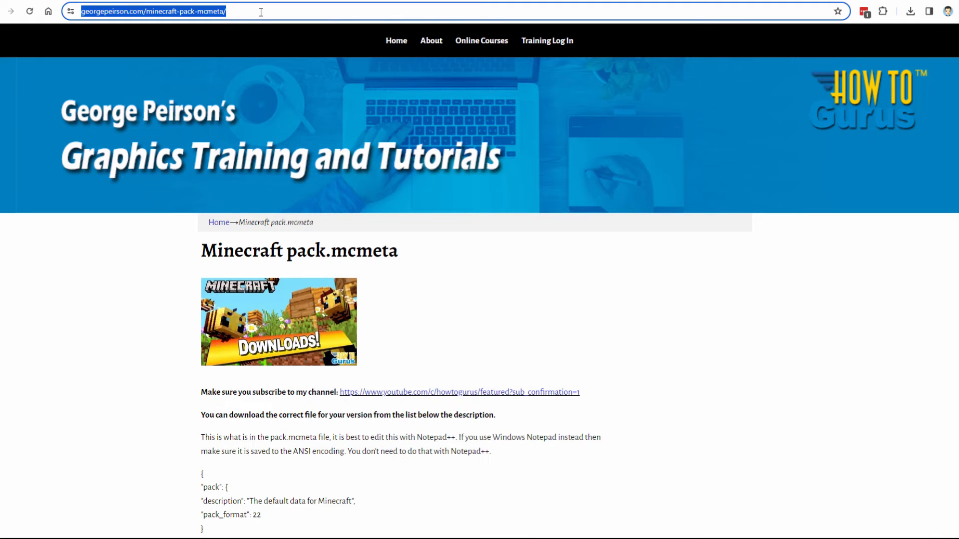
pyautogui.scroll(-3)
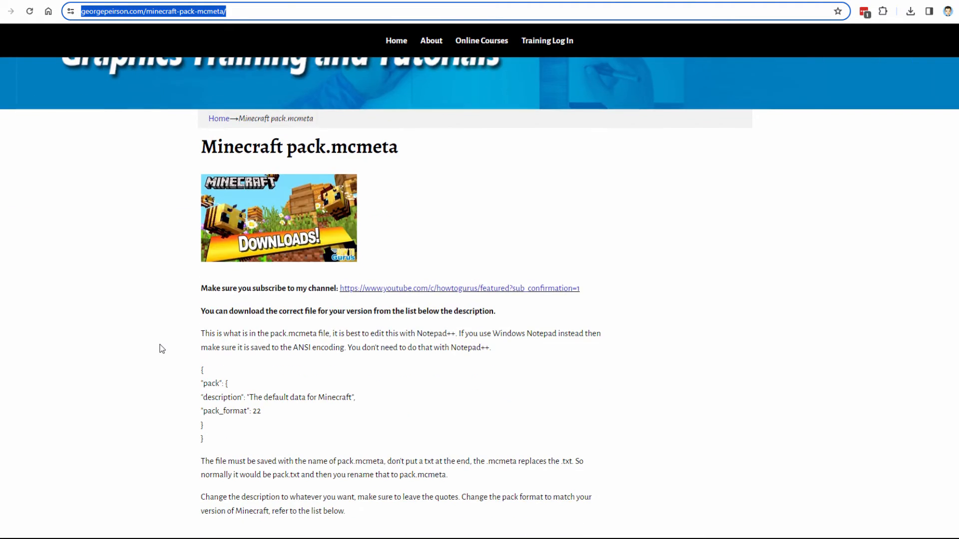
pyautogui.scroll(-3)
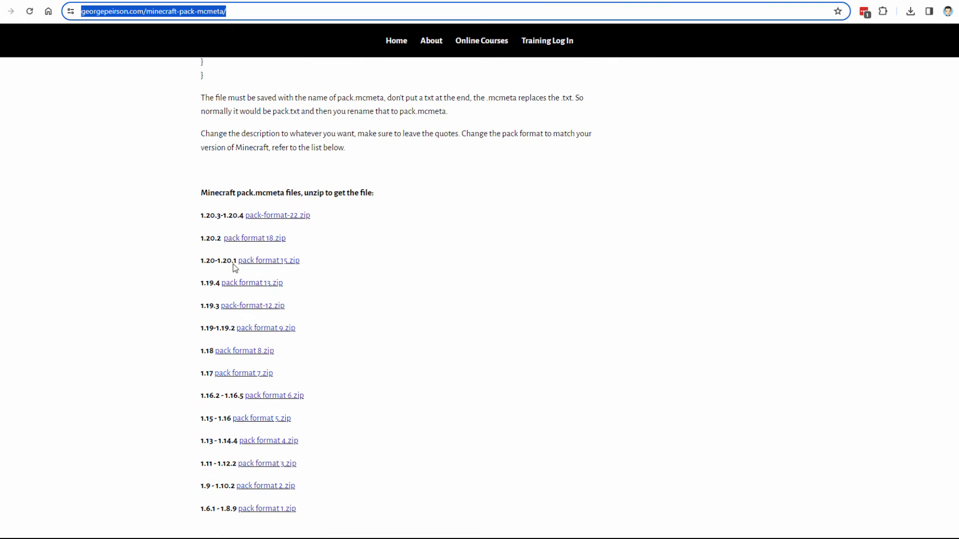
pyautogui.moveTo(251, 511)
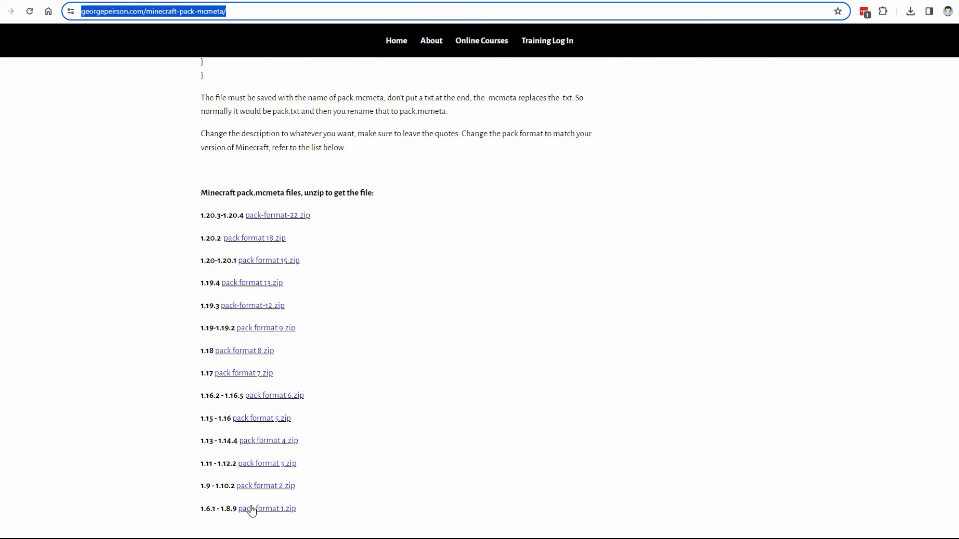
pyautogui.moveTo(209, 529)
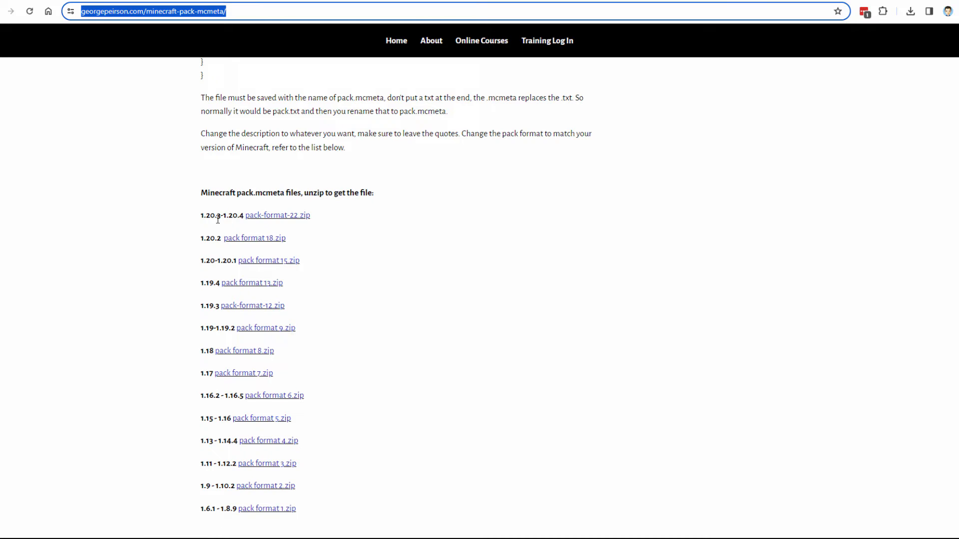
pyautogui.moveTo(232, 219)
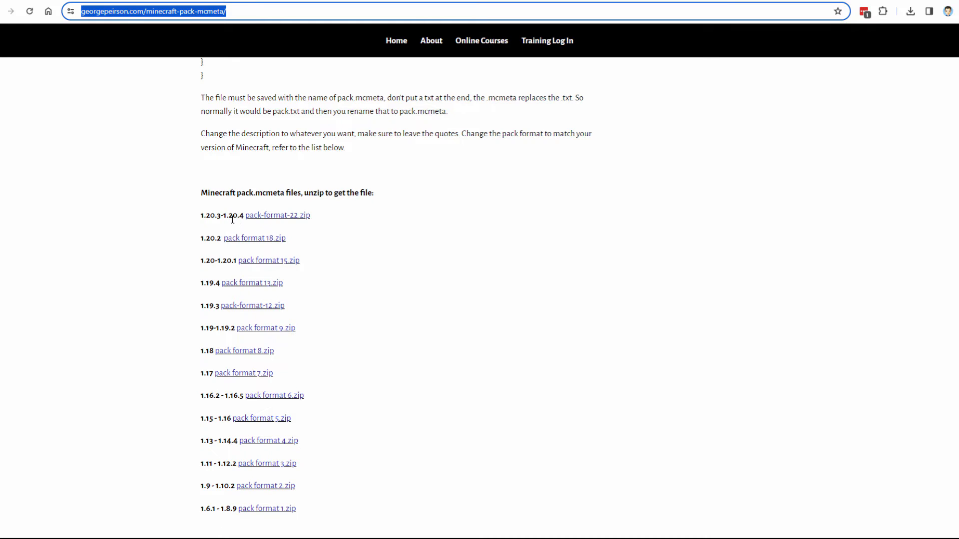
pyautogui.moveTo(288, 220)
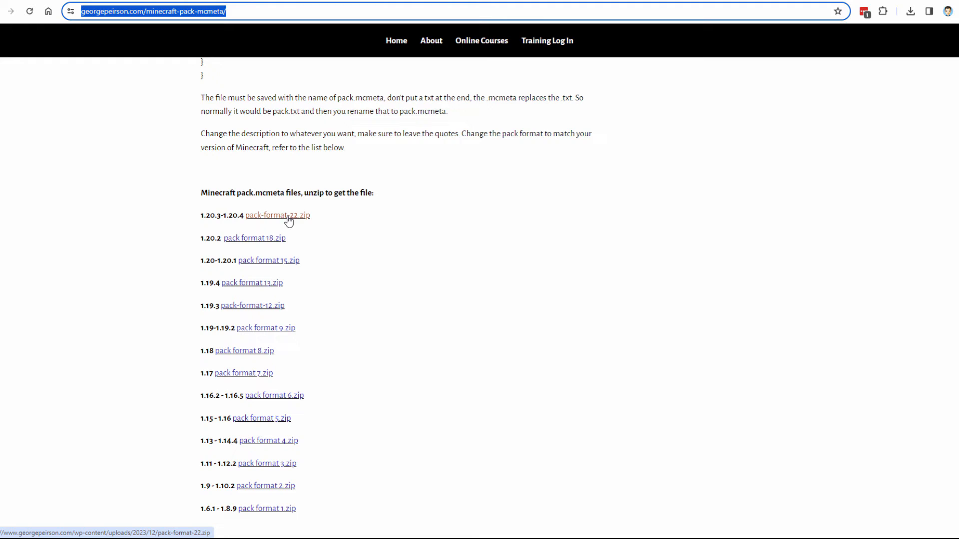
# - Download pack-format-22.zip for 1.20.3–1.20.4 into C:\Pack, replacing the existing copy
pyautogui.click(277, 214)
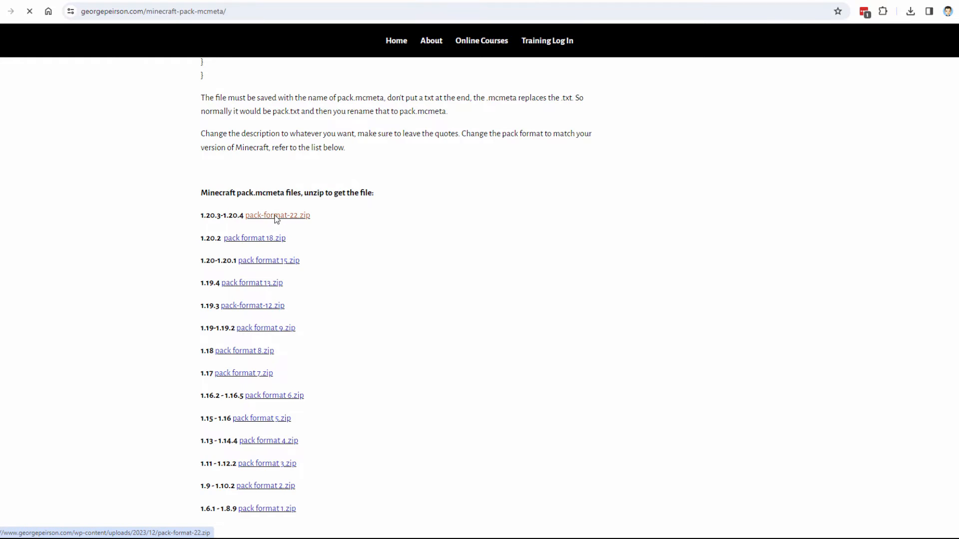
pyautogui.click(278, 216)
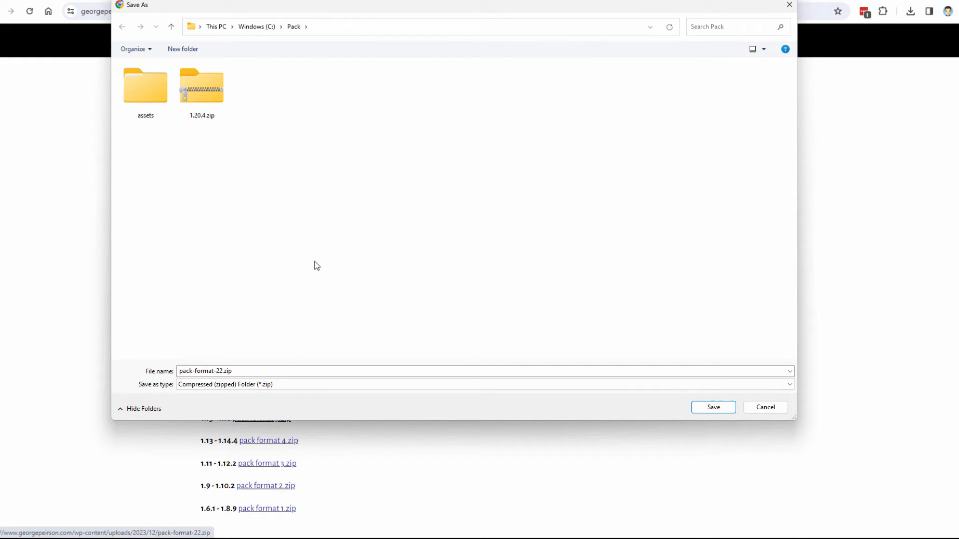
pyautogui.moveTo(273, 315)
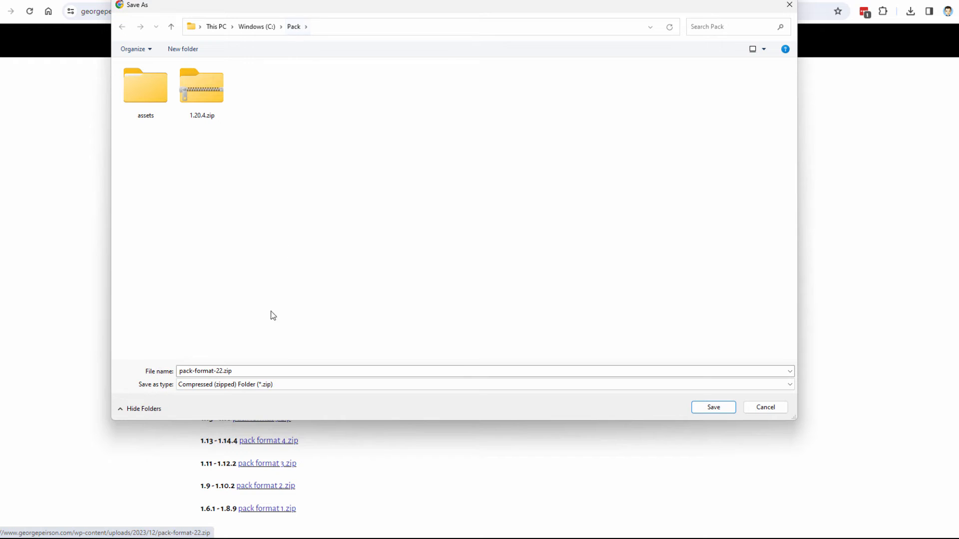
pyautogui.click(713, 407)
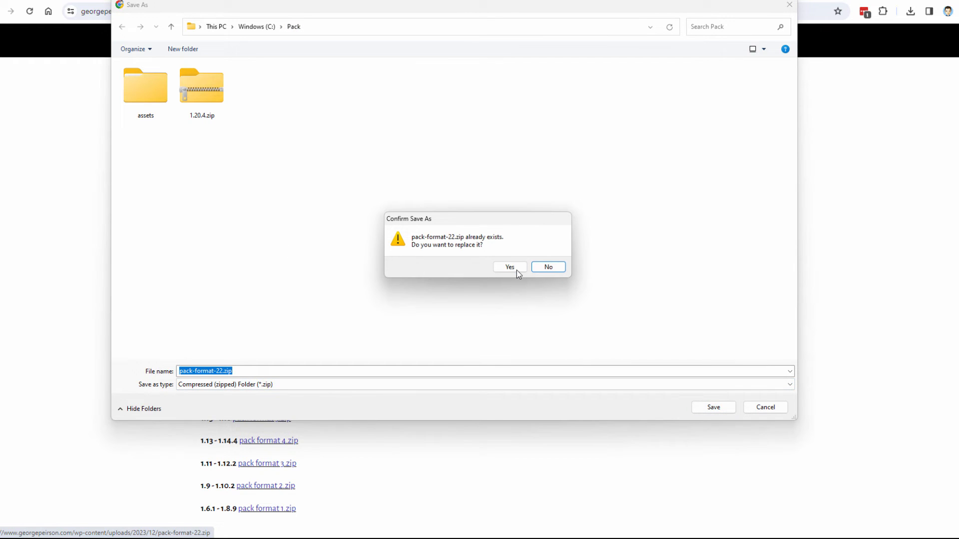
pyautogui.click(509, 266)
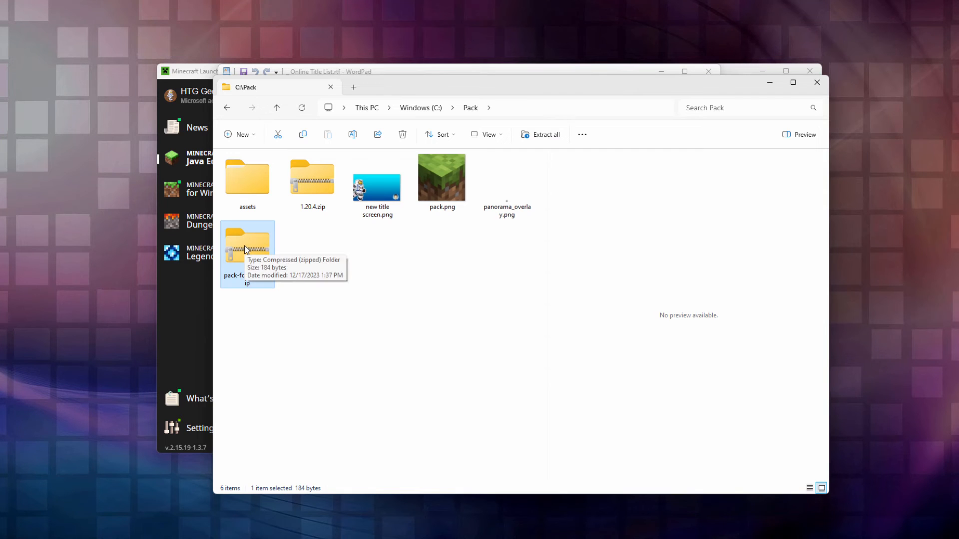
# - Browse pack-format-22.zip in its own window and copy pack.mcmeta into C:\Pack
pyautogui.rightClick(247, 247)
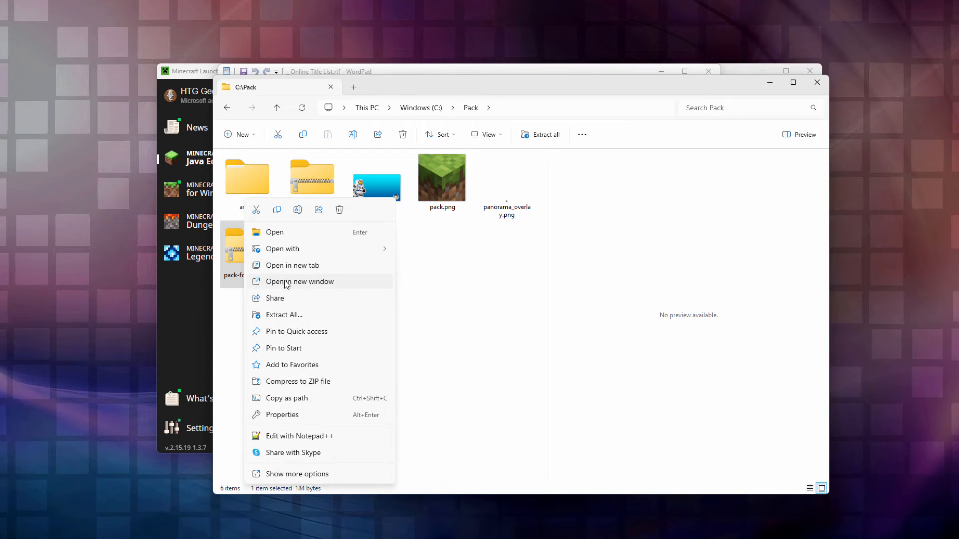
pyautogui.click(300, 282)
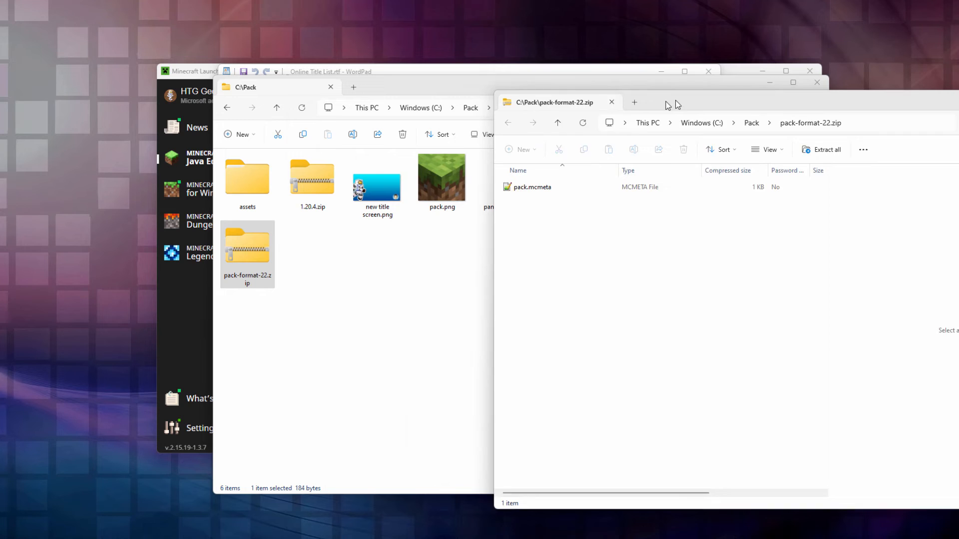
pyautogui.click(543, 186)
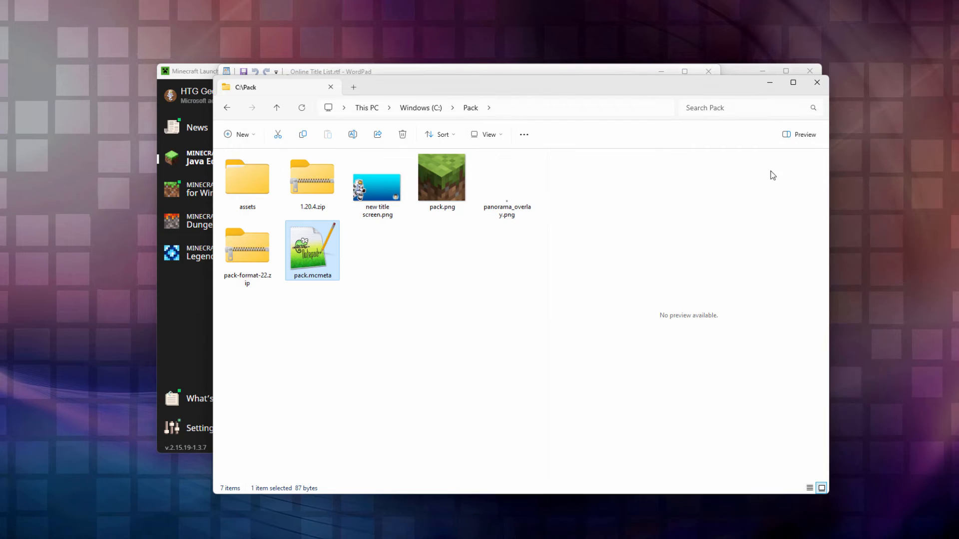
pyautogui.moveTo(313, 253)
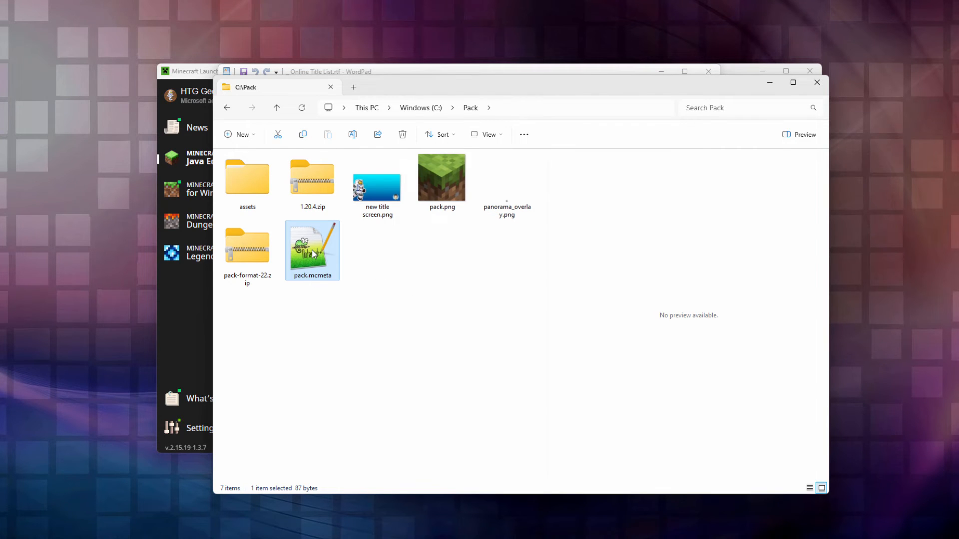
pyautogui.moveTo(312, 250)
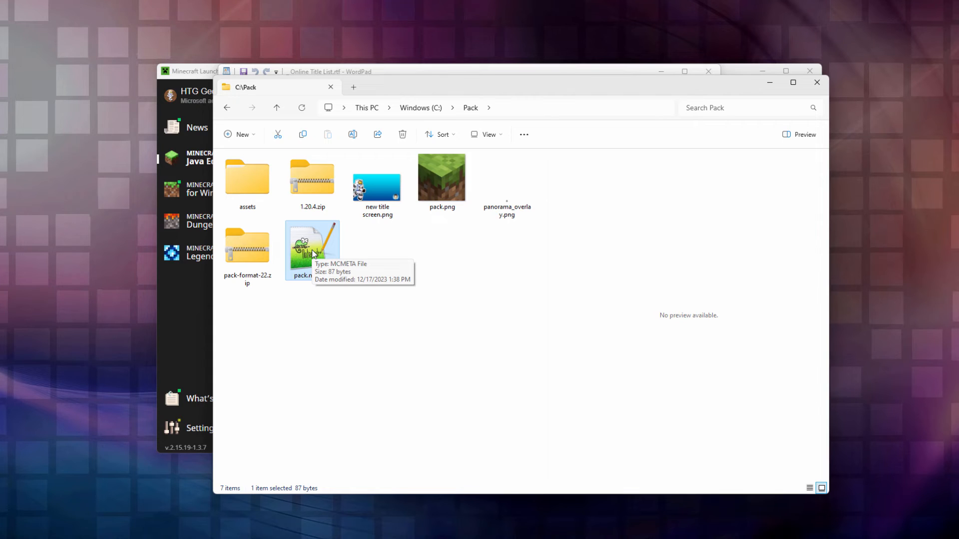
pyautogui.moveTo(377, 264)
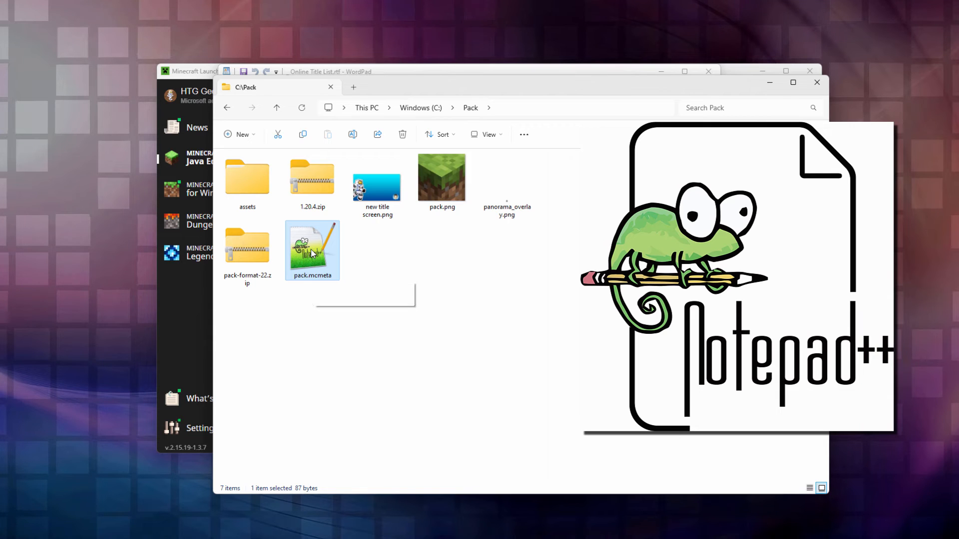
# - Edit pack.mcmeta in Notepad++ so its description reads Custom Pack with pack_format 22
pyautogui.doubleClick(312, 250)
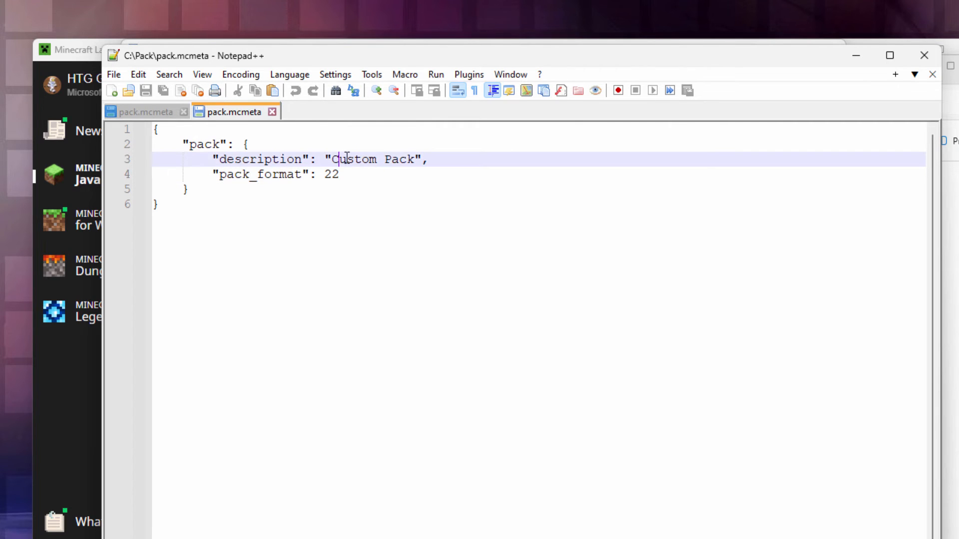
pyautogui.doubleClick(348, 159)
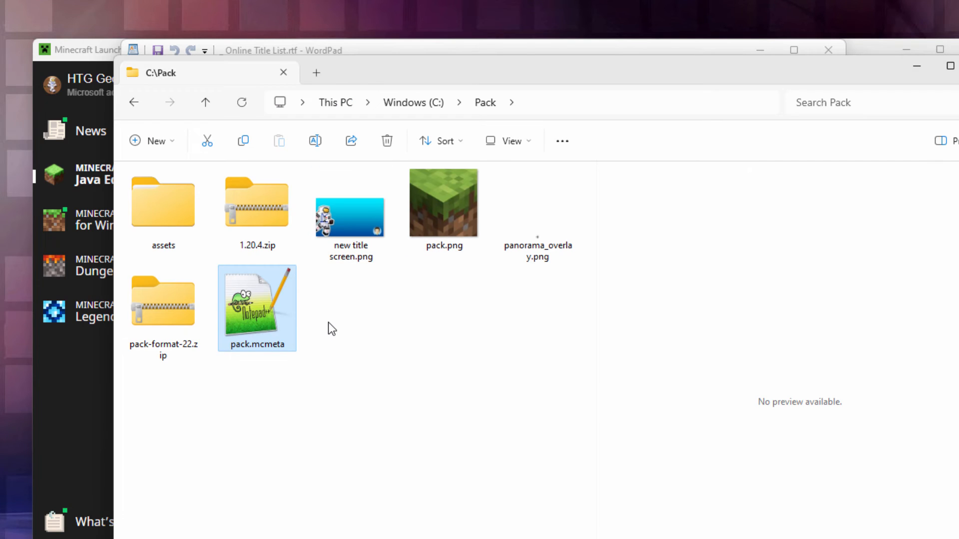
pyautogui.moveTo(318, 312)
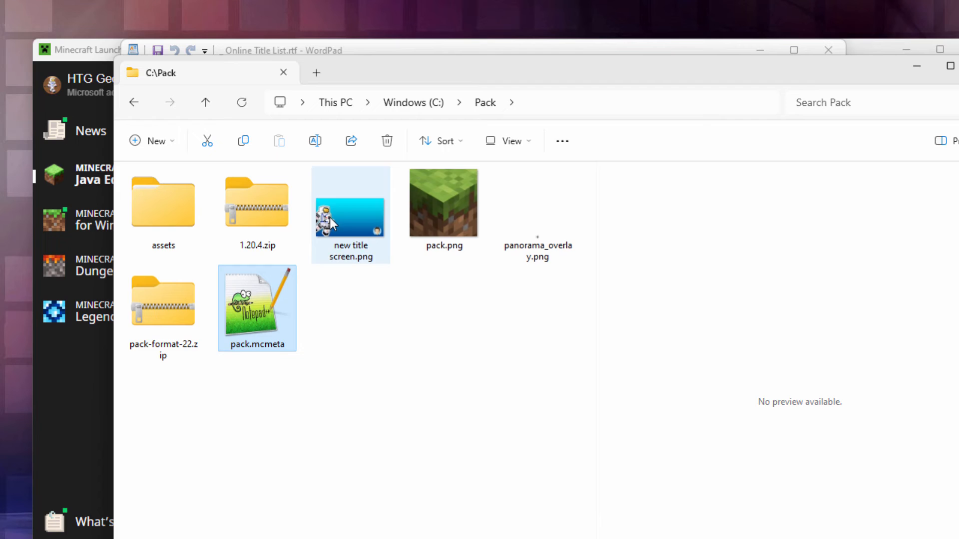
# - Select assets, pack.png and pack.mcmeta and compress them to a ZIP file
pyautogui.click(443, 204)
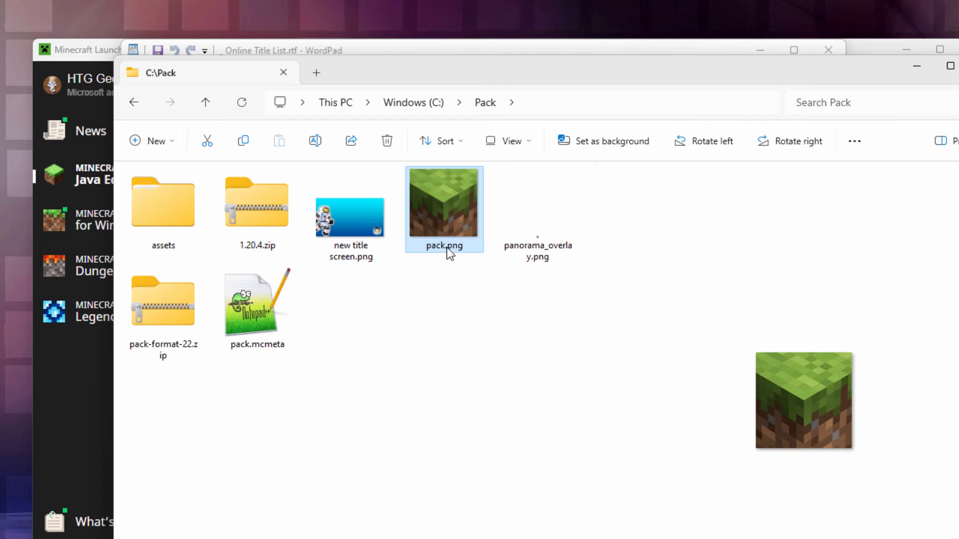
pyautogui.moveTo(443, 211)
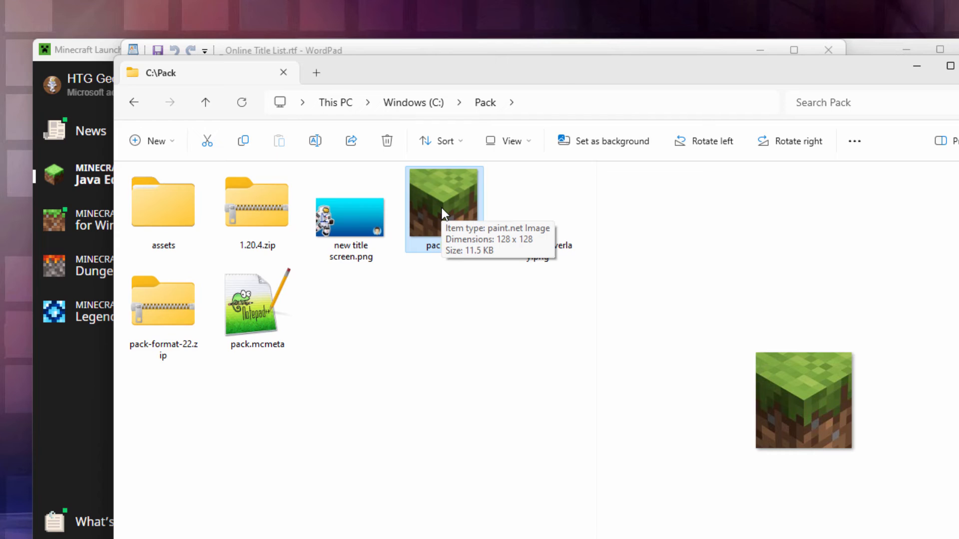
pyautogui.moveTo(460, 190)
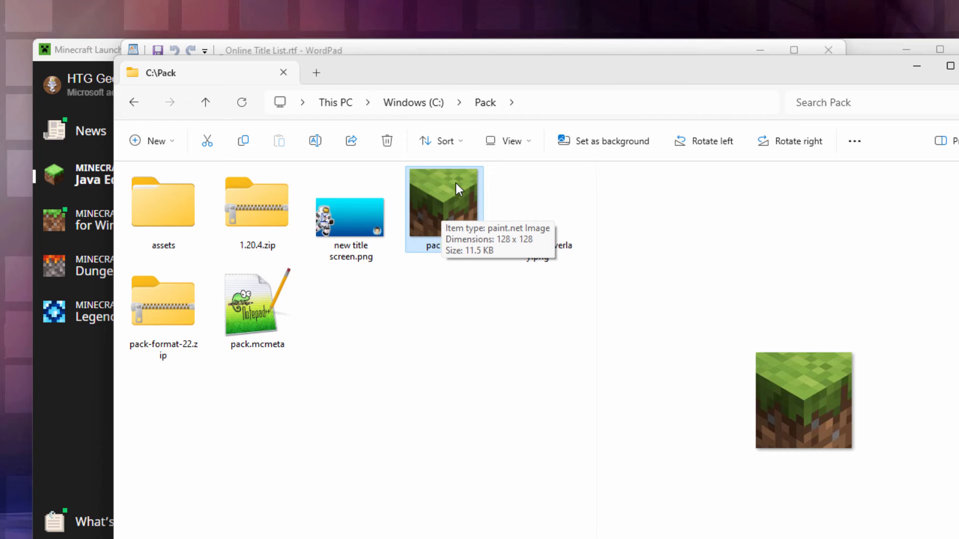
pyautogui.moveTo(427, 204)
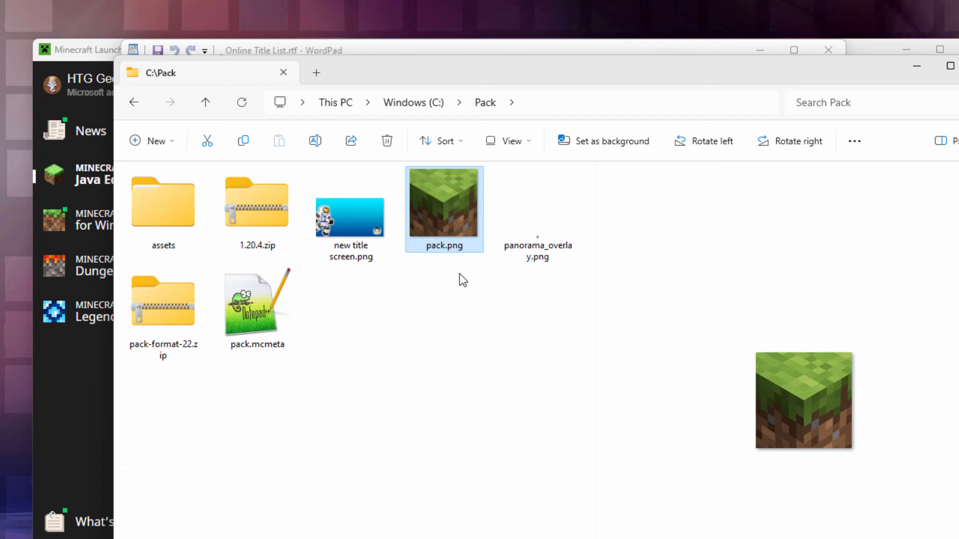
pyautogui.moveTo(453, 268)
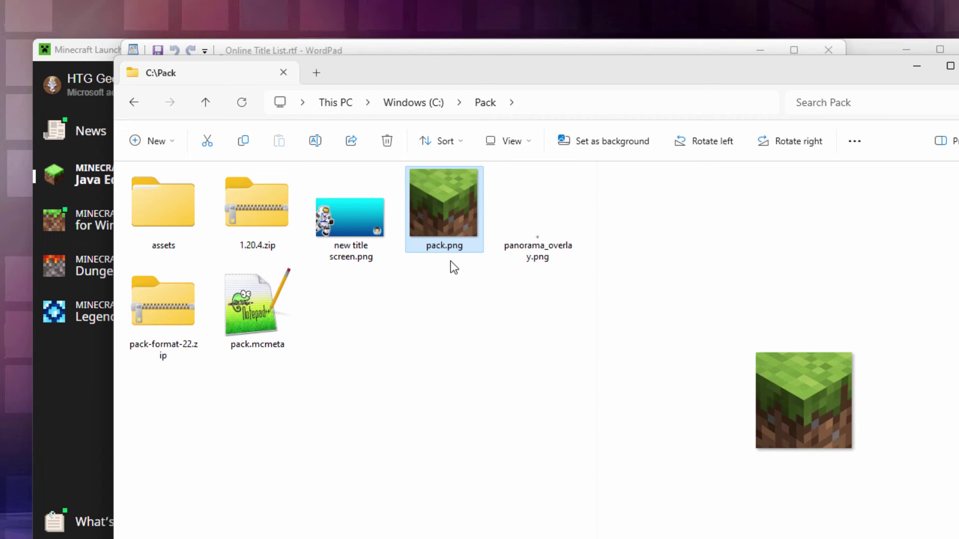
pyautogui.click(162, 205)
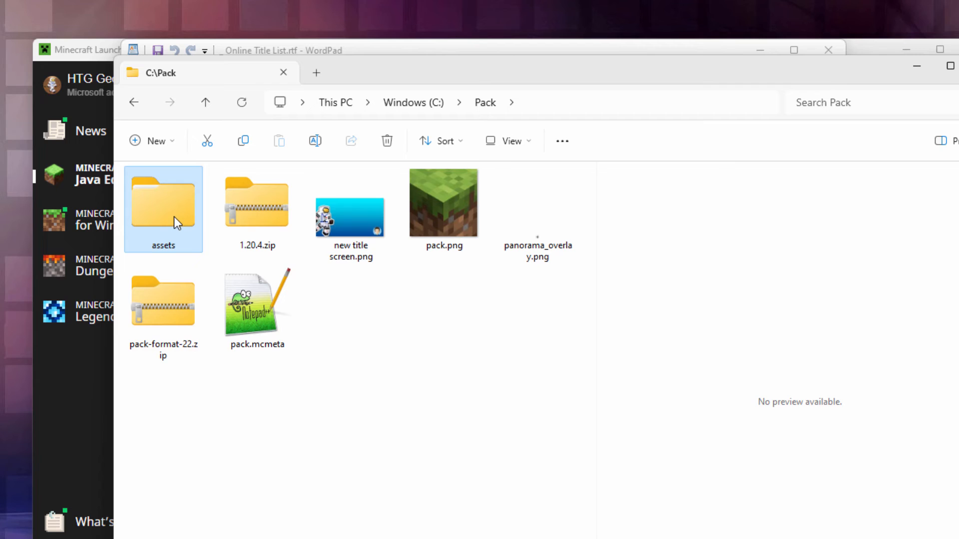
pyautogui.click(444, 208)
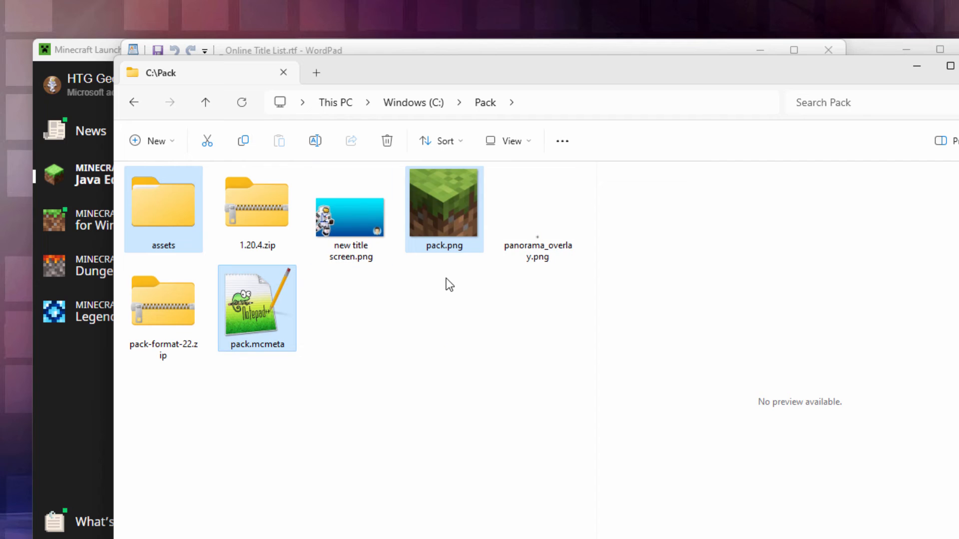
pyautogui.rightClick(257, 307)
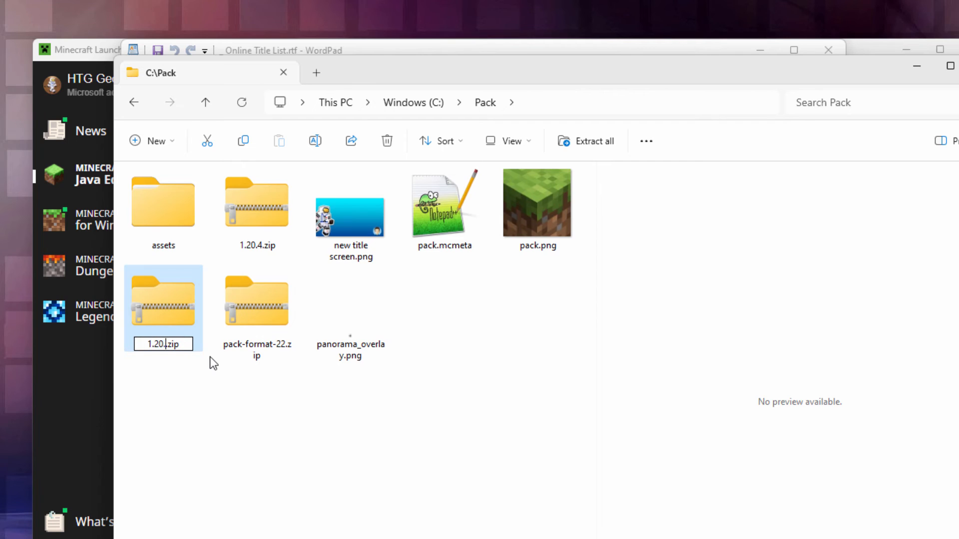
# - Name the new archive 1.20.4 title screen.zip
pyautogui.write('1.20.4 title s.')
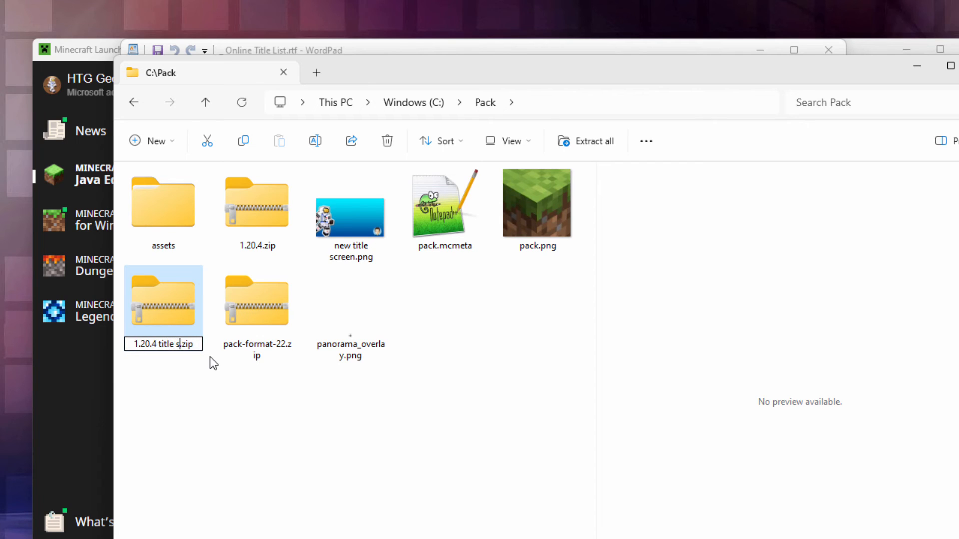
pyautogui.write('creen')
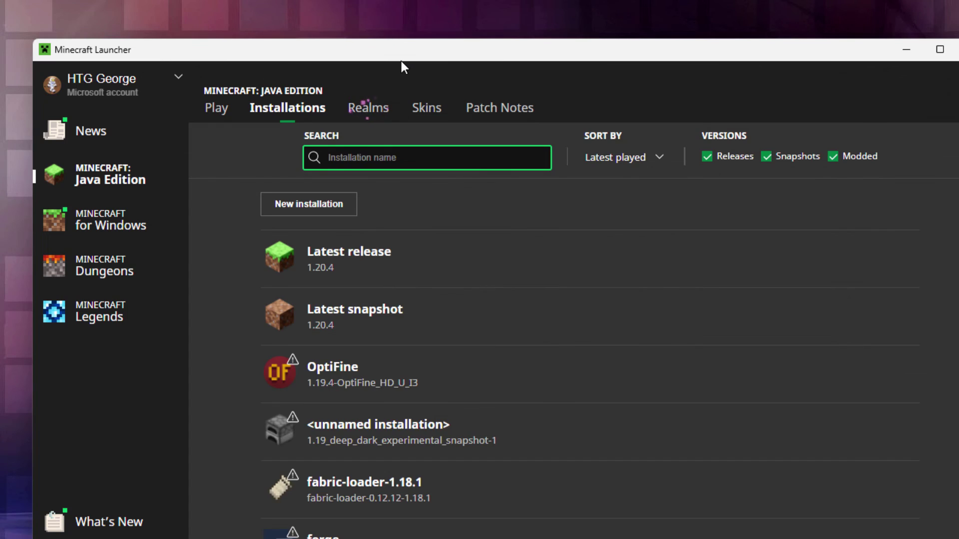
pyautogui.moveTo(292, 116)
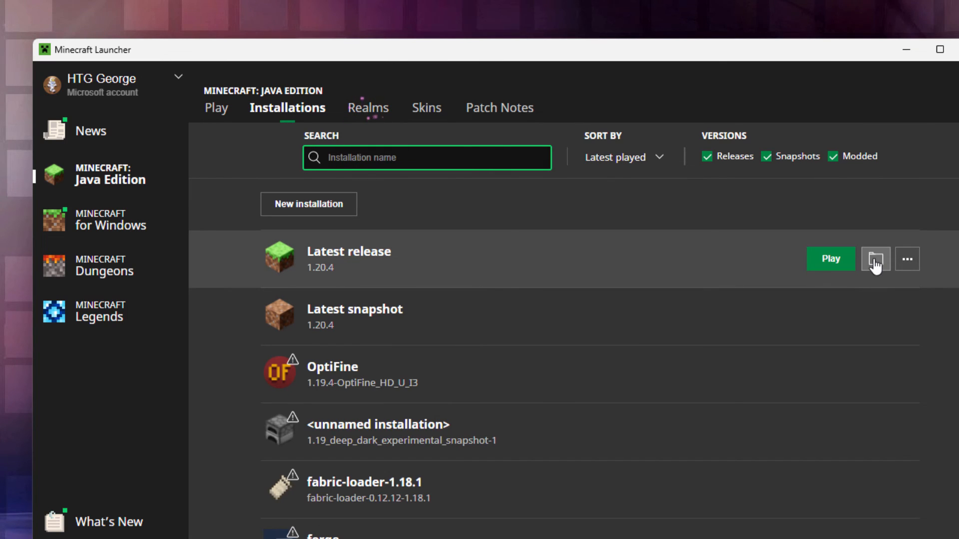
# - Paste 1.20.4 title screen.zip into .minecraft's resourcepacks folder and close the Explorer window
pyautogui.click(875, 259)
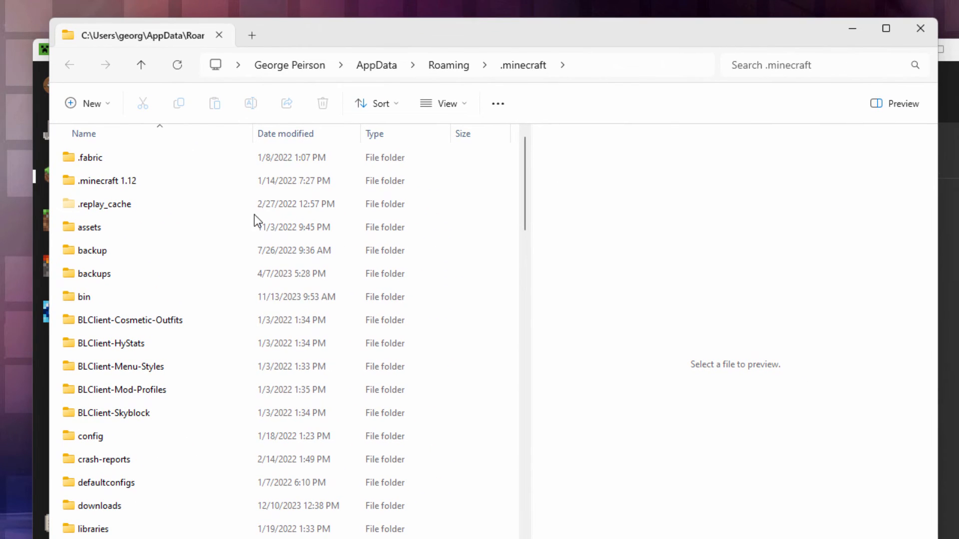
pyautogui.scroll(-3)
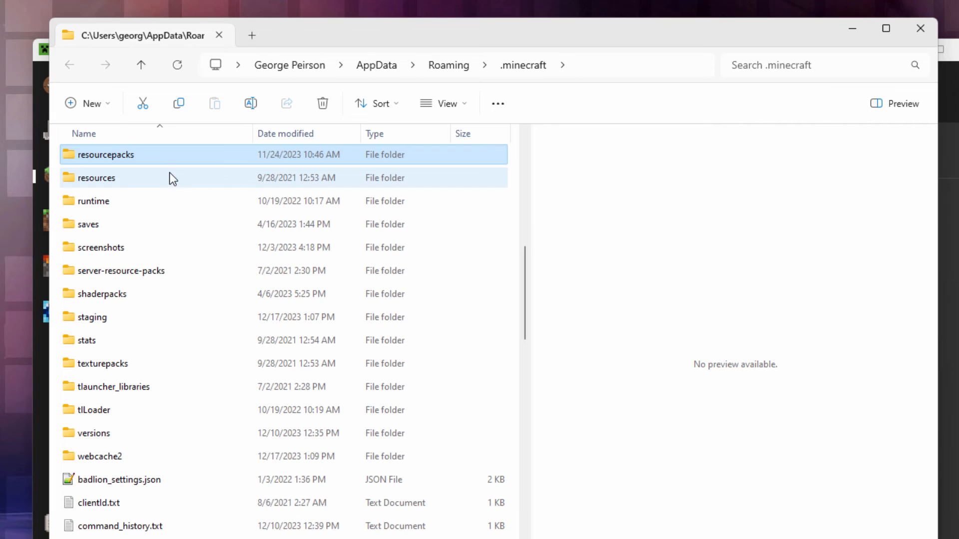
pyautogui.doubleClick(98, 154)
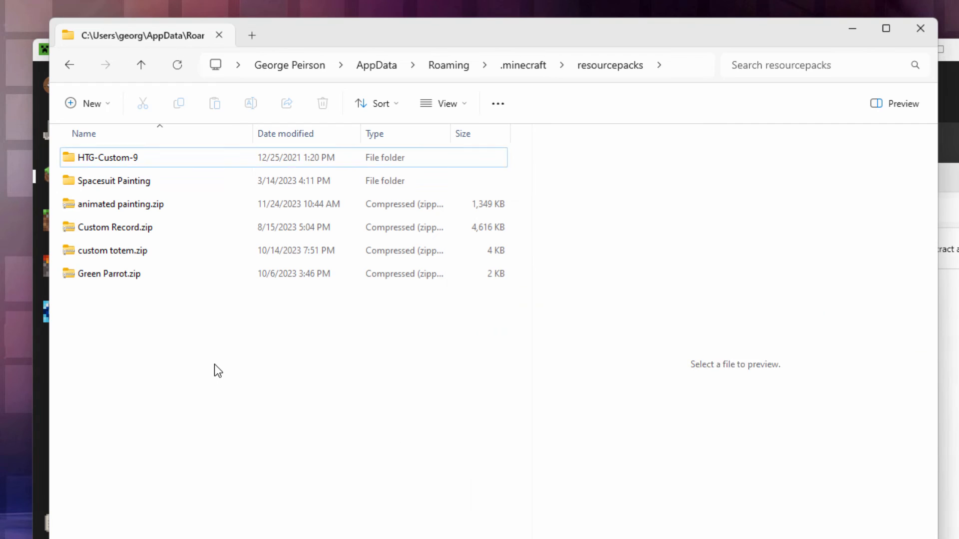
pyautogui.click(116, 297)
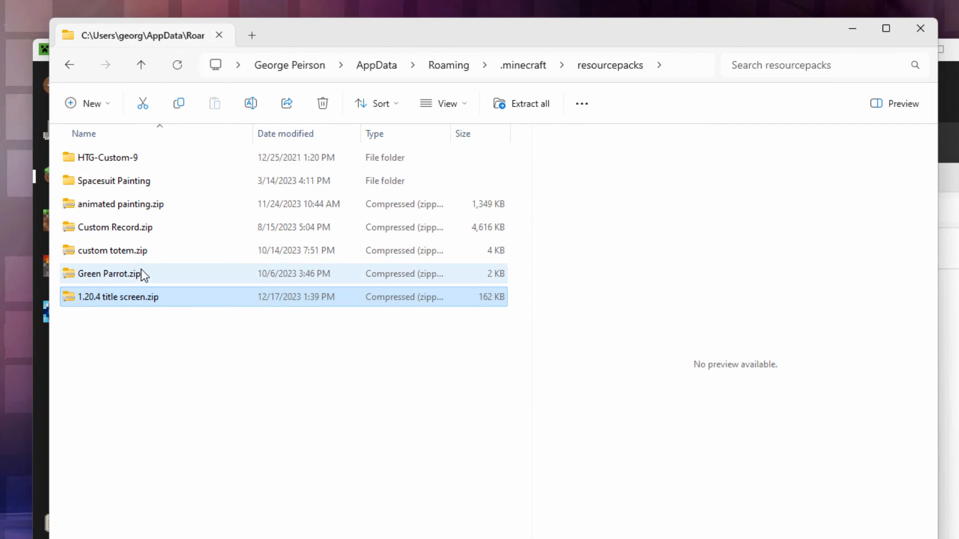
pyautogui.moveTo(141, 275)
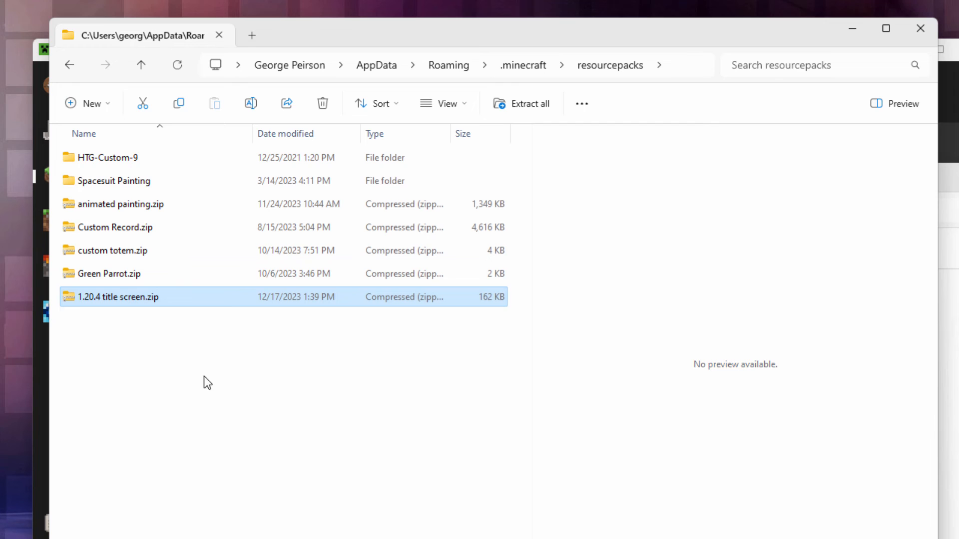
pyautogui.moveTo(918, 29)
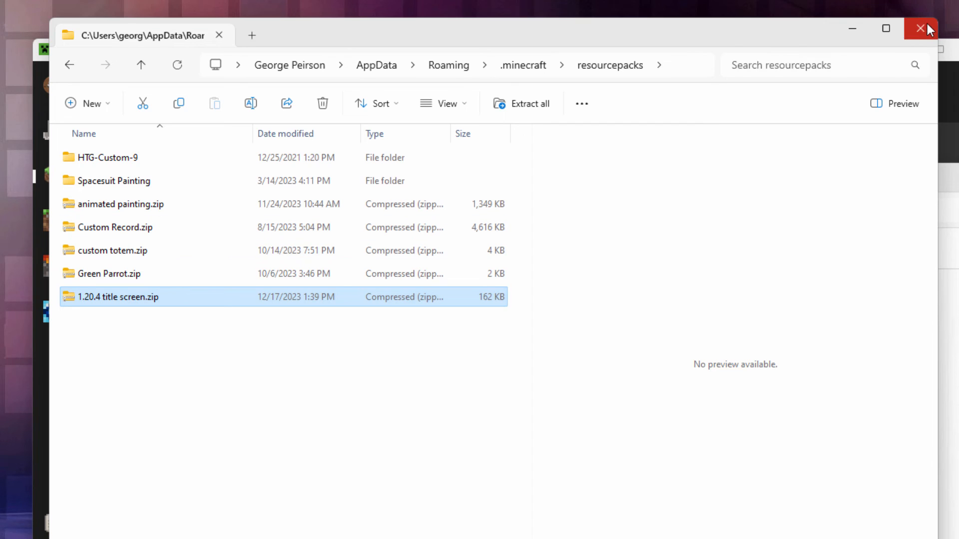
pyautogui.click(918, 28)
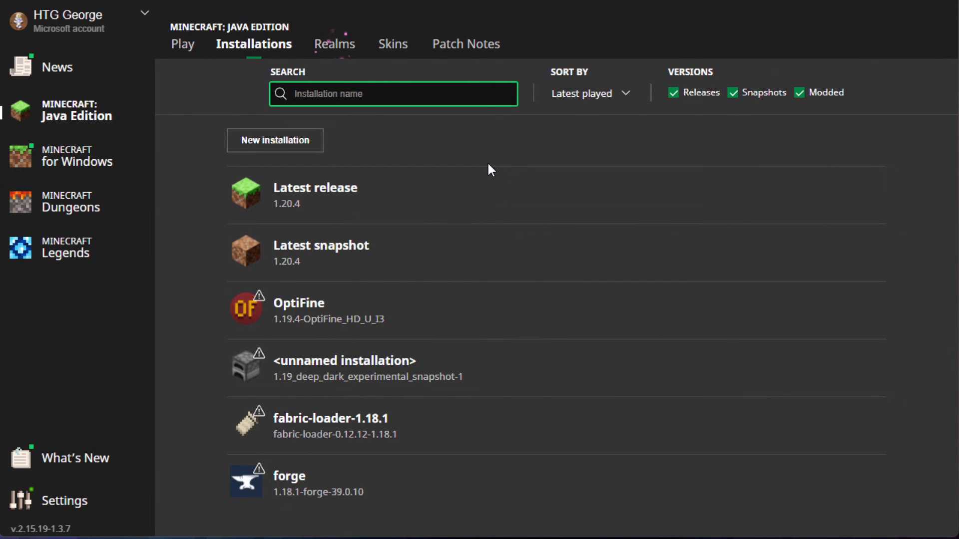
pyautogui.moveTo(492, 208)
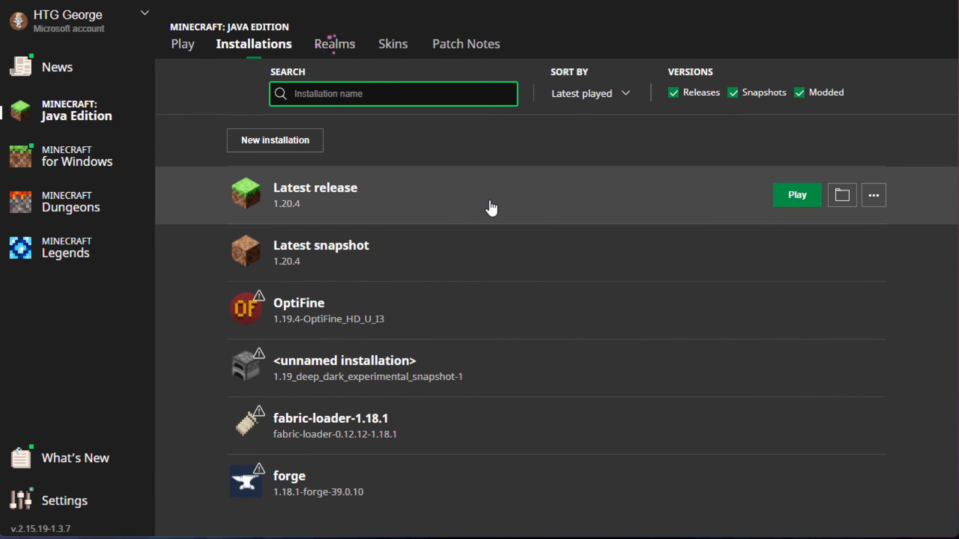
# - Launch the Latest release 1.20.4 installation from the Installations list
pyautogui.click(797, 195)
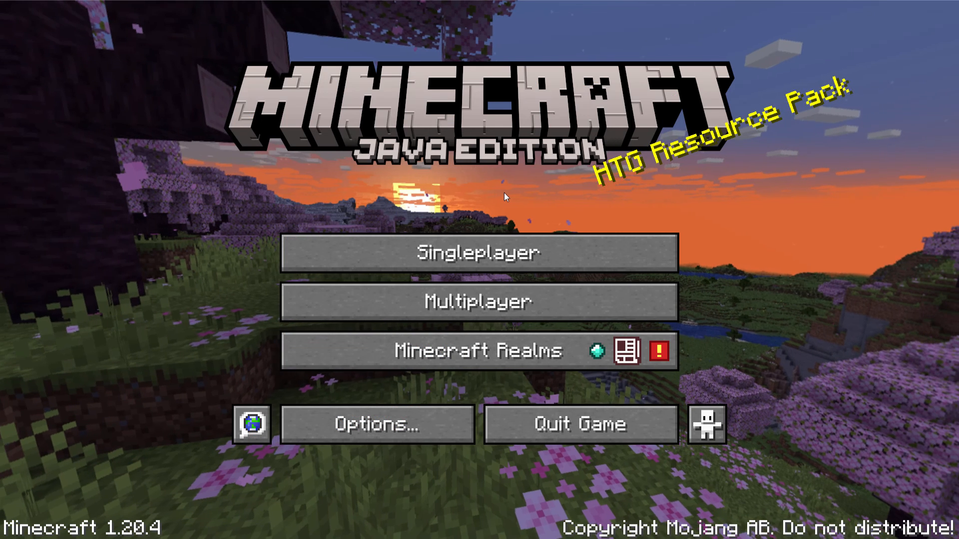
# - Activate 1.20.4 title screen.zip above Default in Resource Packs and return to the title screen
pyautogui.click(380, 423)
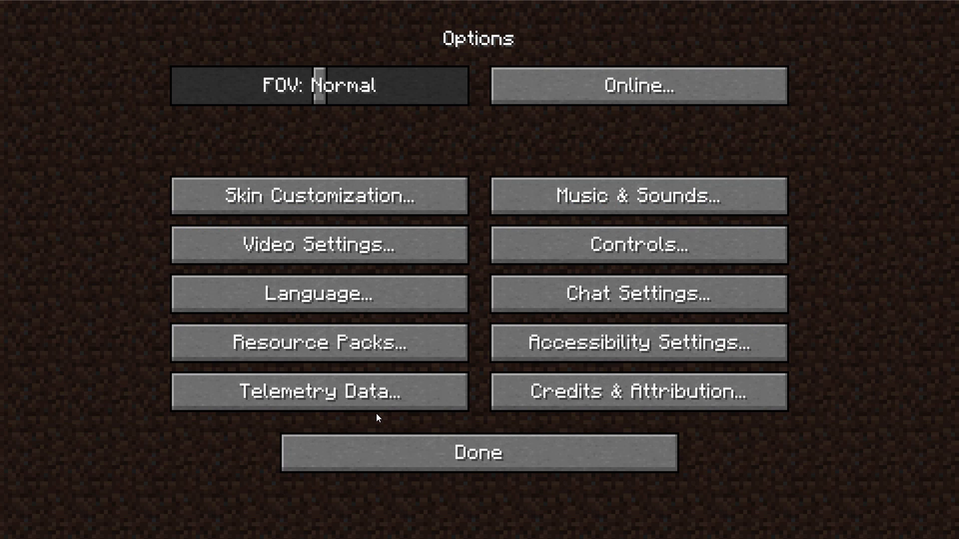
pyautogui.click(318, 343)
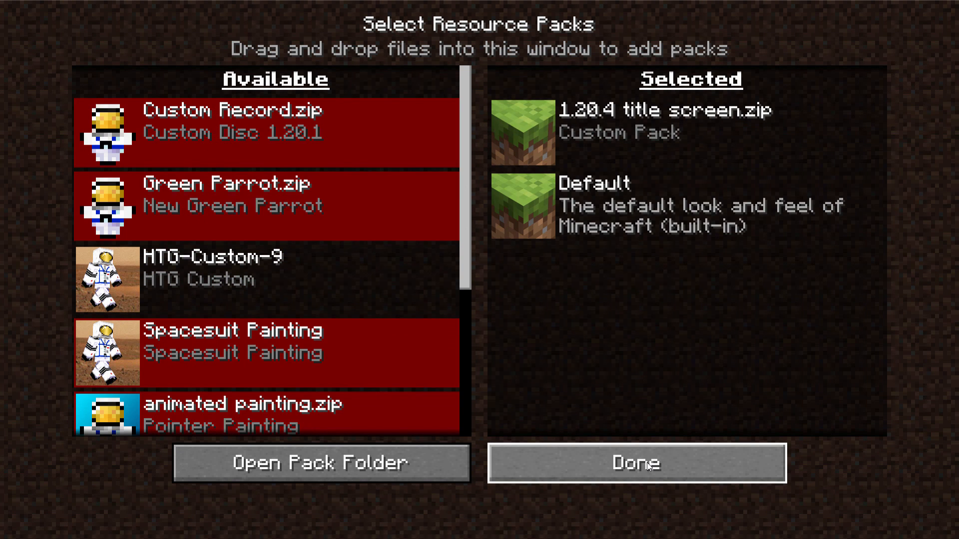
pyautogui.click(646, 465)
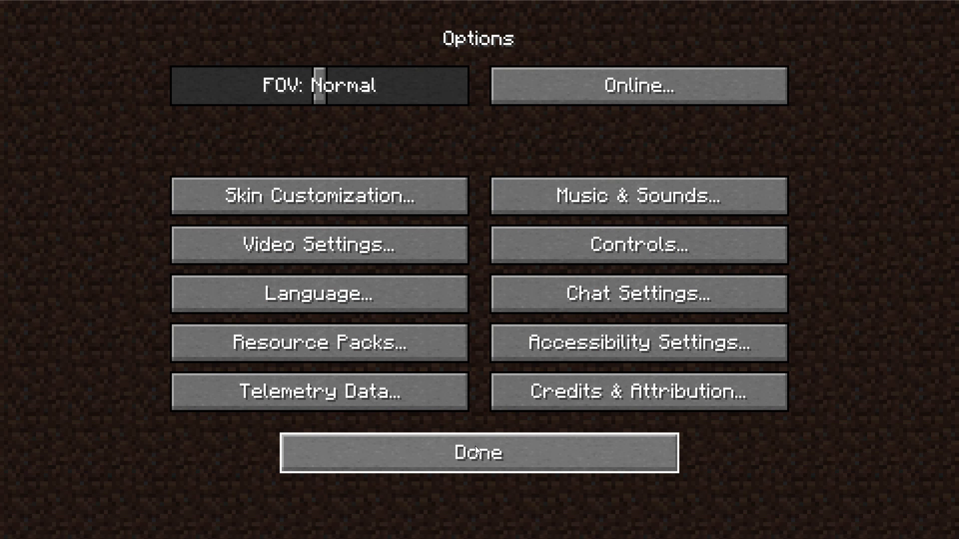
pyautogui.click(479, 454)
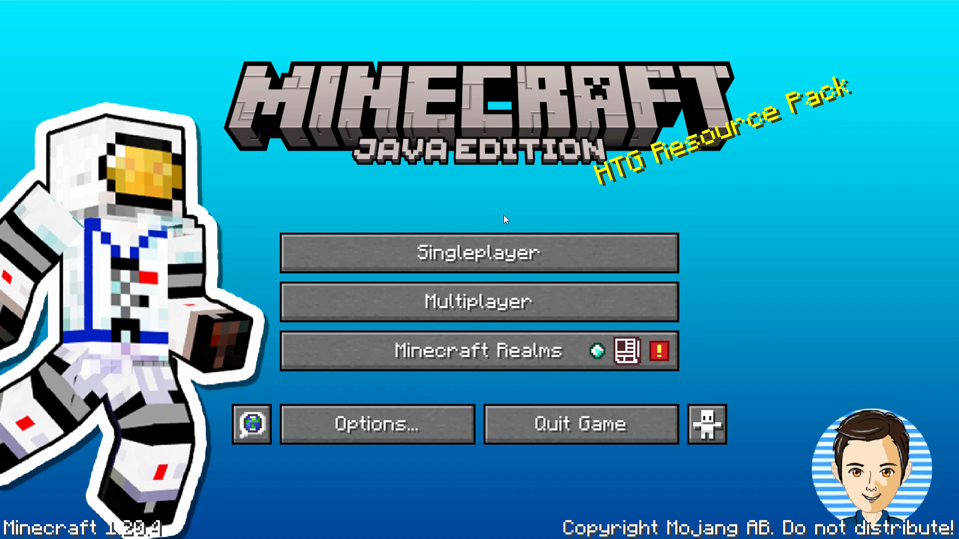
pyautogui.moveTo(533, 130)
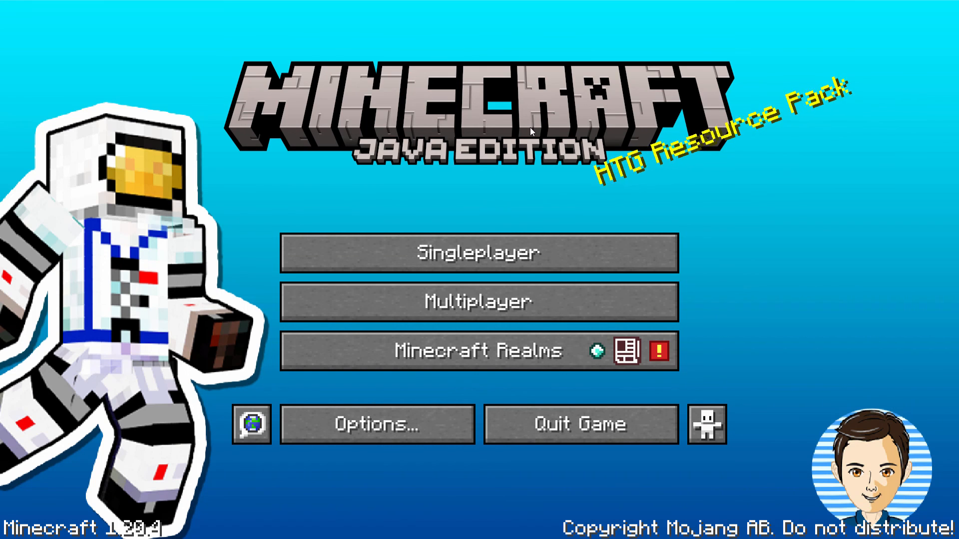
pyautogui.moveTo(349, 206)
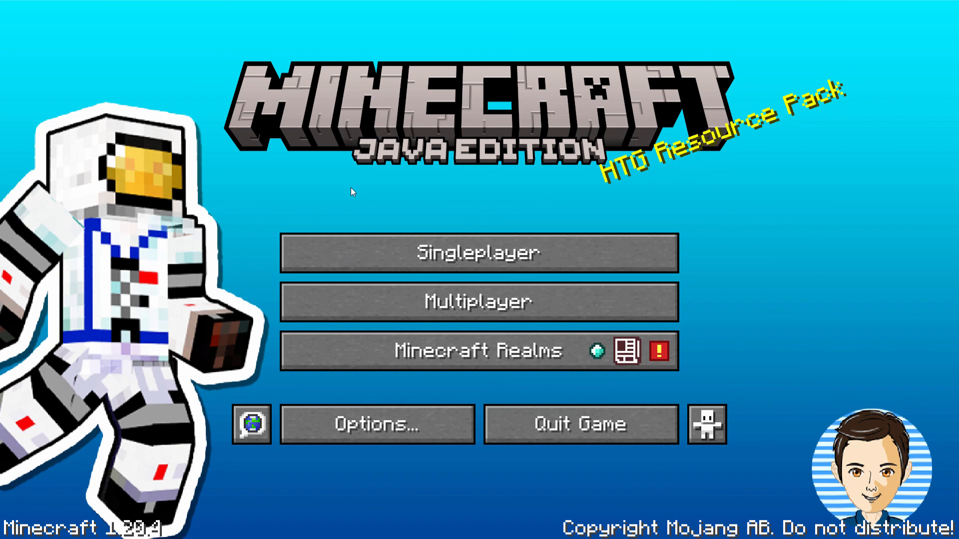
pyautogui.moveTo(382, 306)
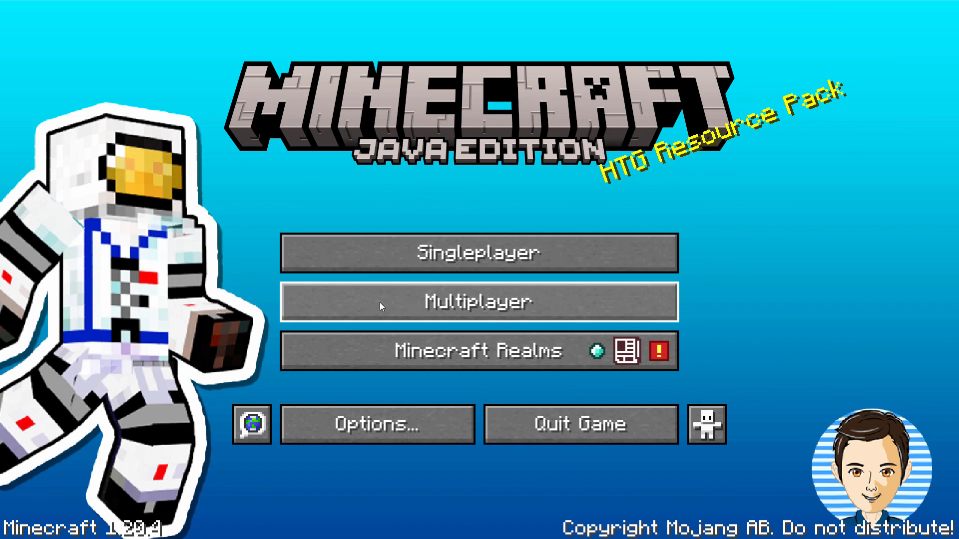
pyautogui.moveTo(835, 190)
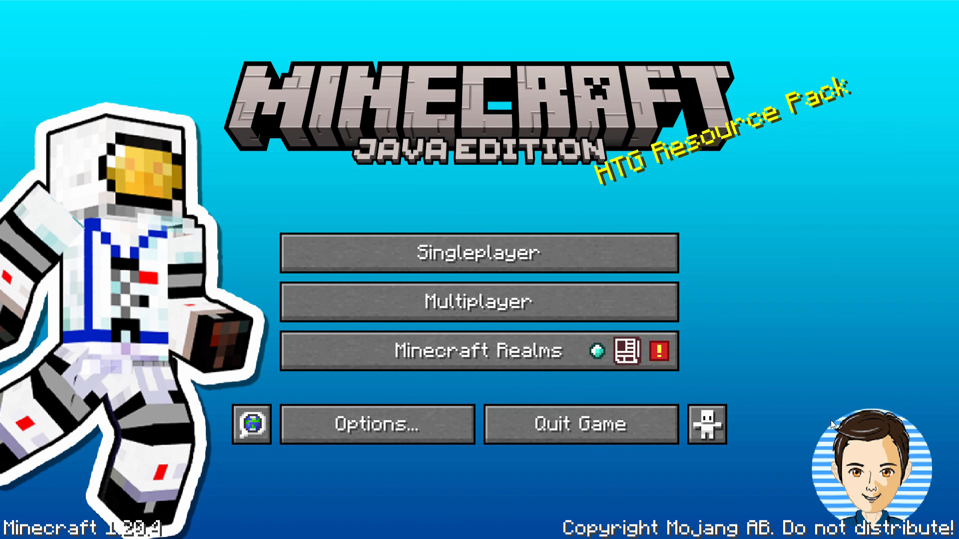
pyautogui.moveTo(415, 196)
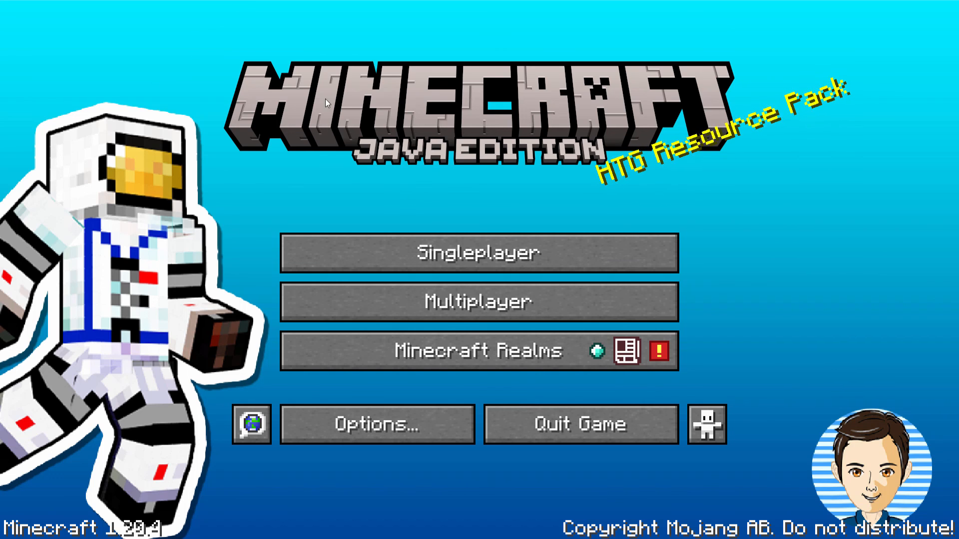
pyautogui.moveTo(396, 198)
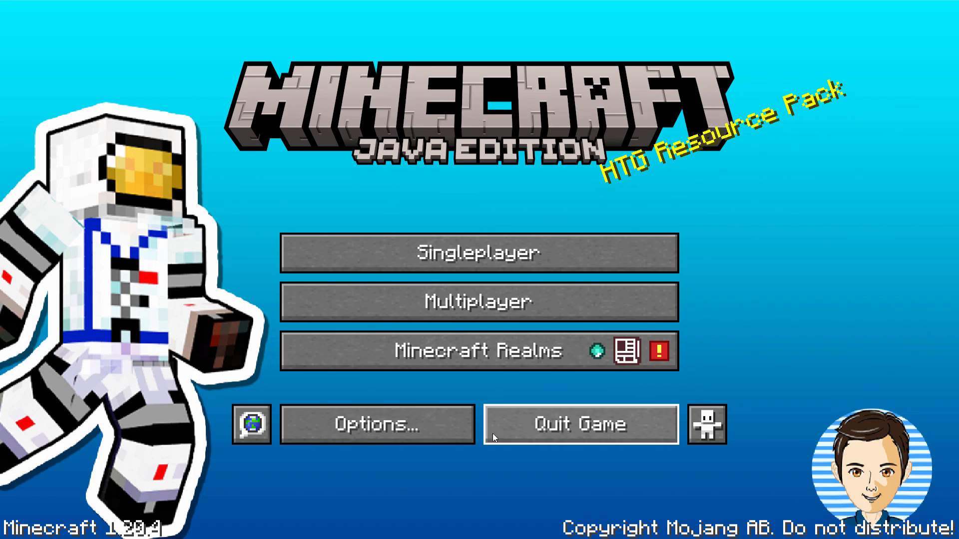
pyautogui.moveTo(335, 200)
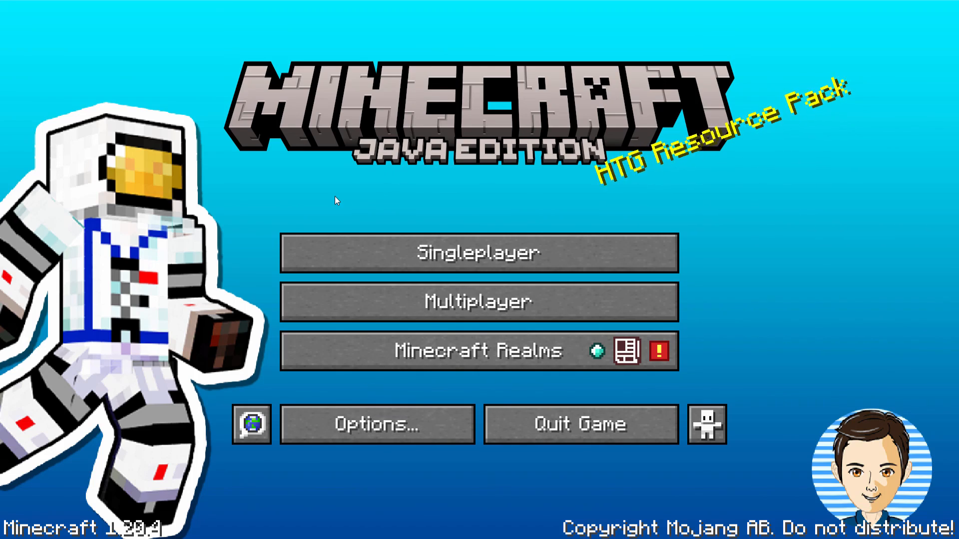